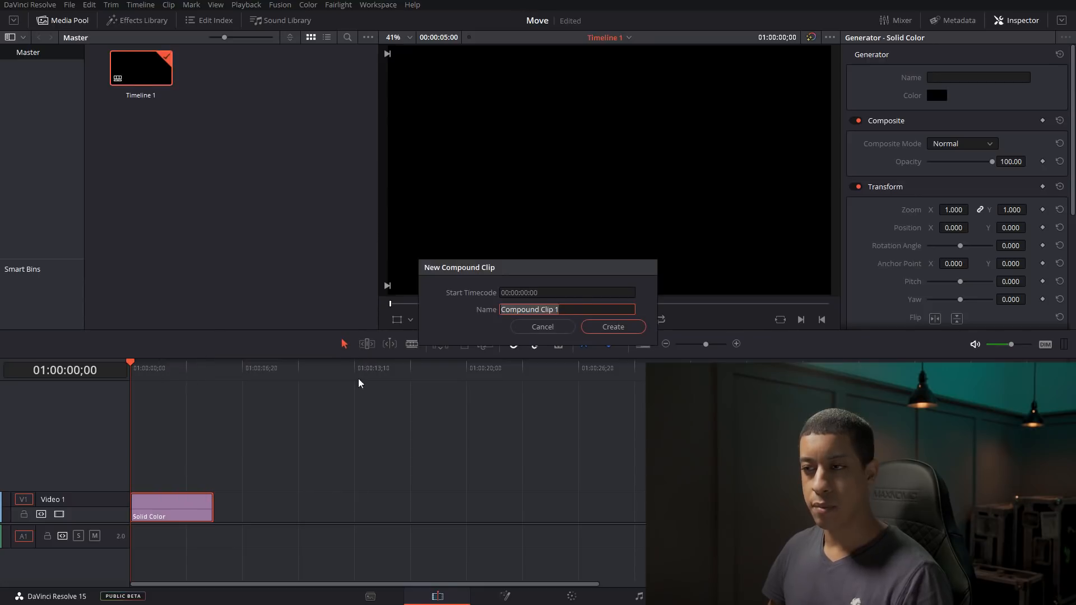
Step: Create Compound Clip 1 from the solid colour clip and bring it into Fusion
click(612, 327)
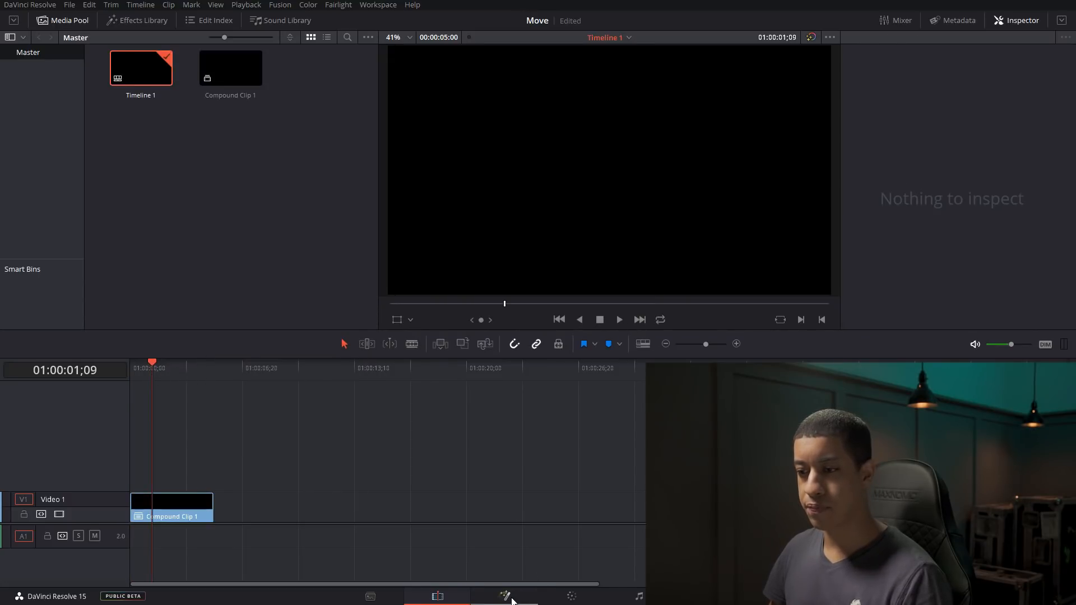
click(505, 595)
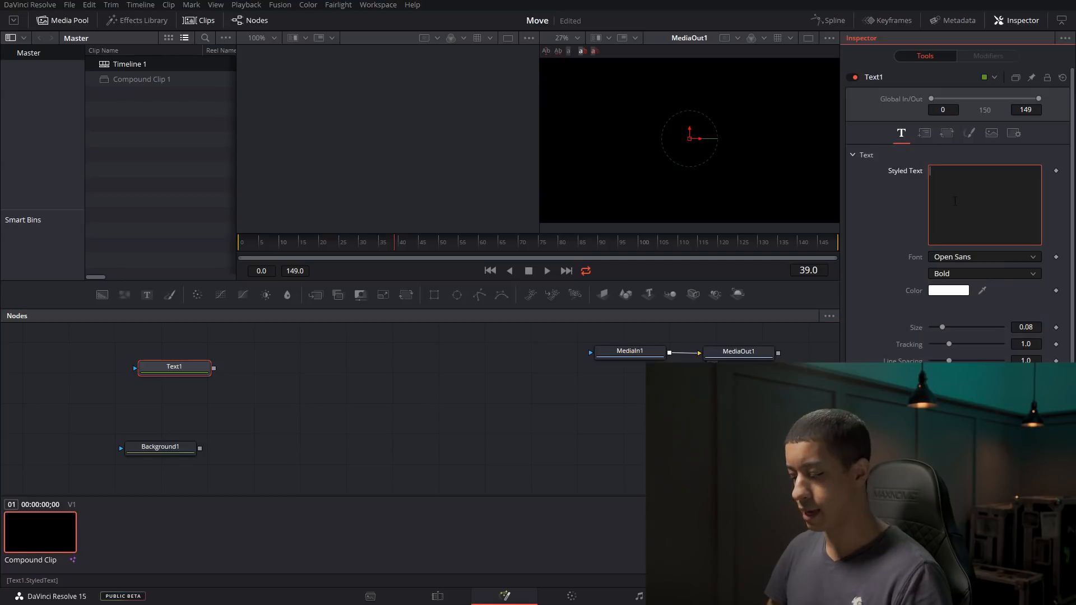
Step: Enter JAYARETV as the title text and colour the new background blue
text(JAYARETV)
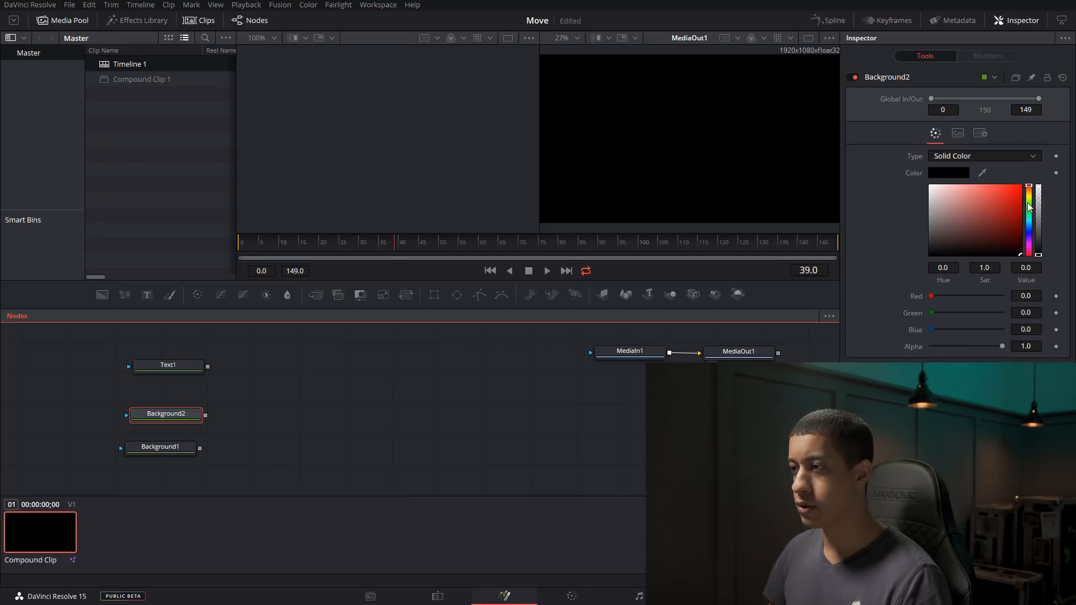
click(1012, 195)
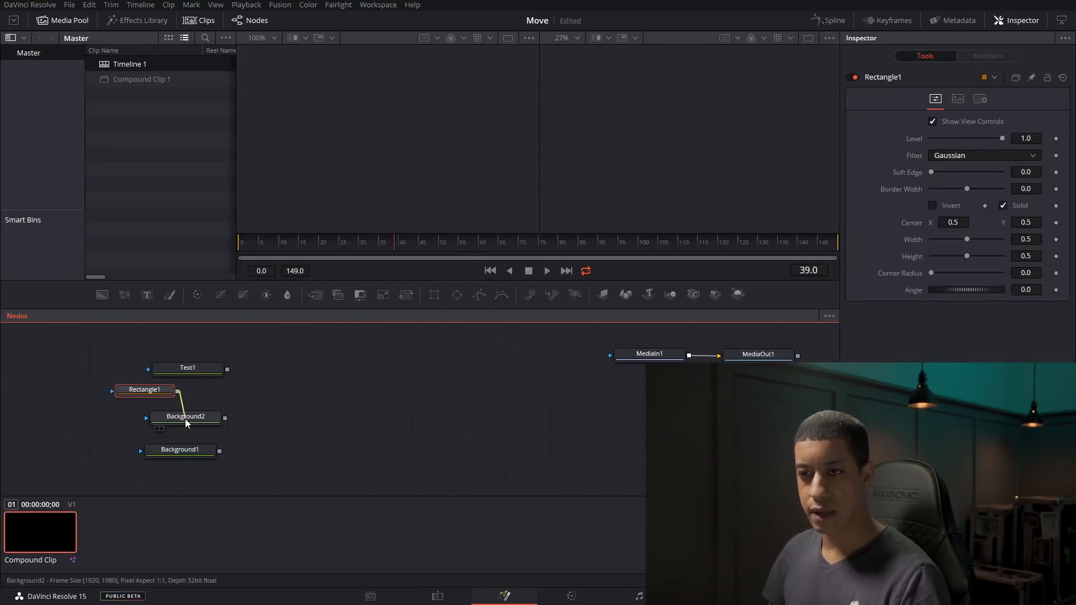
Step: Flatten the blue background's rectangle mask into a thin horizontal bar
click(184, 417)
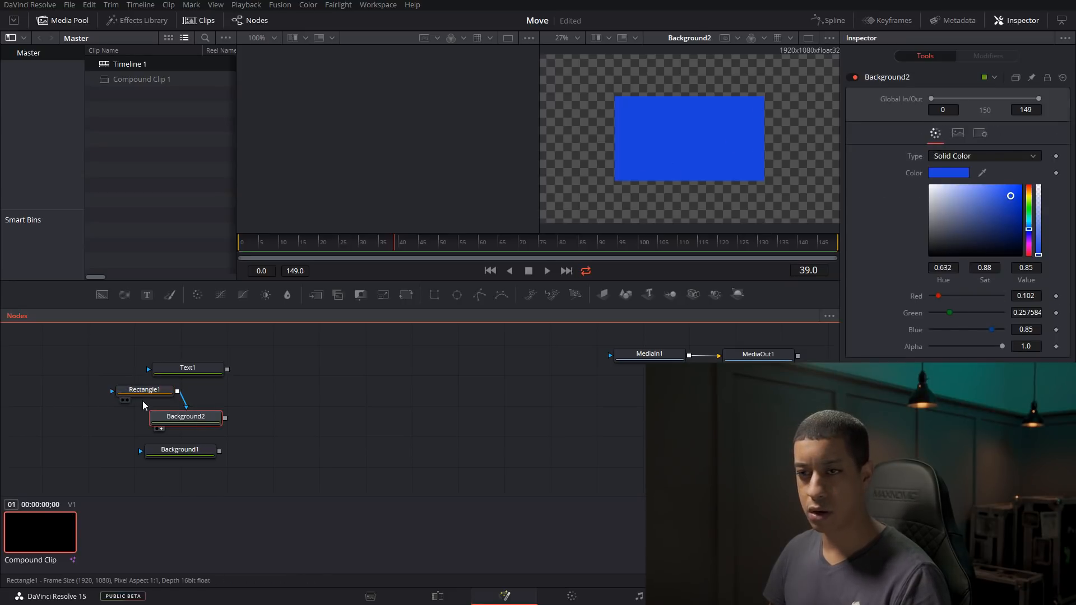
click(144, 389)
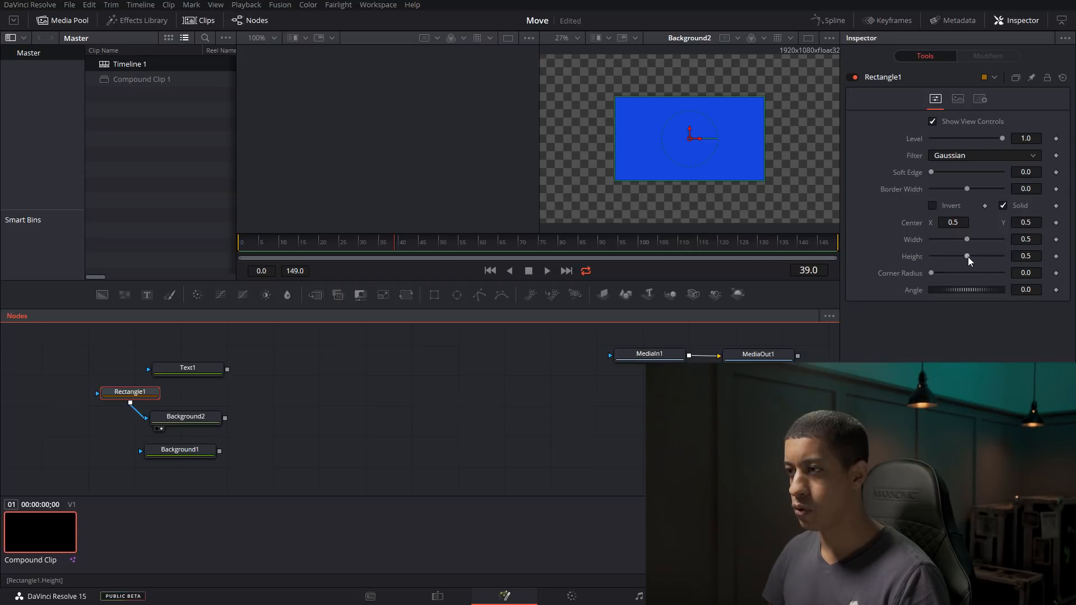
drag(967, 255, 937, 255)
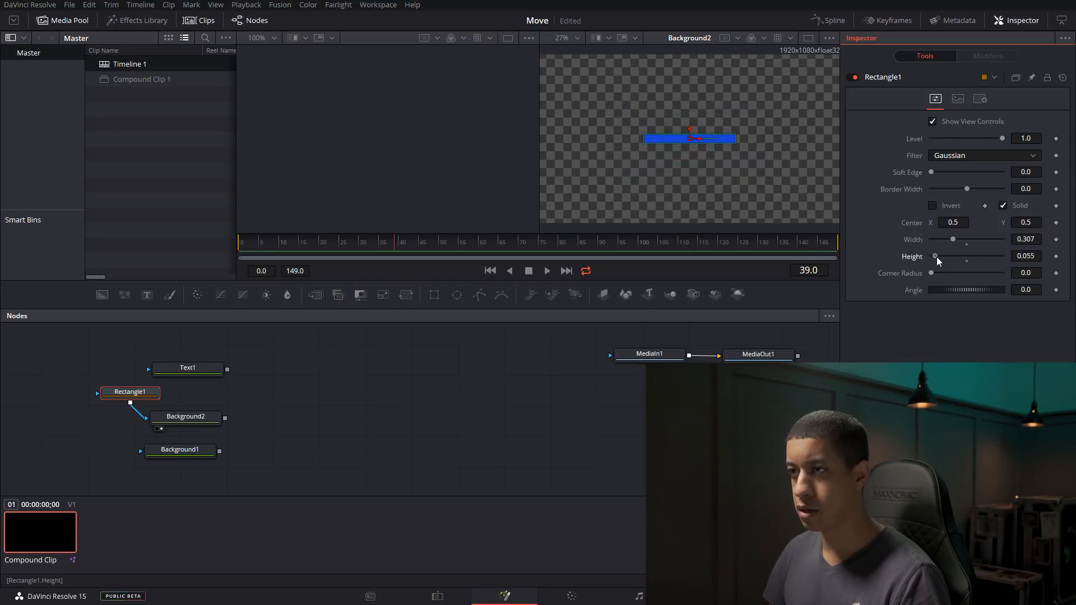
click(189, 367)
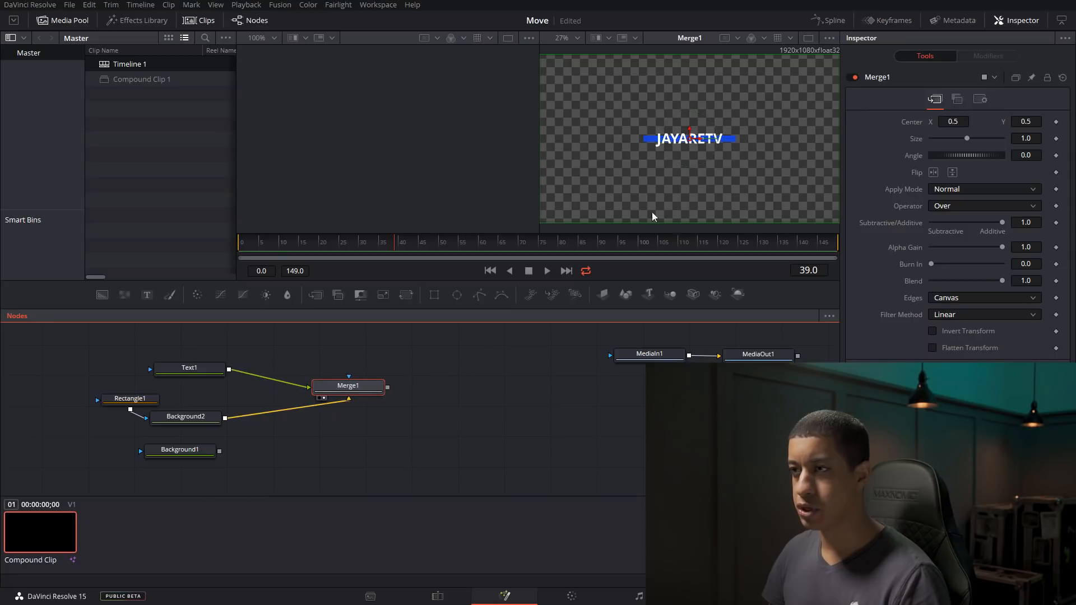
Step: Thin the bar further and nudge it up to sit as an underline beneath JAYARETV
click(130, 399)
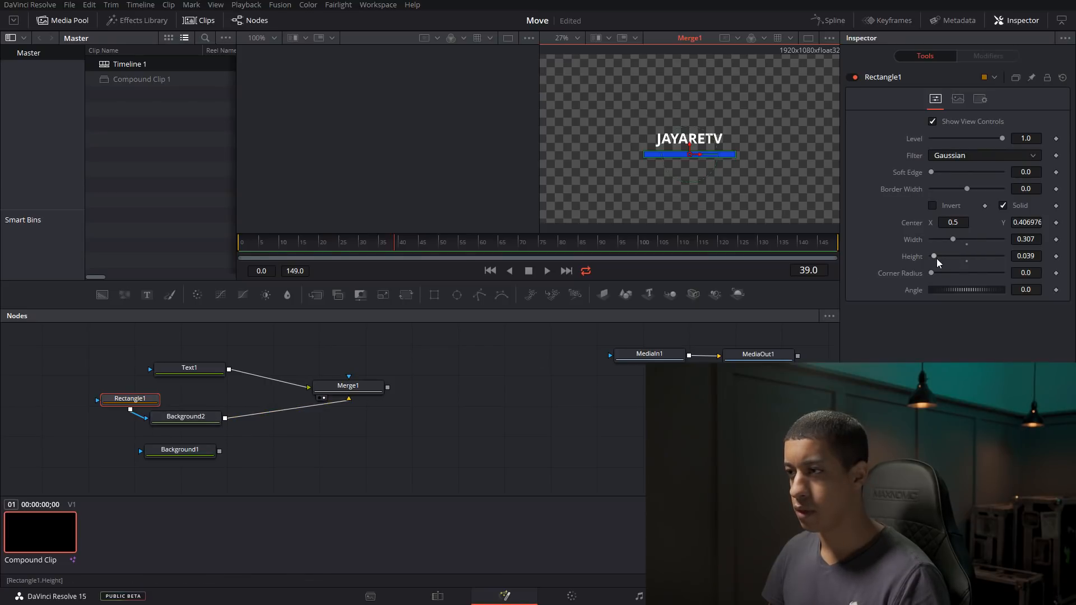
drag(954, 256, 934, 255)
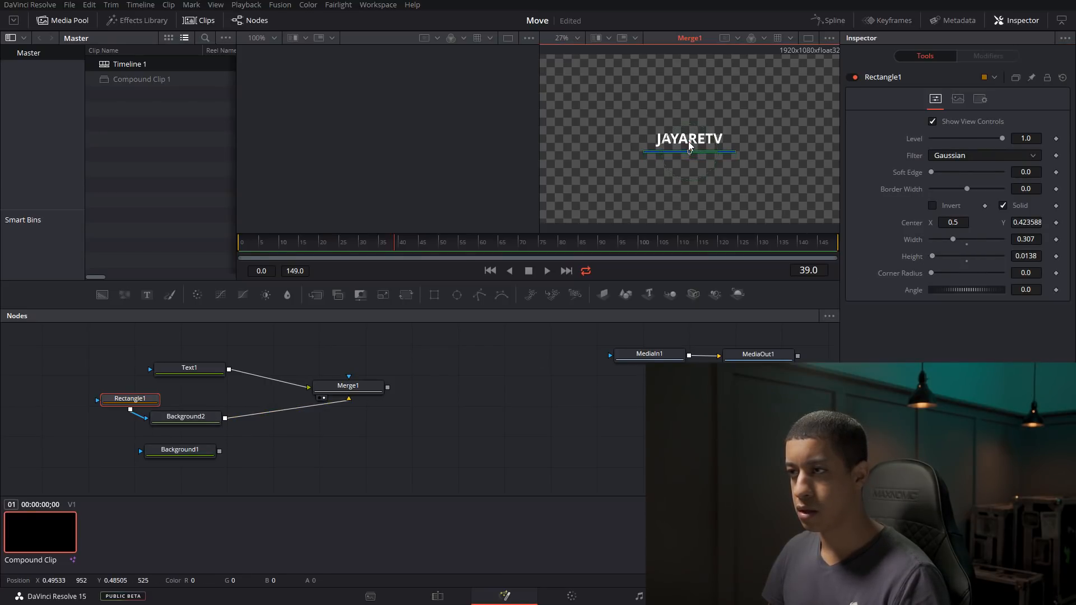
drag(961, 239, 950, 239)
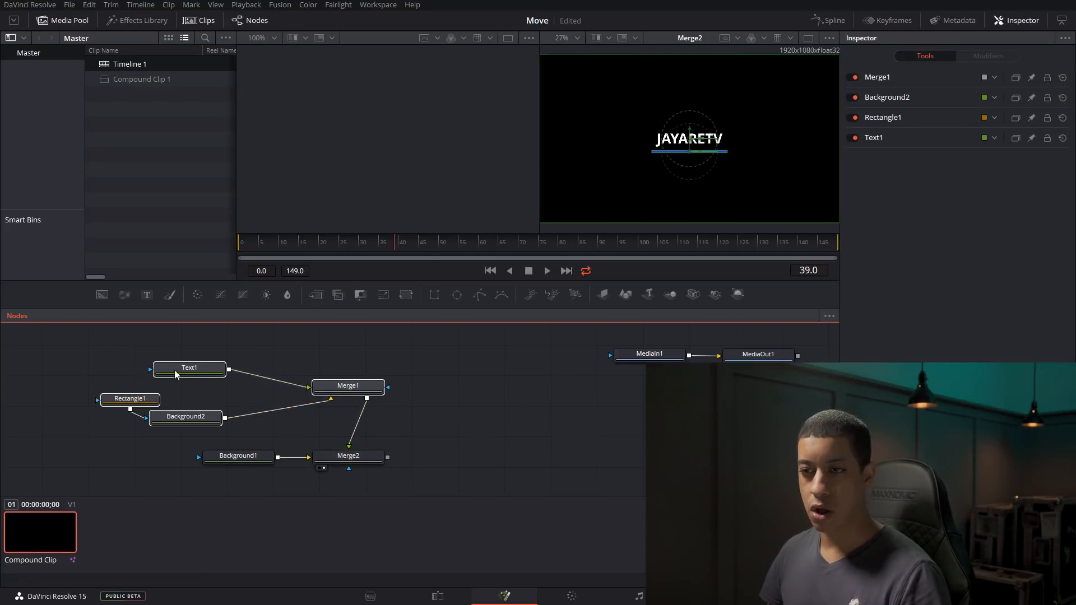
Step: View the title-only Merge1 beside the Merge2 composite over the black Background1
click(347, 384)
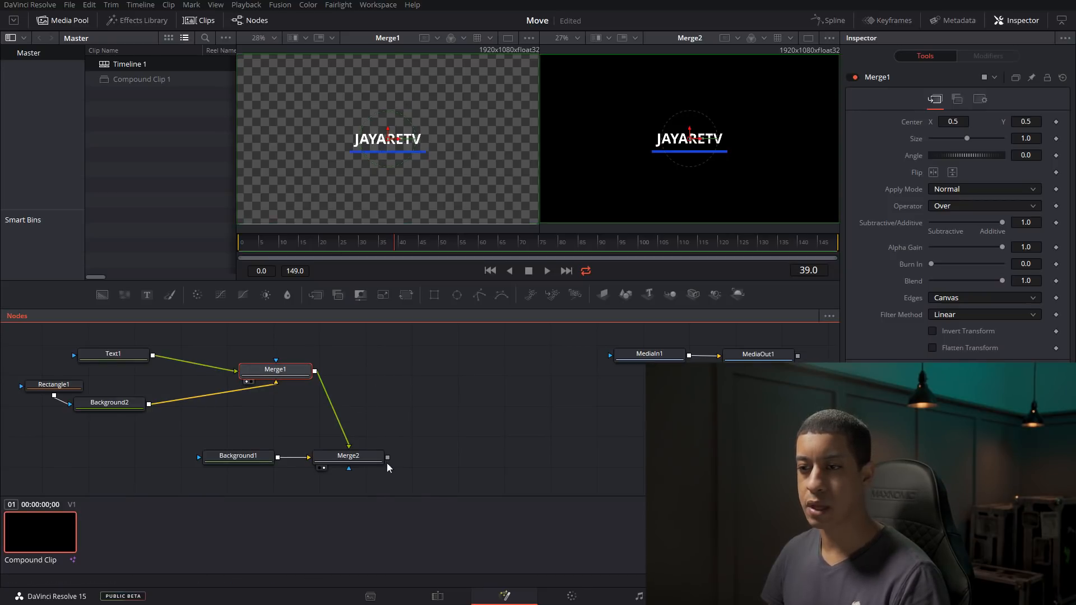
click(237, 455)
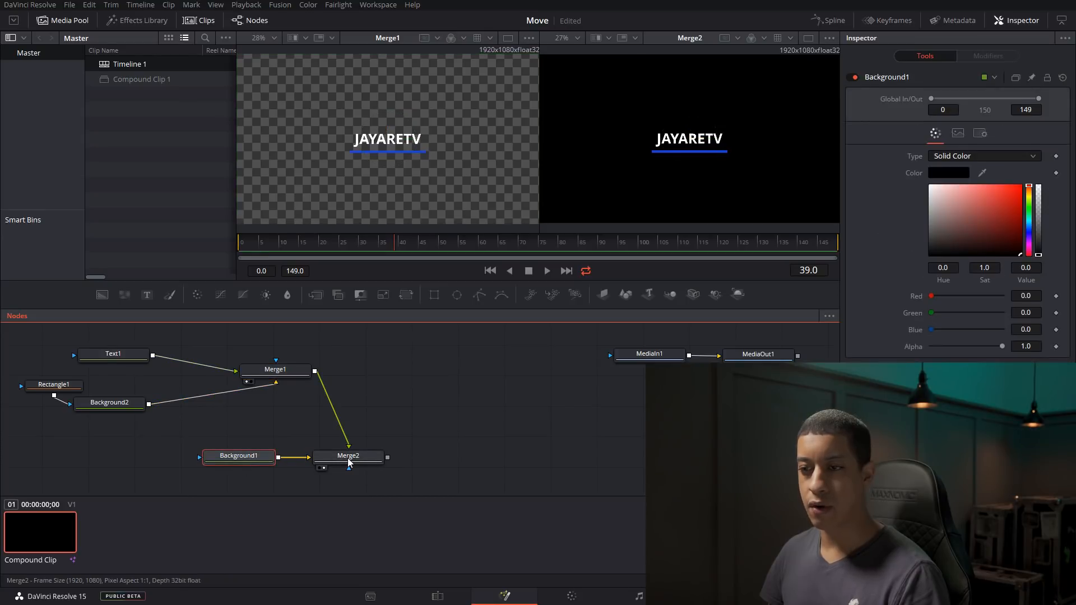
click(348, 456)
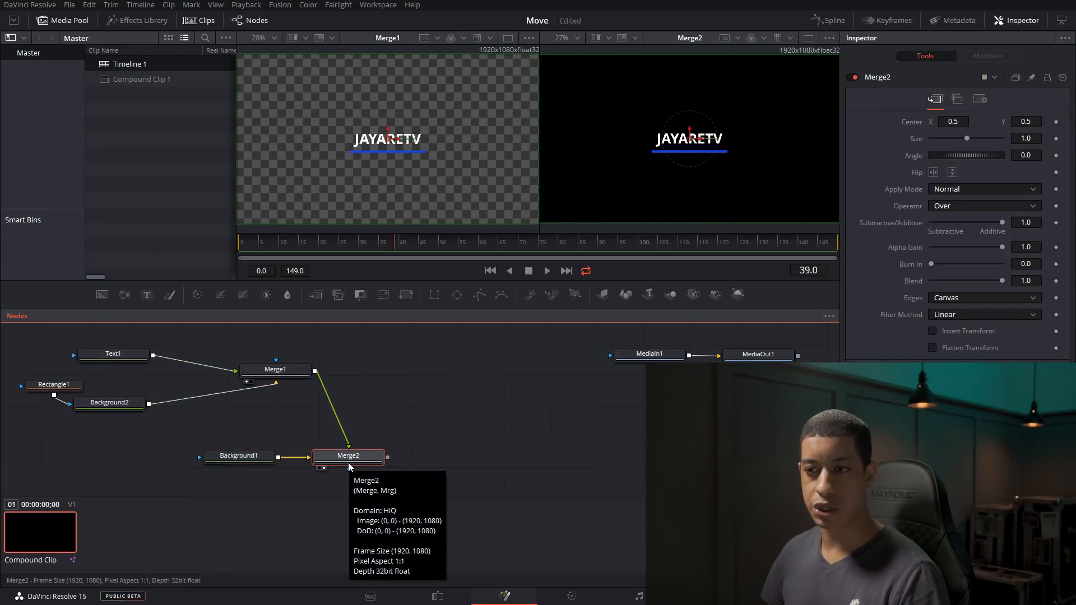
mouse_move(248, 417)
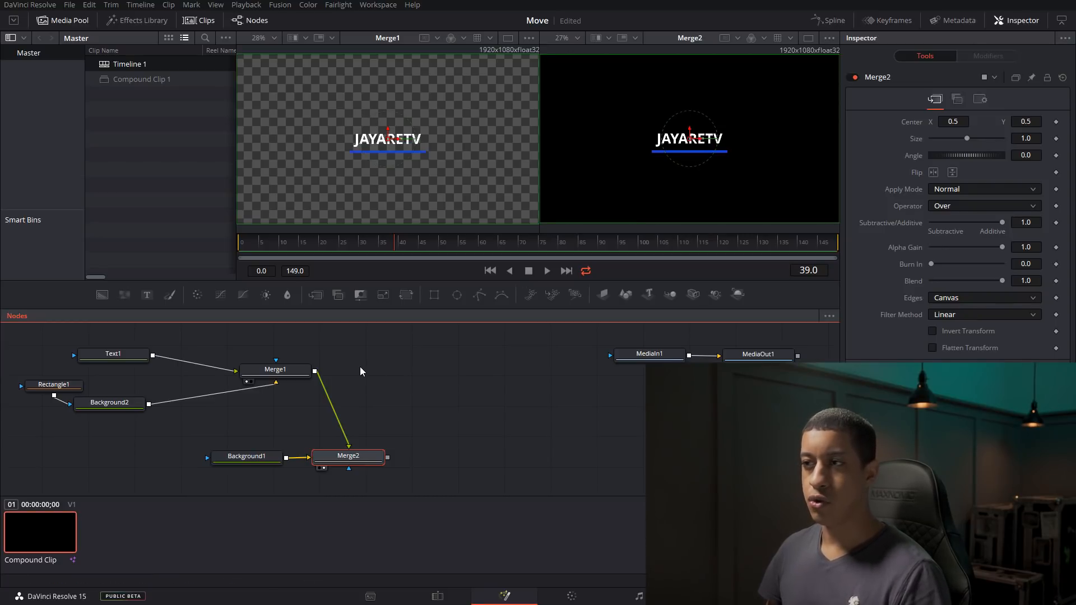
mouse_move(298, 419)
text(xf)
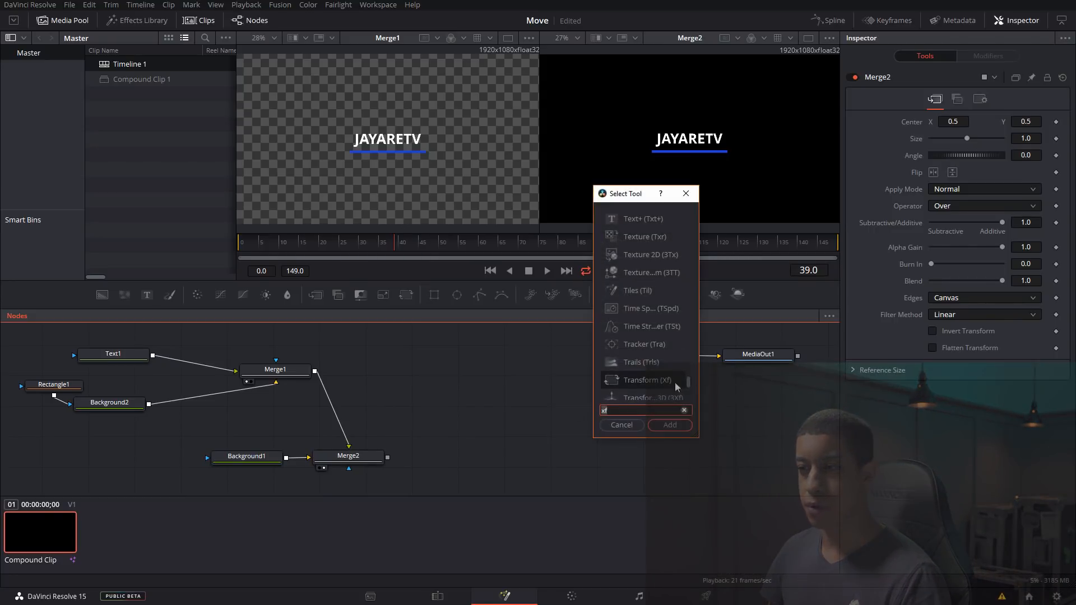
Step: Add a Transform (xf) after the title merge and shift JAYARETV toward the bottom-left
click(683, 411)
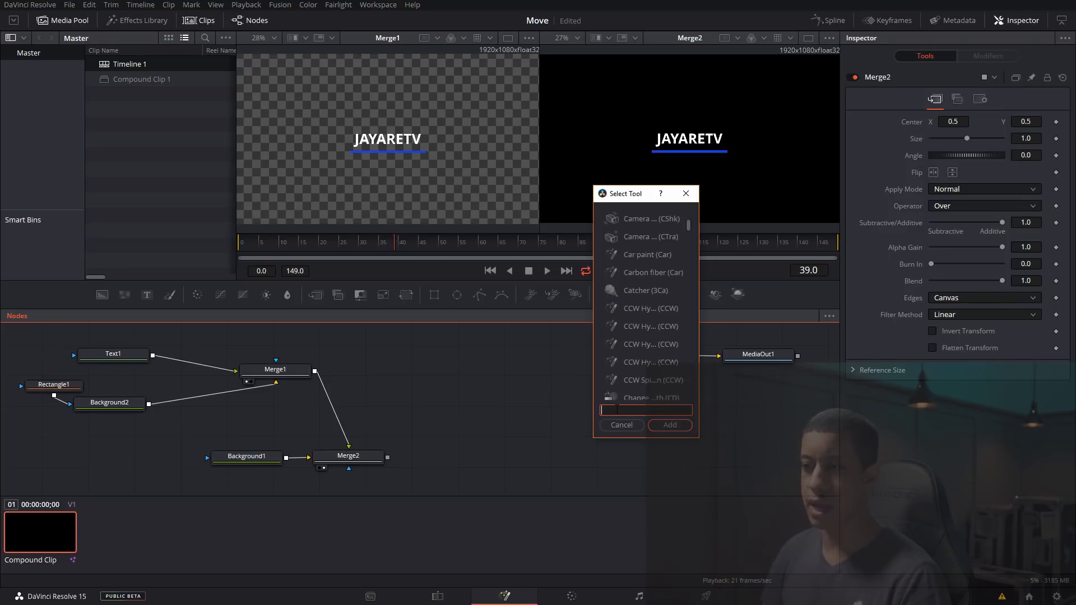
text(xf)
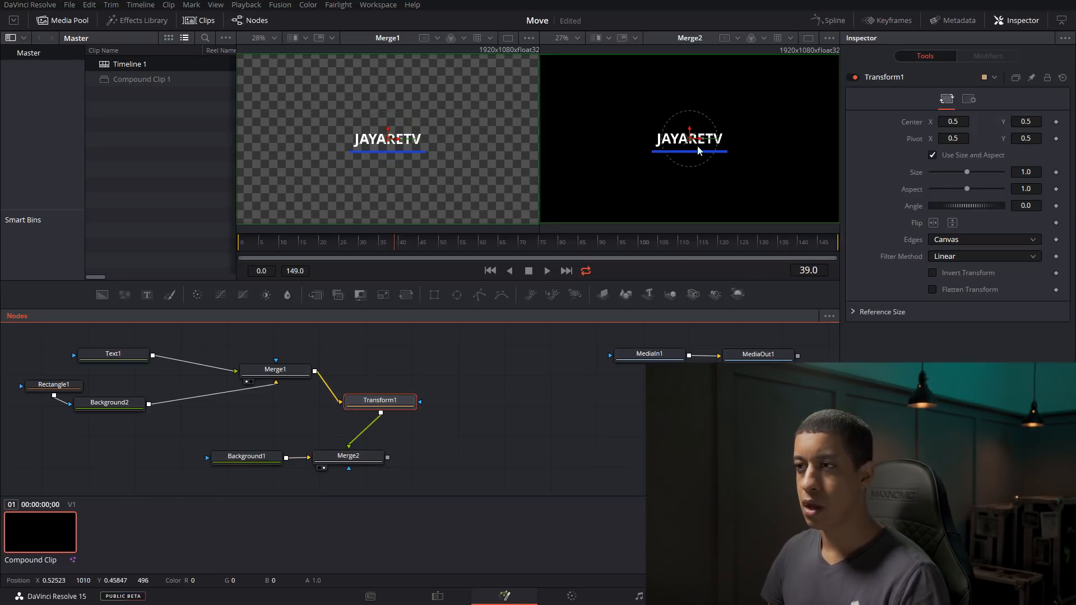
drag(688, 138, 599, 188)
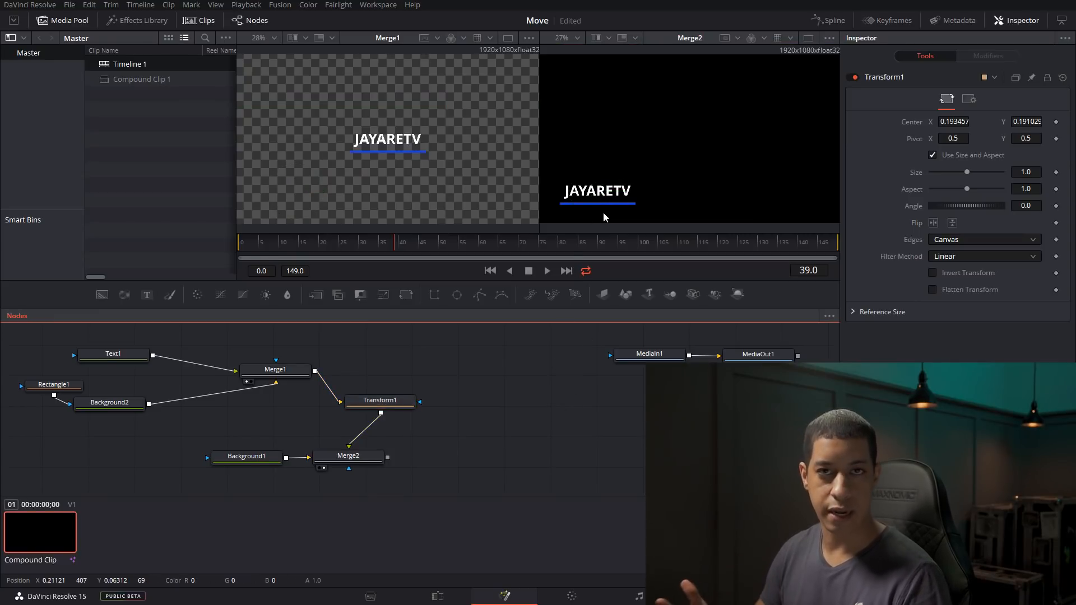
click(379, 400)
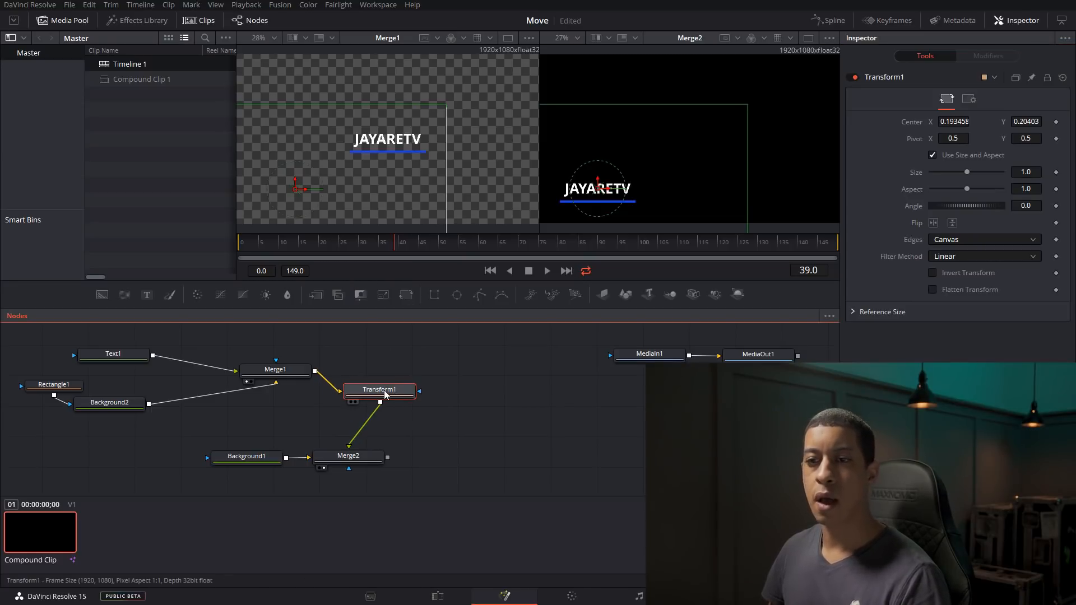
mouse_move(379, 390)
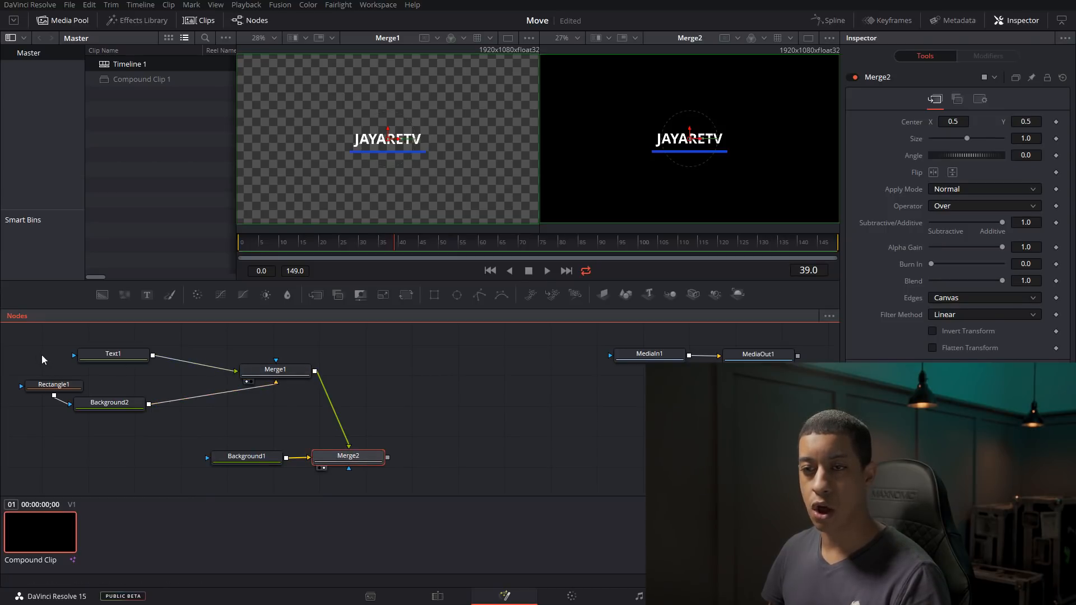
mouse_move(351, 460)
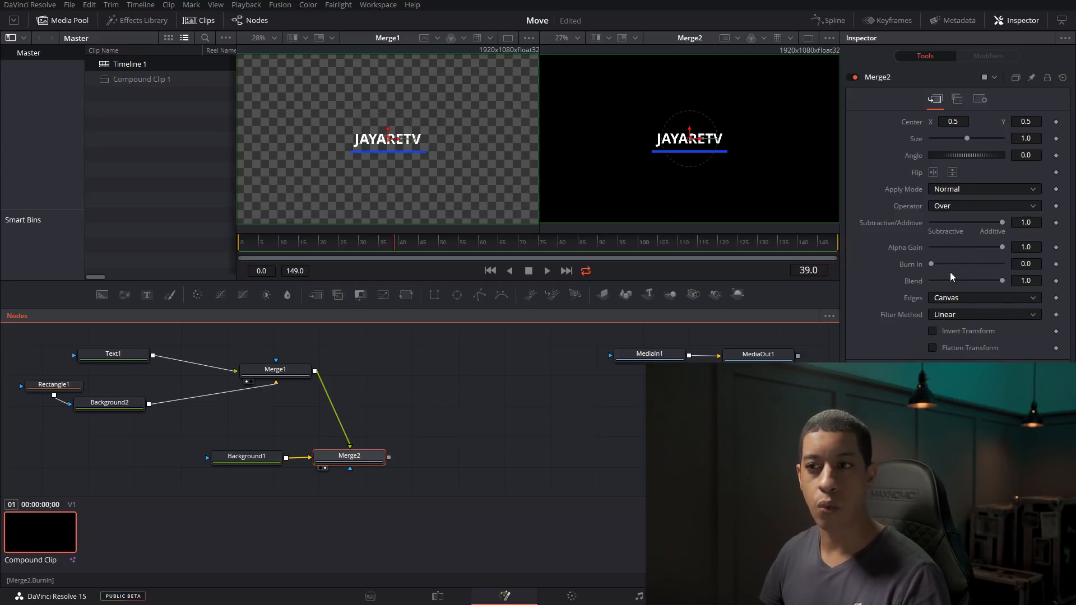
Step: Offset Merge2's centre so the lower third sits toward the lower left
click(274, 369)
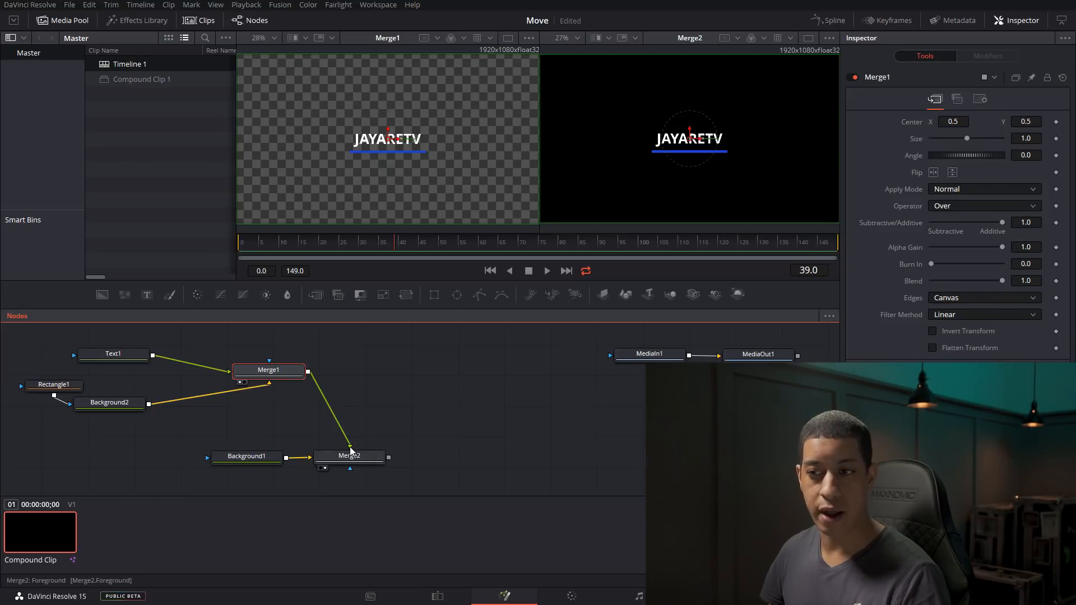
mouse_move(350, 455)
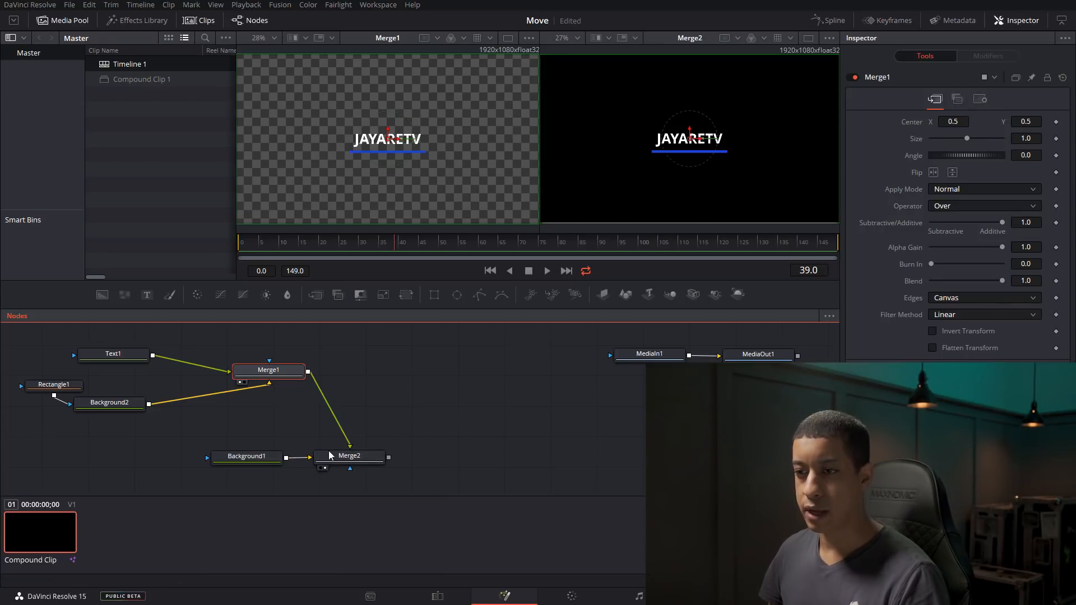
click(349, 456)
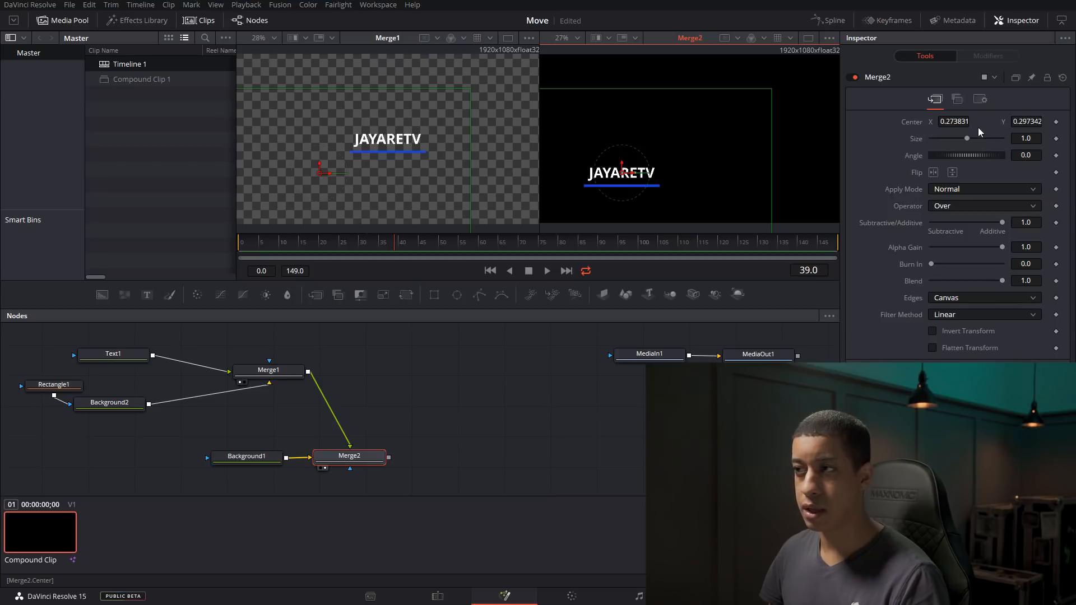
drag(621, 172, 602, 191)
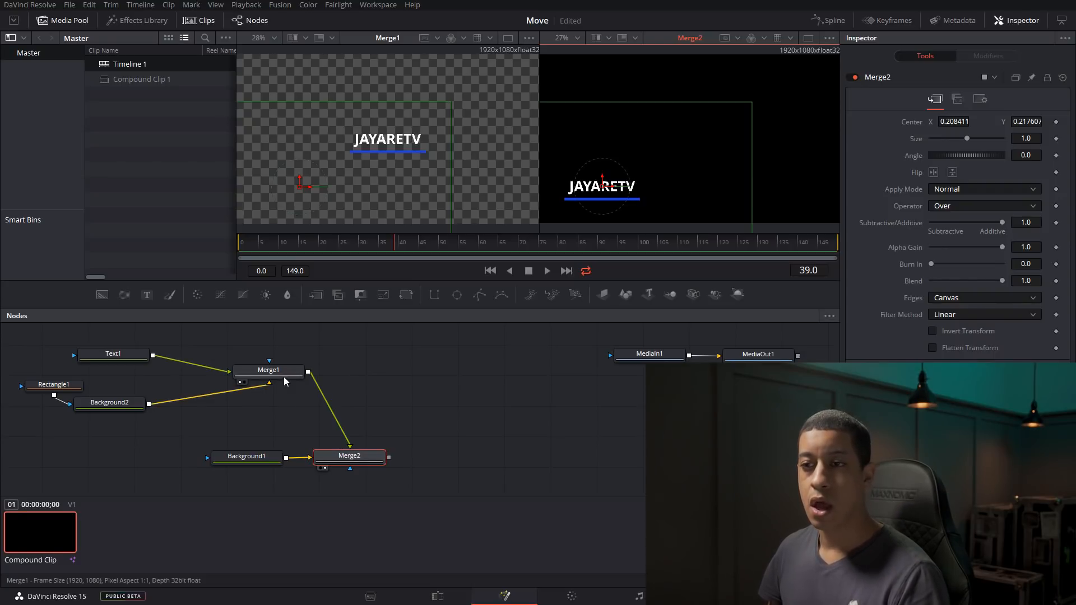
click(268, 370)
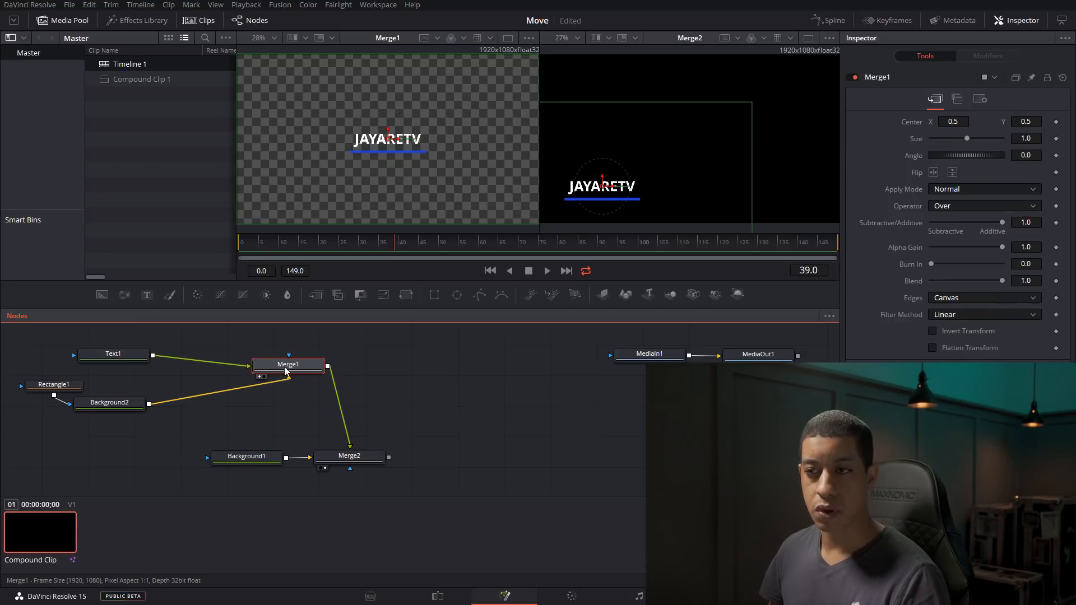
Step: Reset Merge1's Center to its default and review Merge2's offset
click(288, 364)
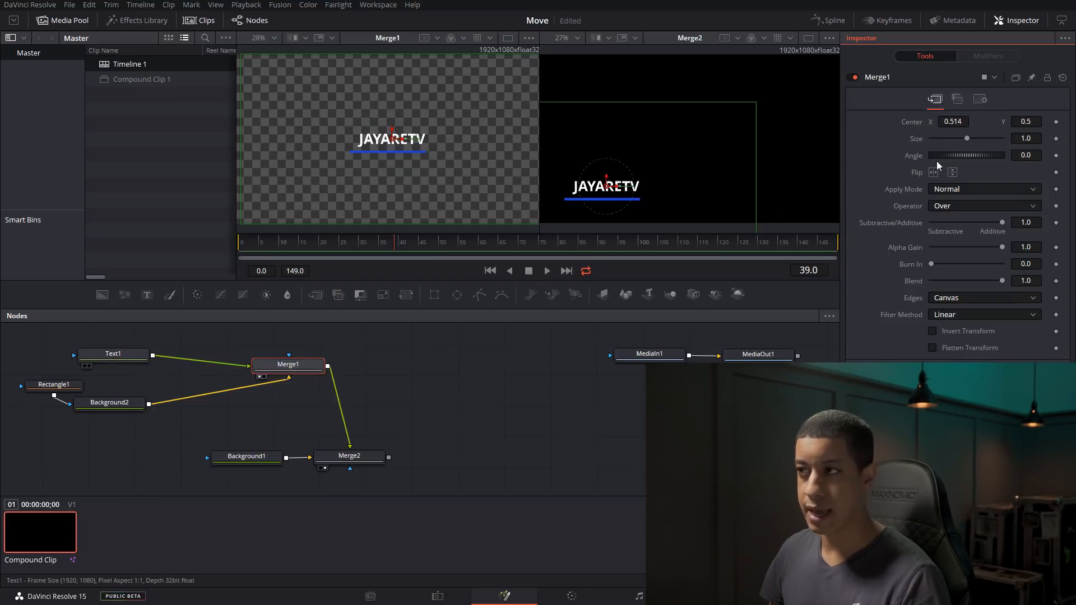
right_click(952, 121)
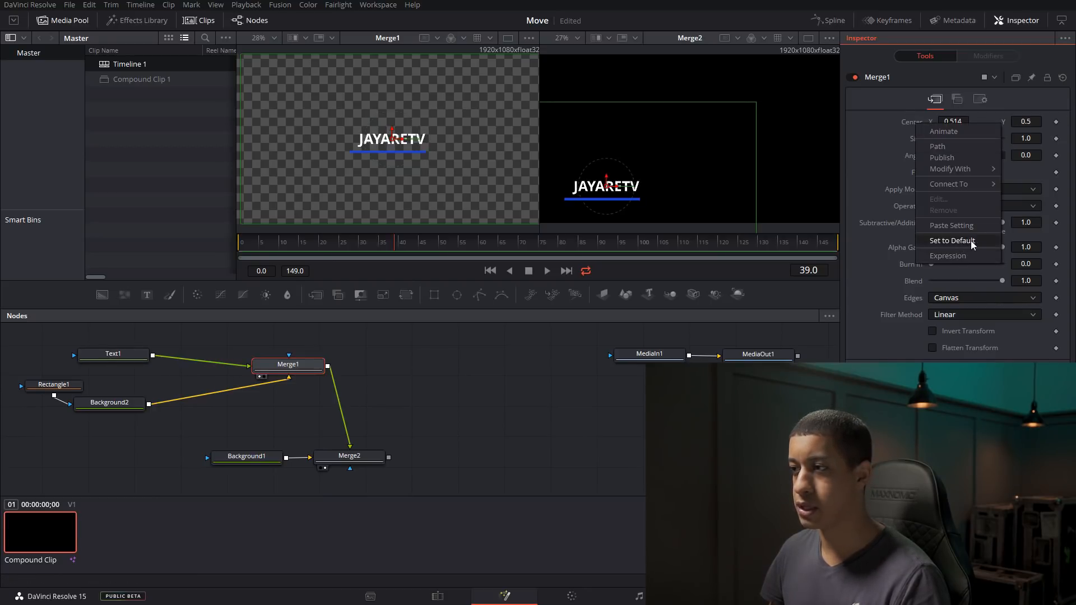
click(952, 240)
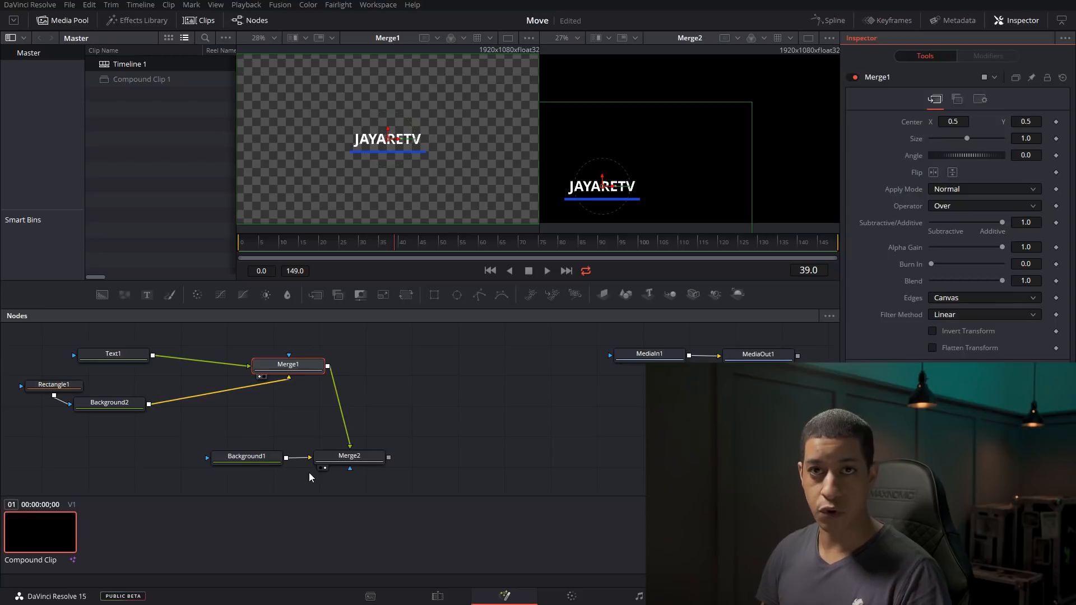
mouse_move(376, 481)
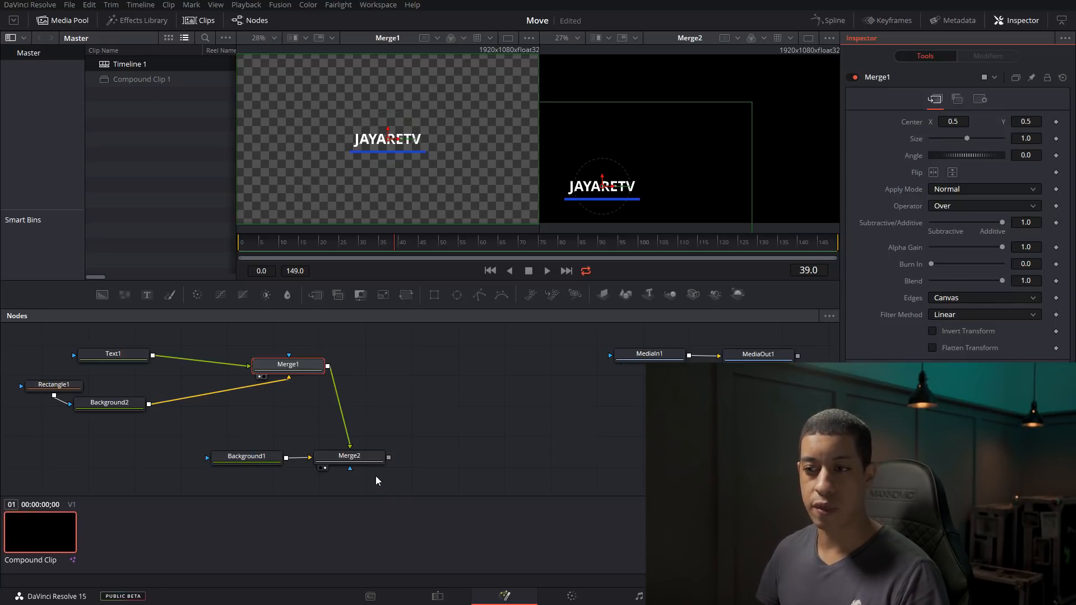
click(350, 457)
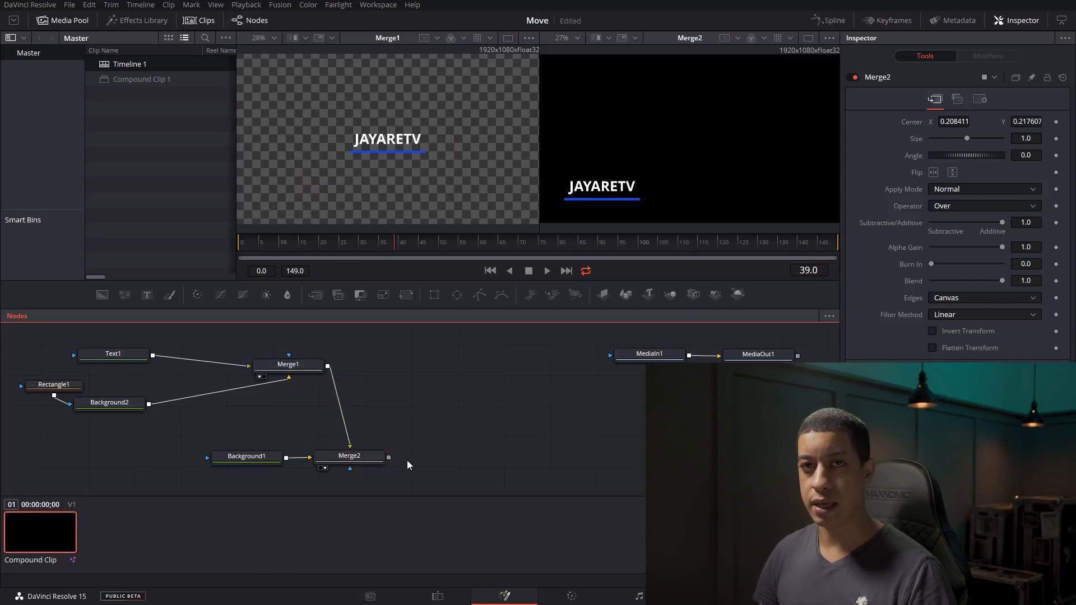
mouse_move(288, 397)
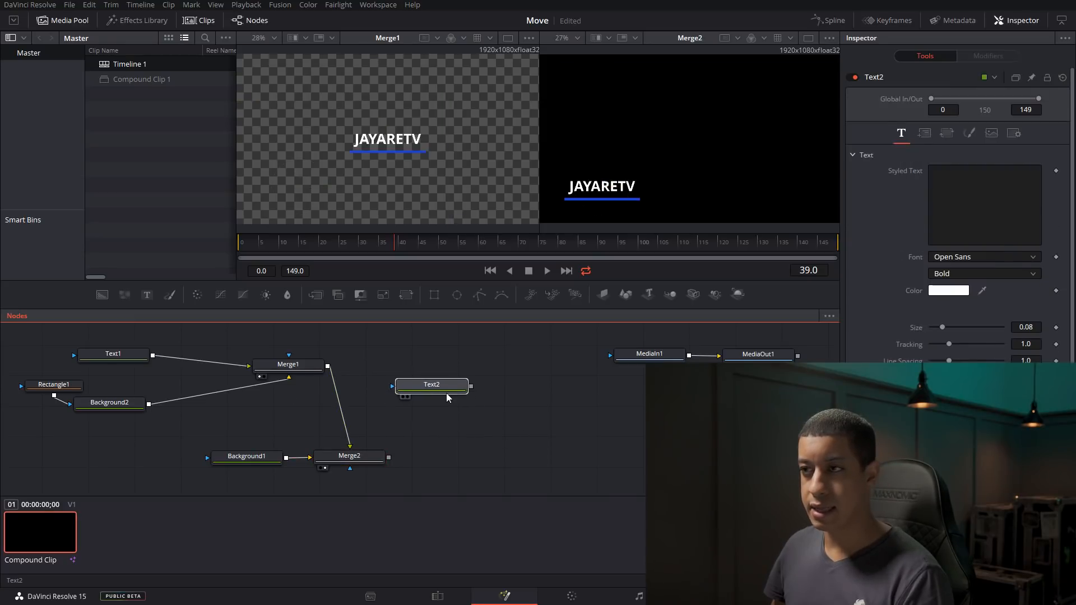
Step: Merge a new Text2 reading Justin over the composite and view the result
click(432, 384)
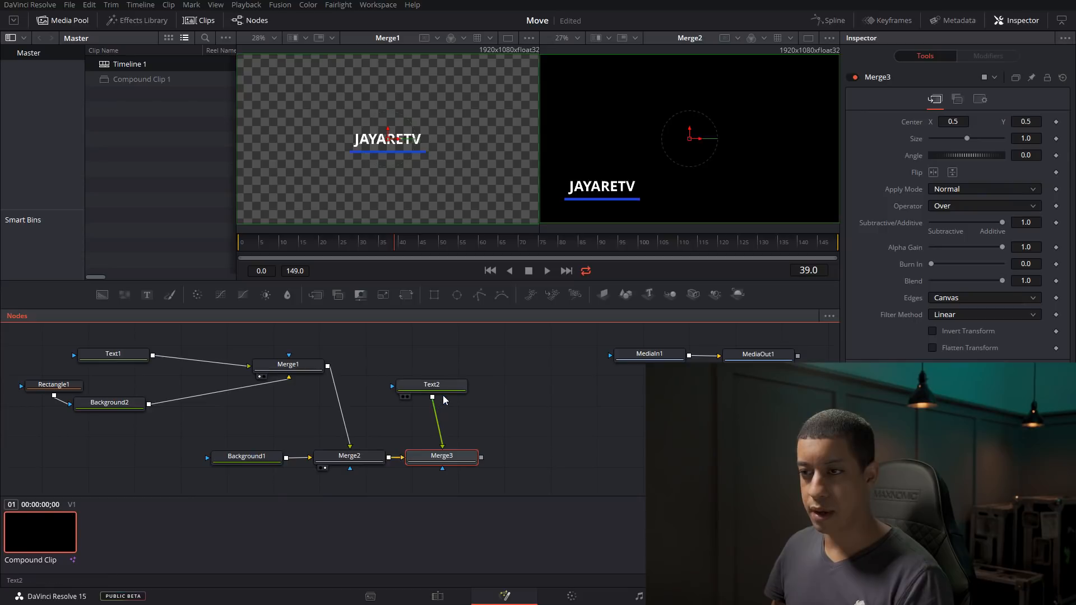
click(431, 397)
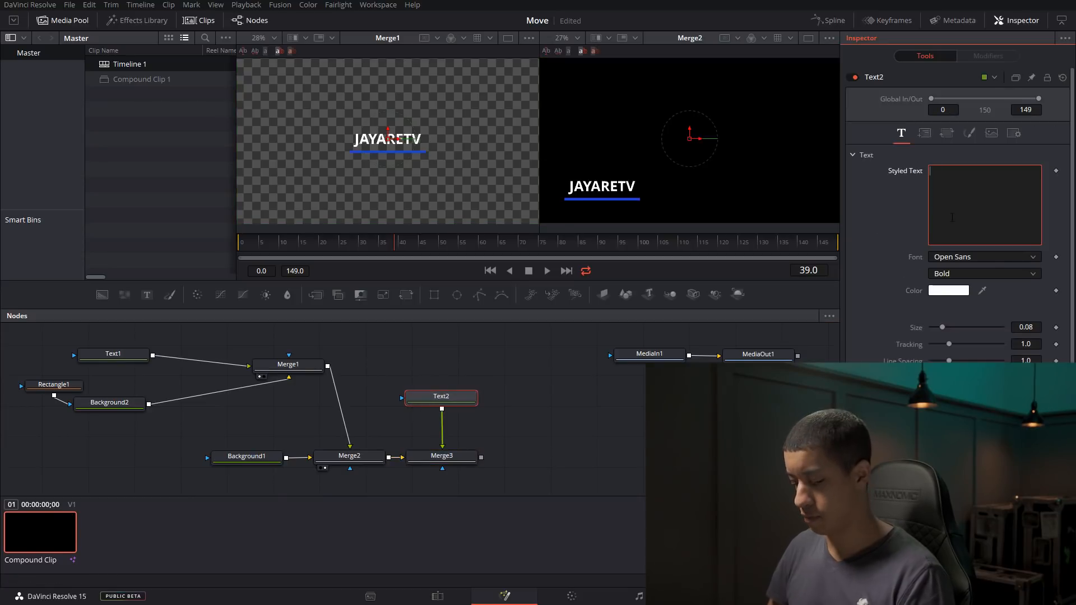
text(Justin)
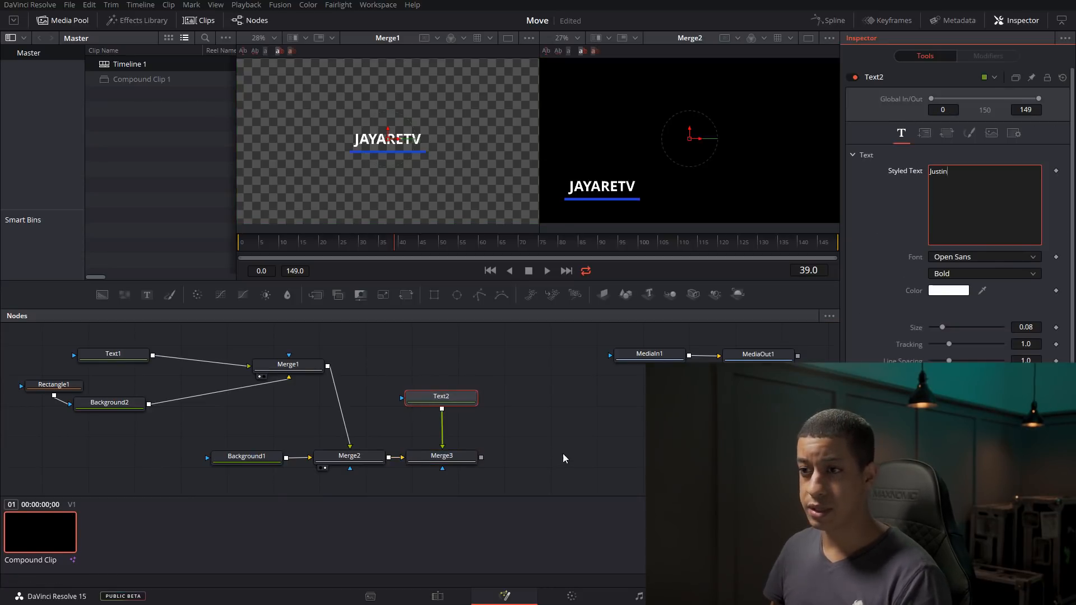
click(441, 456)
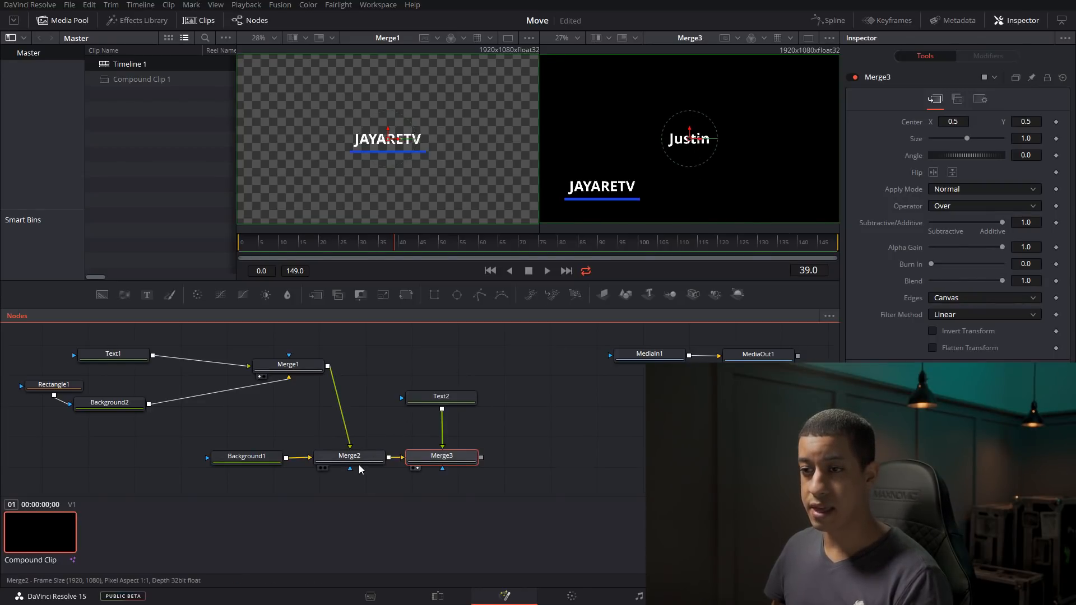
Step: Move the Justin title up to sit just above JAYARETV
click(349, 457)
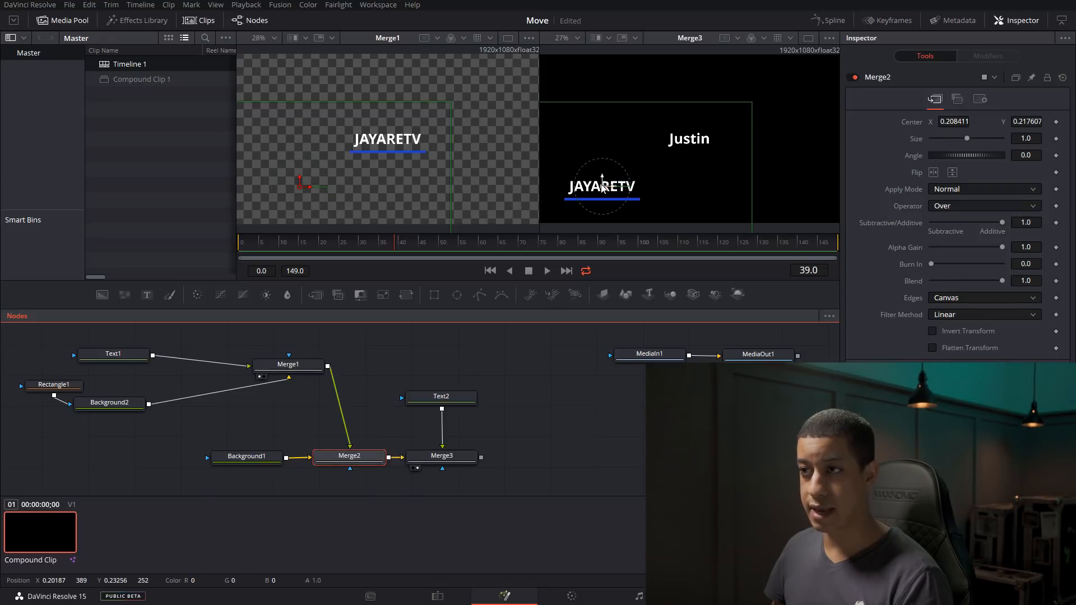
click(441, 396)
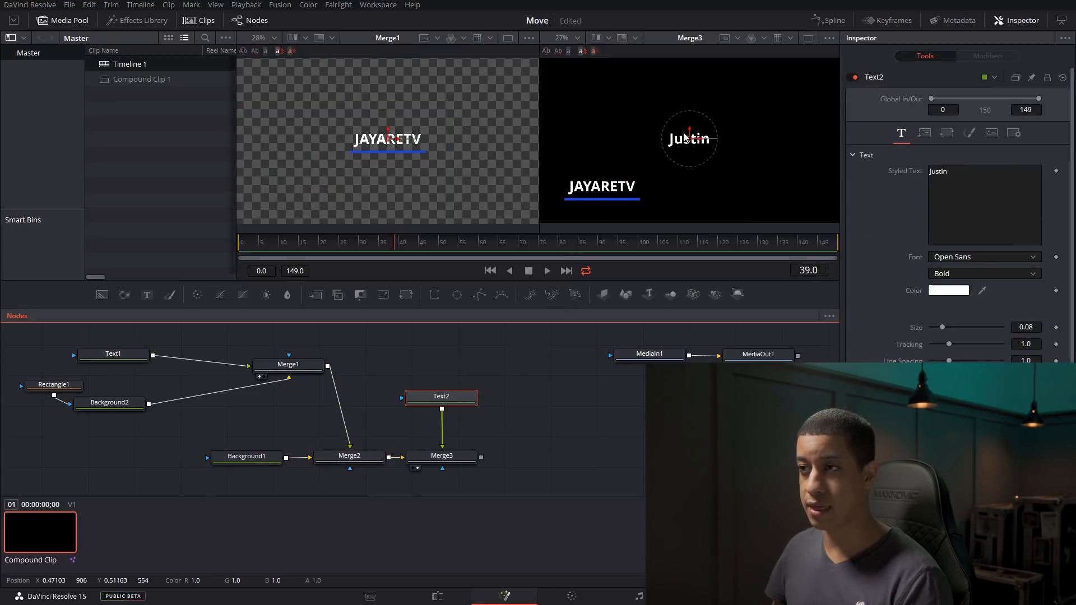
drag(689, 137, 602, 170)
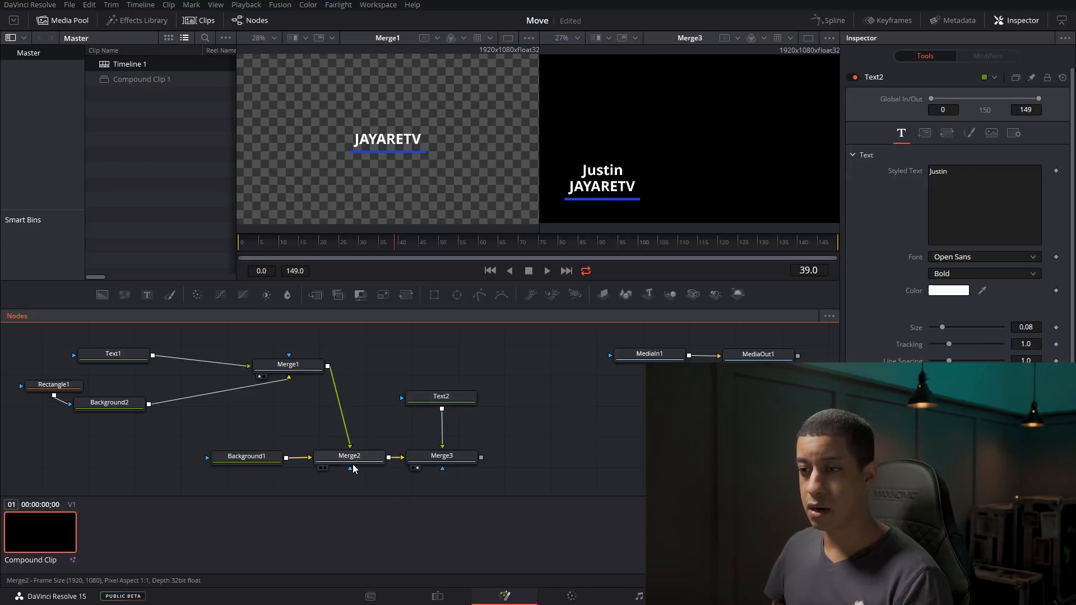
click(350, 456)
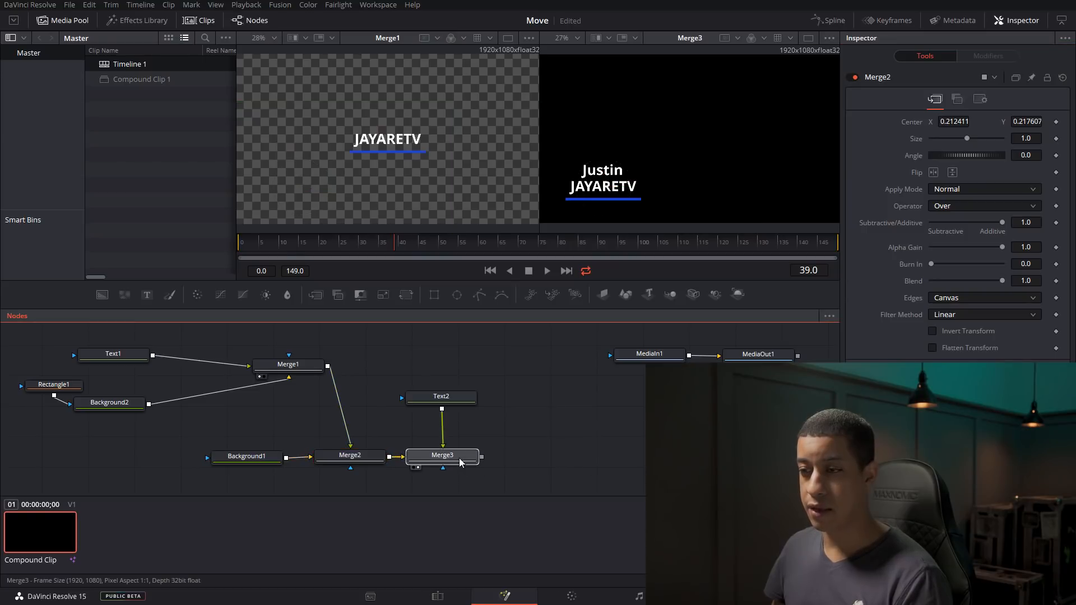
Step: Reset Merge3's Center to default and return to Merge2's settings
click(441, 457)
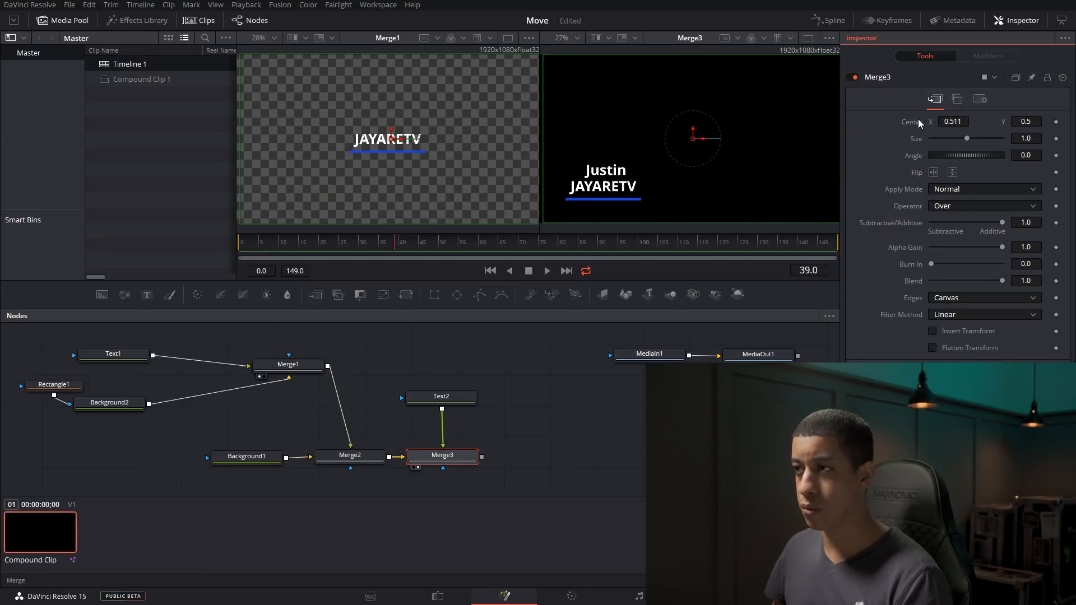
right_click(952, 121)
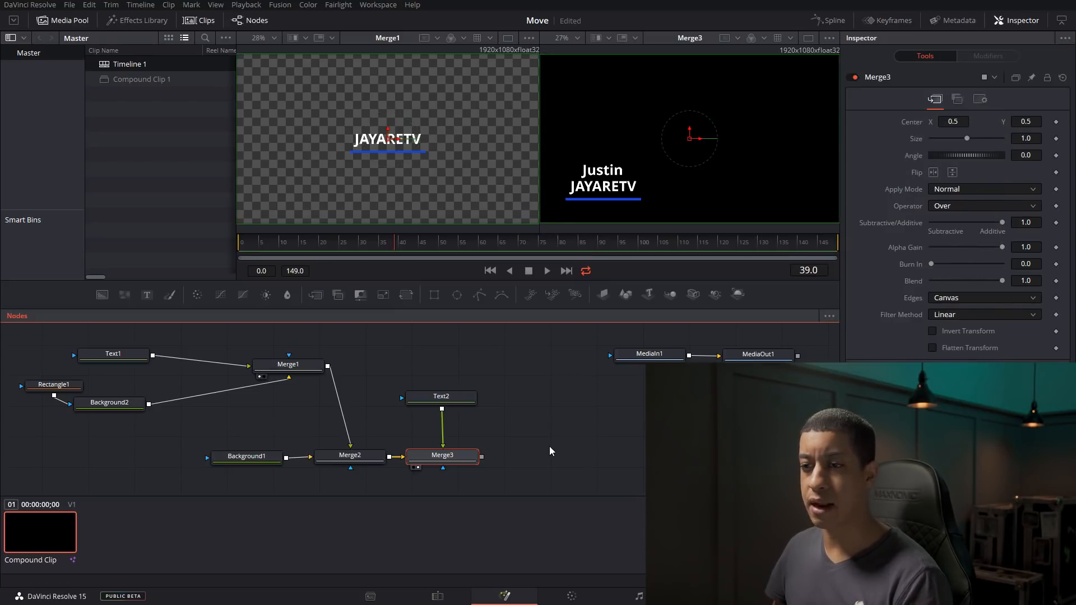
click(350, 455)
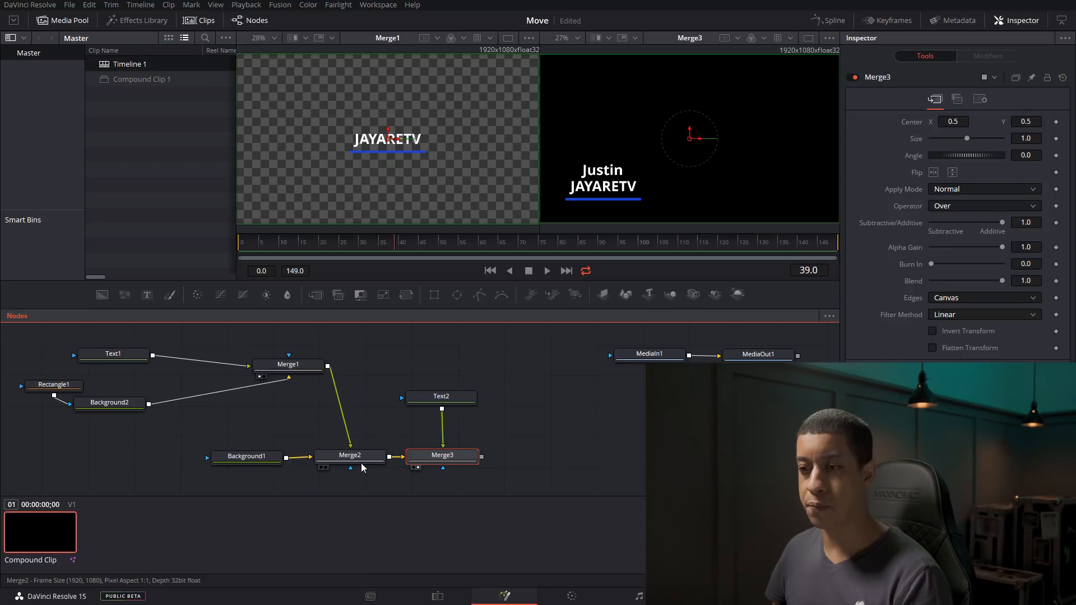
click(350, 455)
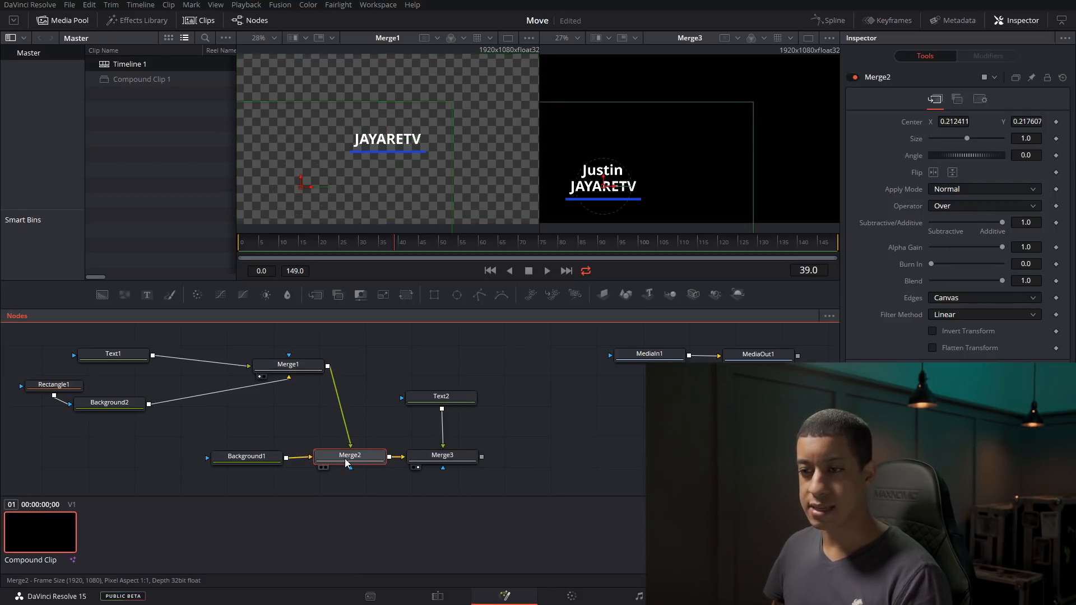
mouse_move(350, 455)
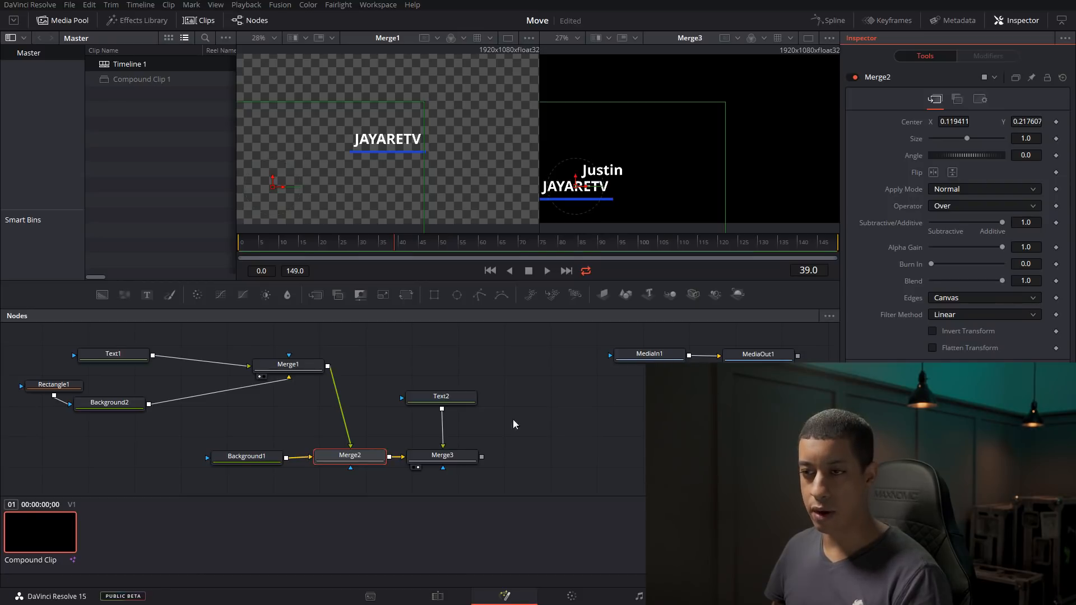
mouse_move(350, 455)
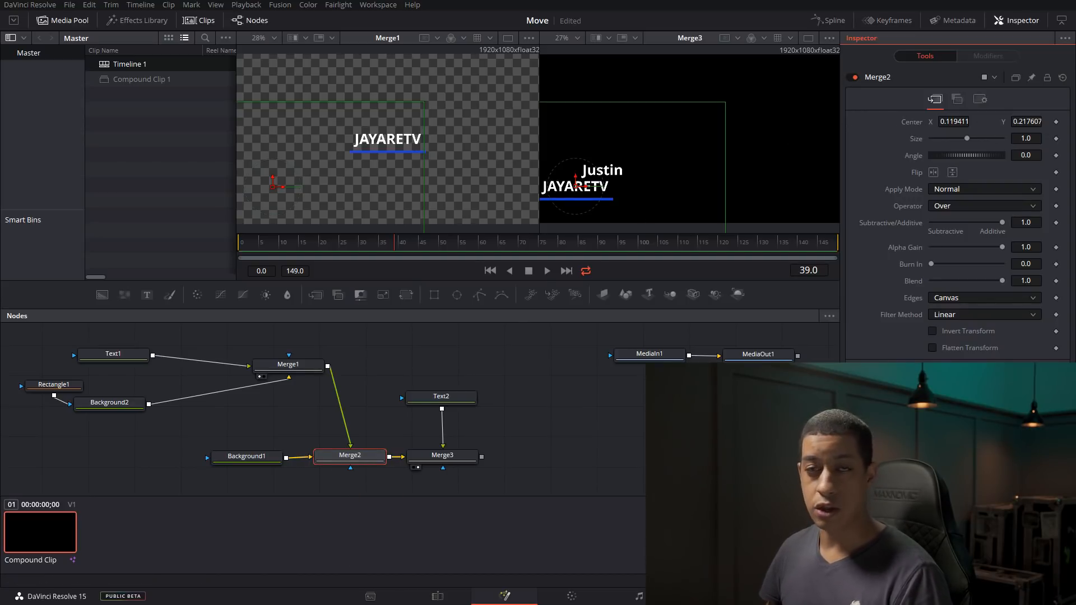
Step: Tidy the Text2 node position and bring up Justin's Layout centre controls
click(440, 395)
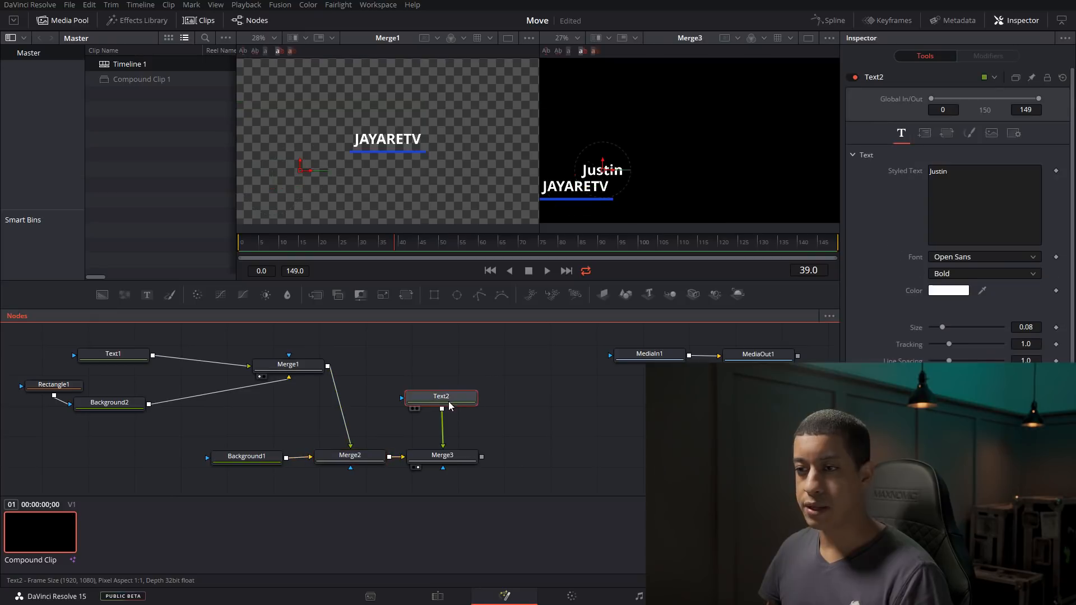
drag(440, 397, 451, 386)
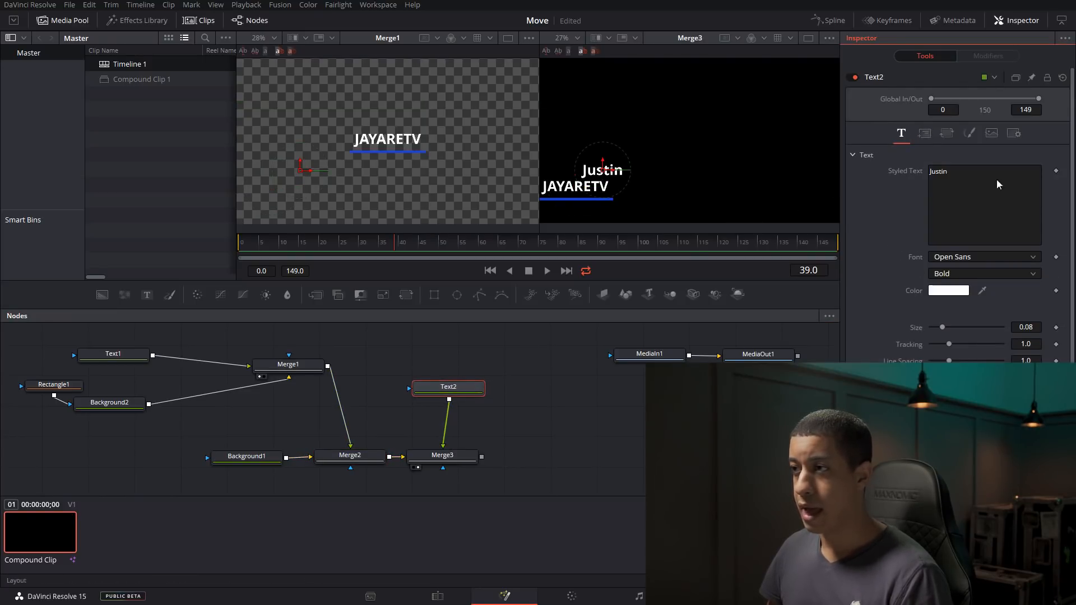
click(924, 132)
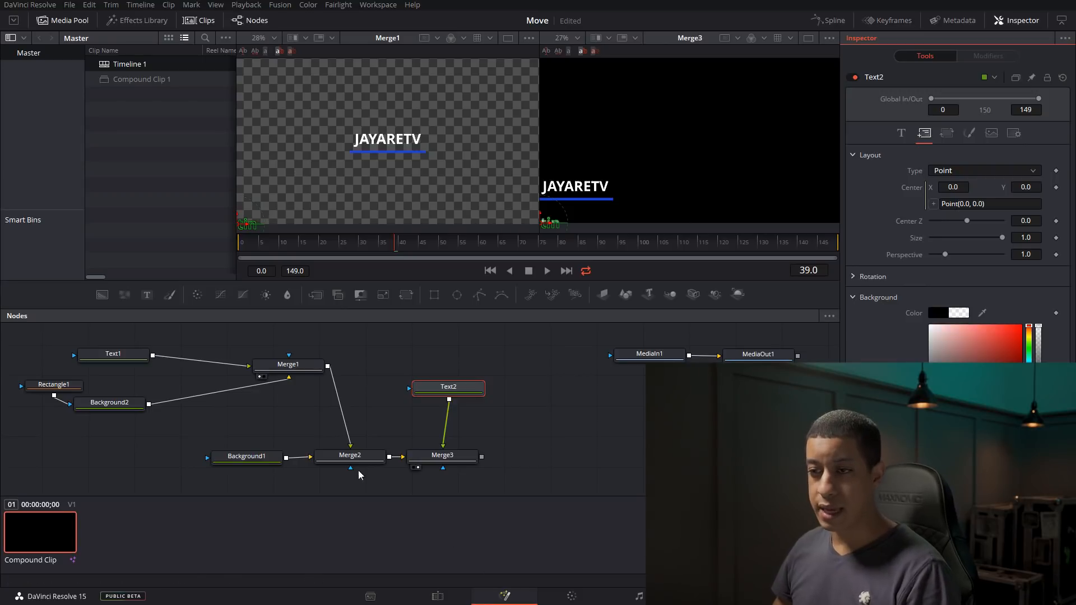
Step: Enter the expression Merge2.Center for the Justin text's layout centre
click(350, 456)
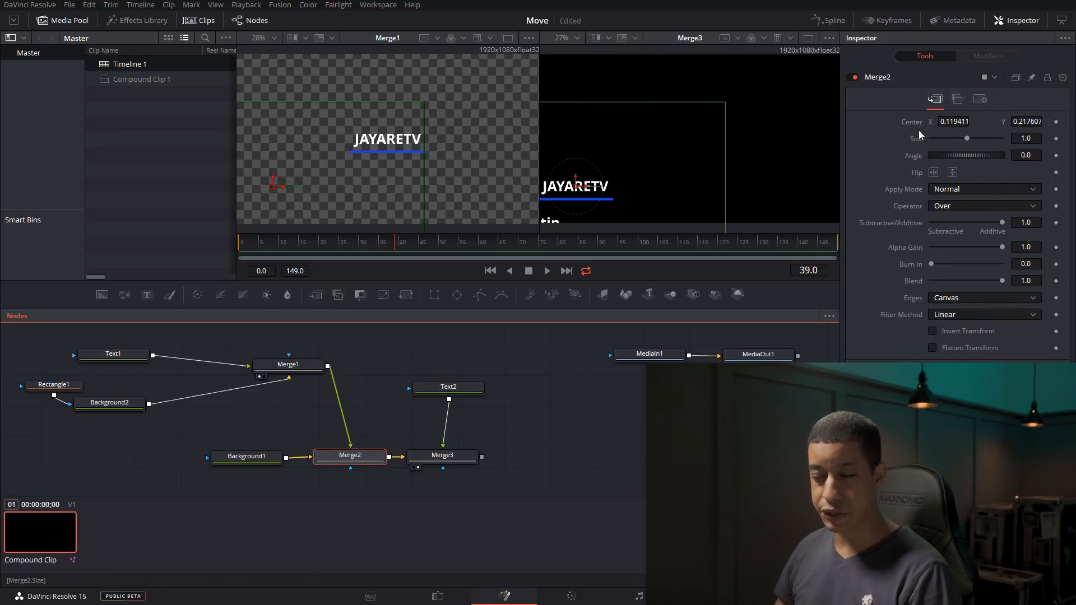
click(449, 387)
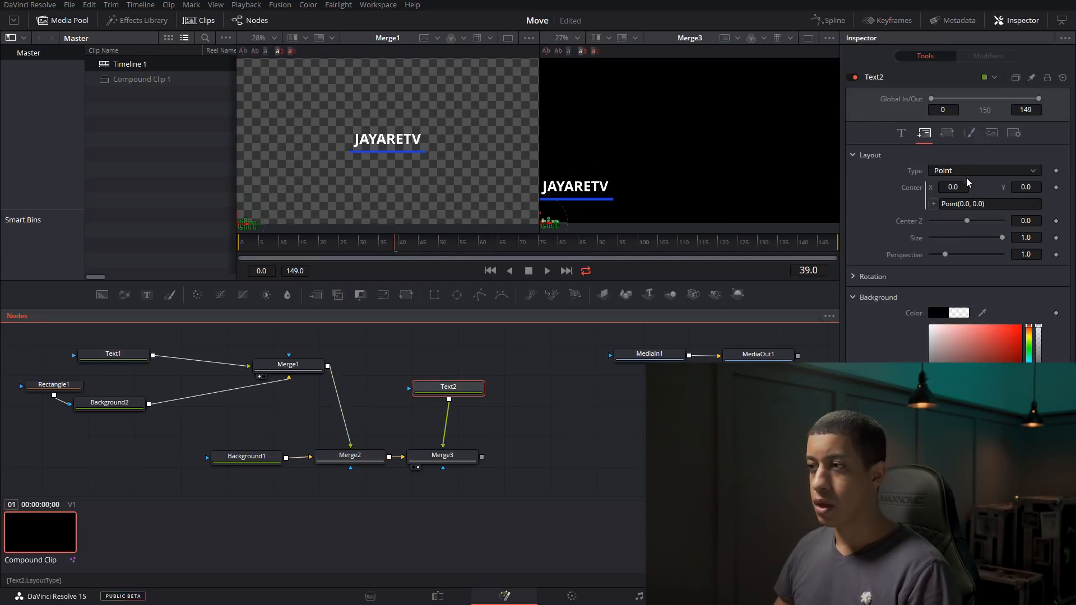
click(989, 204)
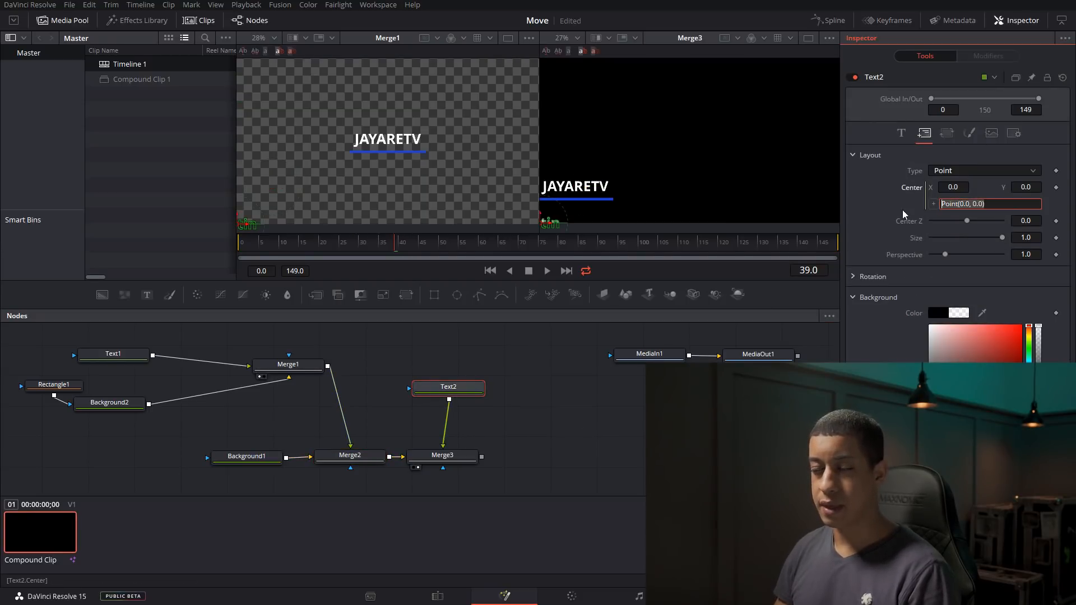
text(Mer)
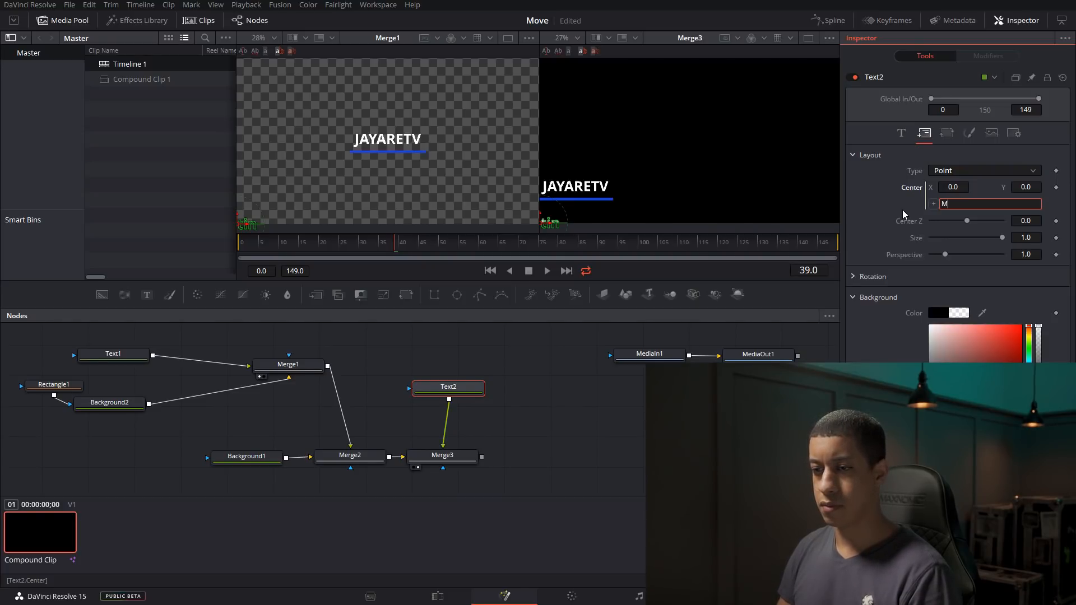
text(erge2)
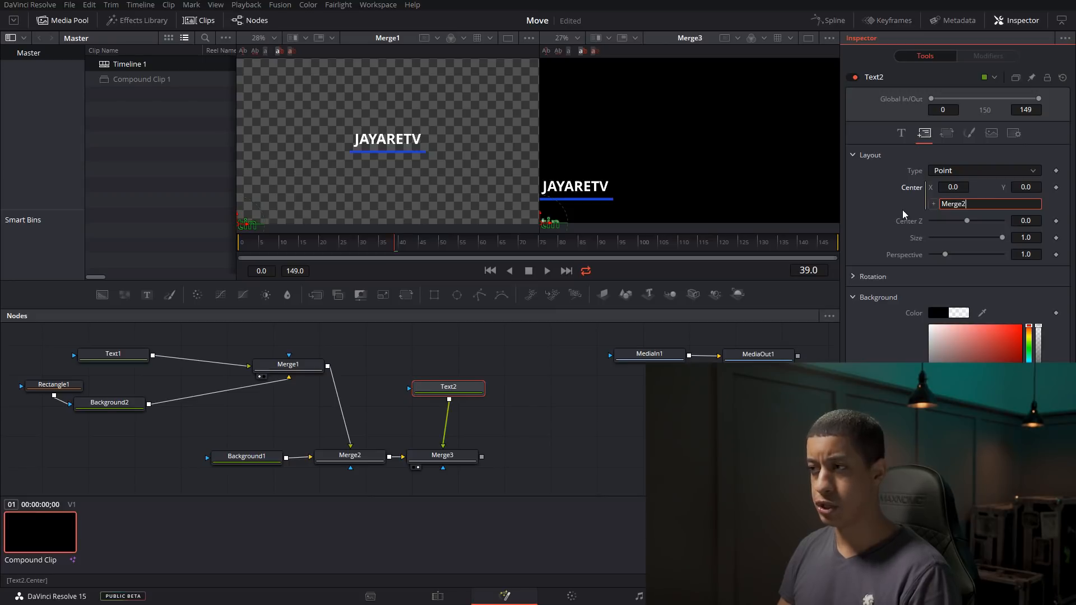
text(.)
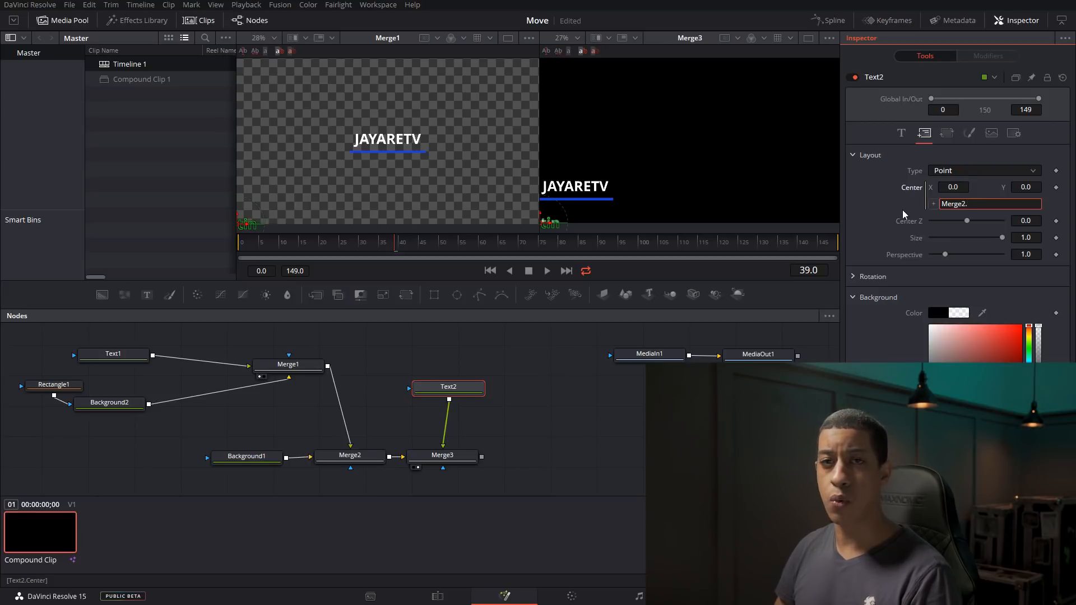
text(cent)
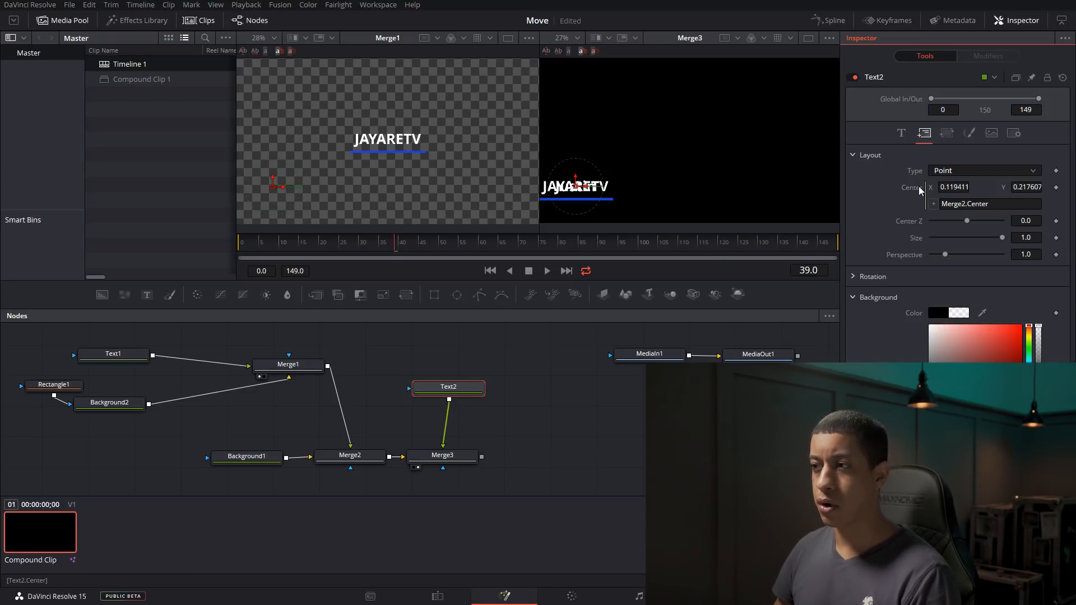
mouse_move(709, 252)
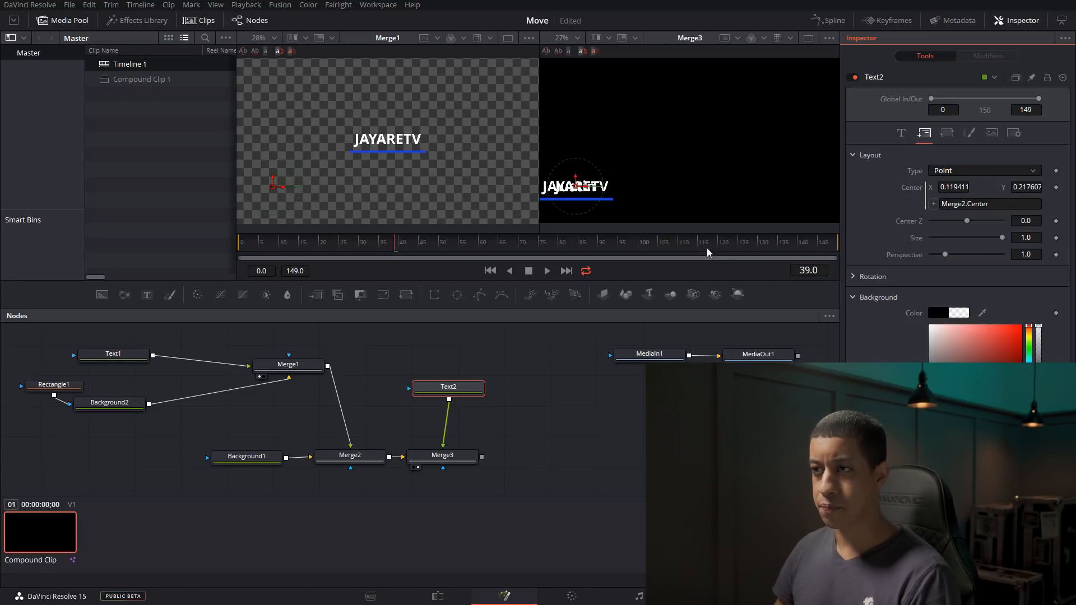
mouse_move(577, 187)
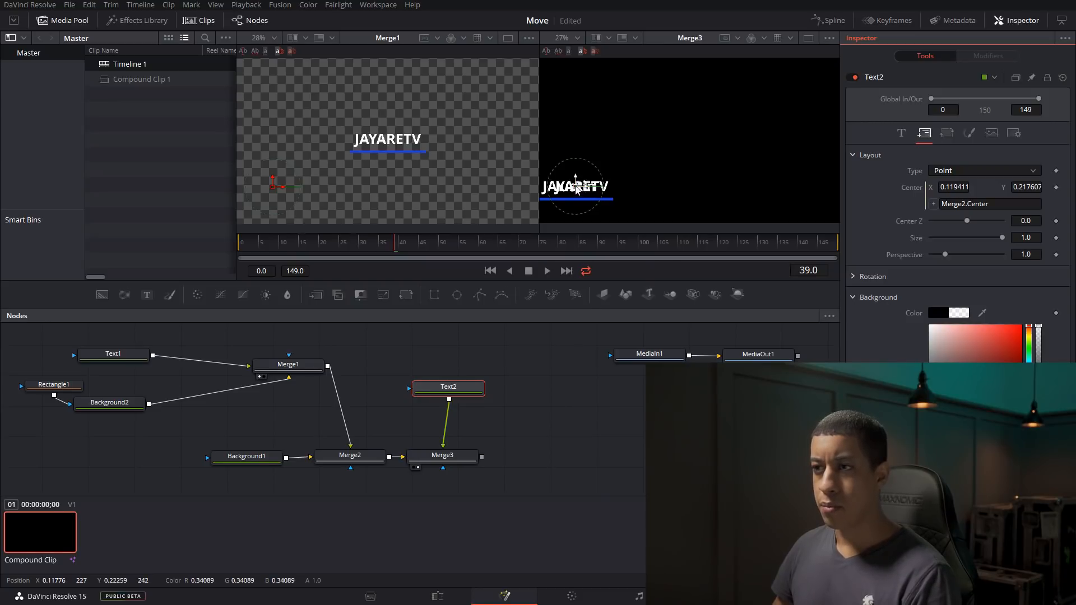
mouse_move(515, 219)
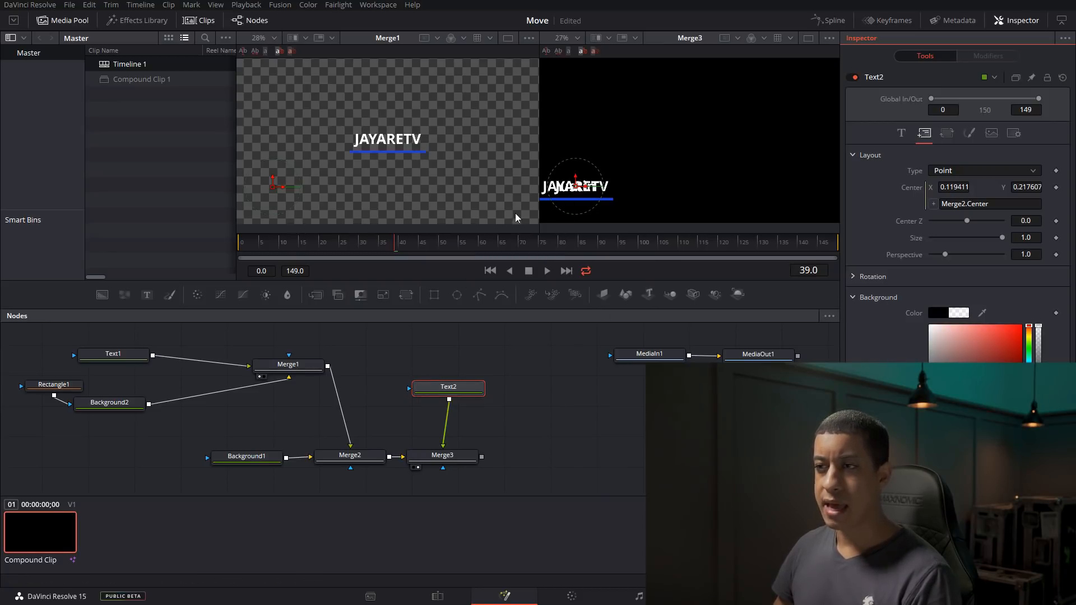
Step: Check Merge2's settings against the linked Justin placement
click(350, 456)
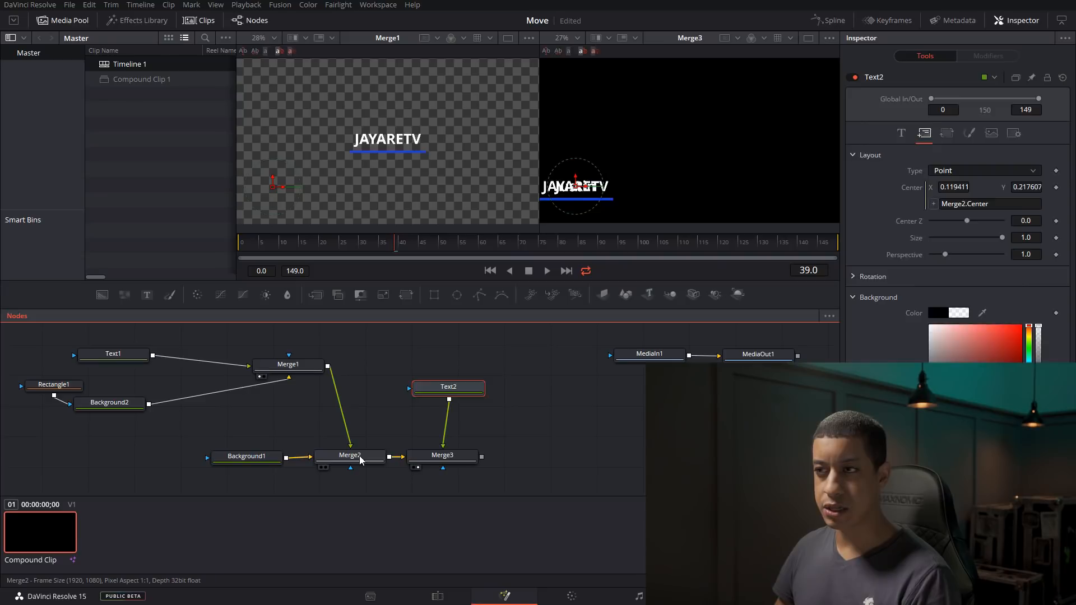
click(349, 456)
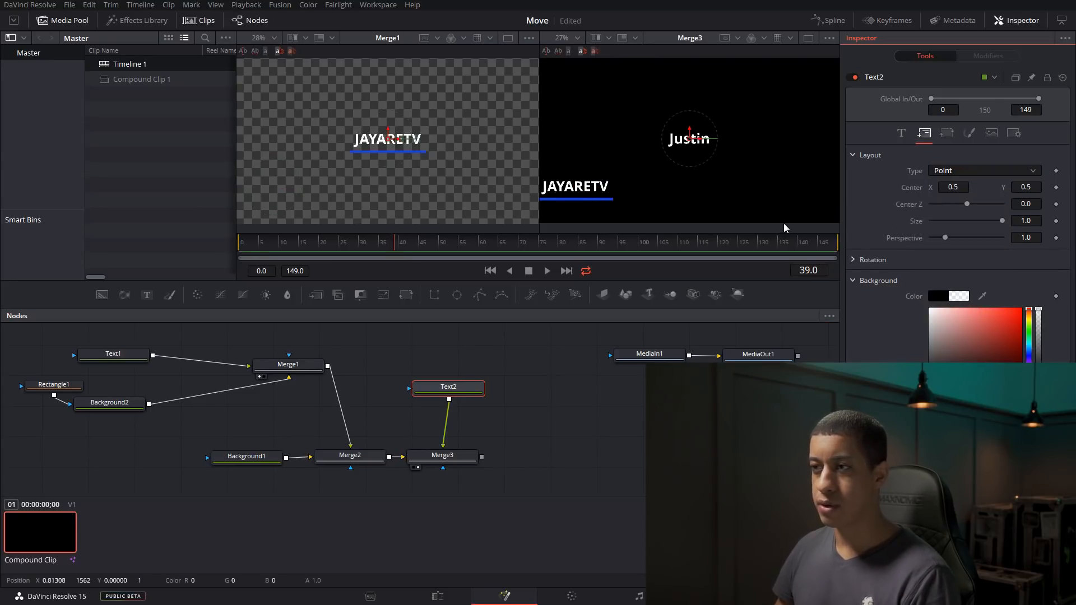
Step: Link Merge3's Center to Merge2.Center and offset Text2's Center Y to 0.595
click(442, 455)
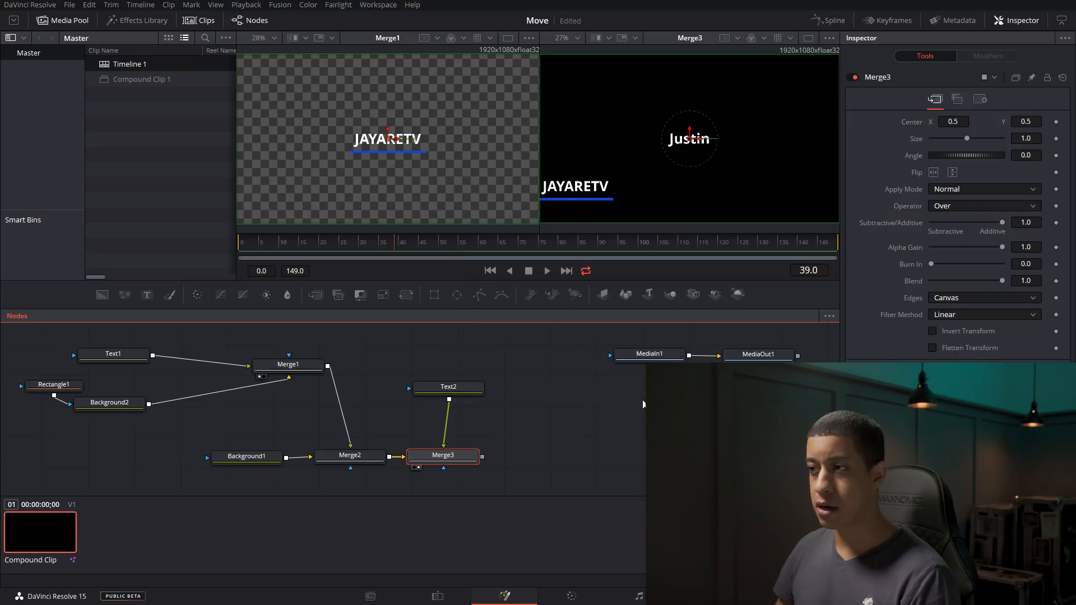
right_click(953, 121)
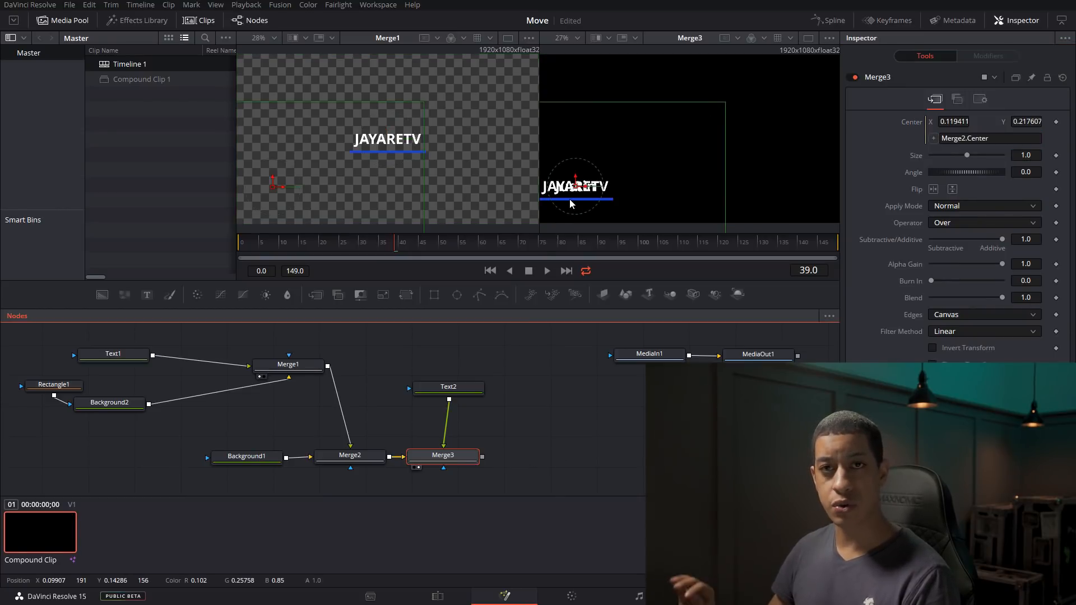
click(448, 387)
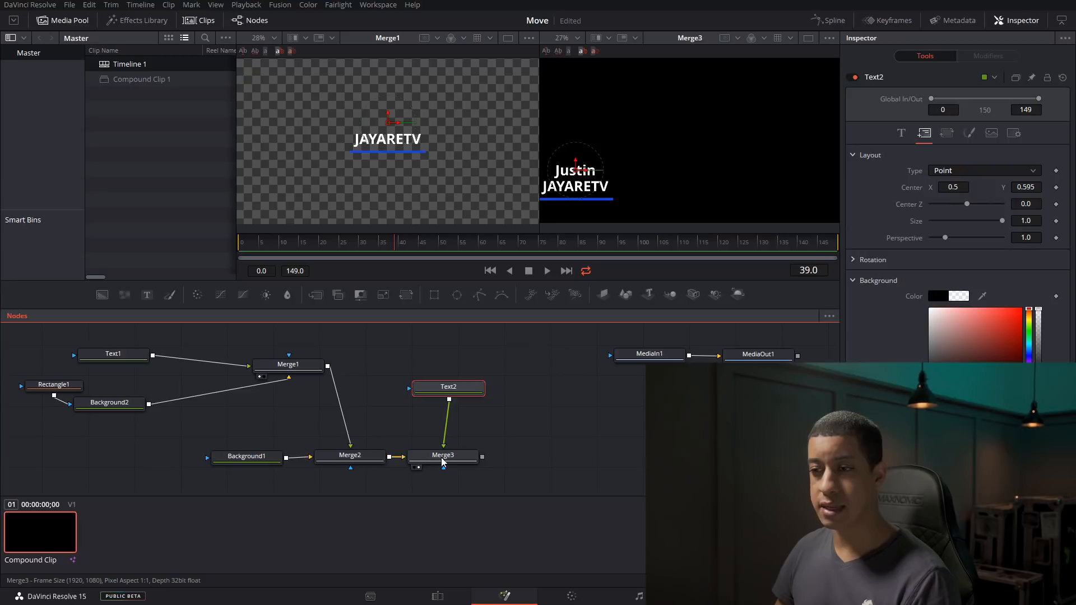
click(443, 457)
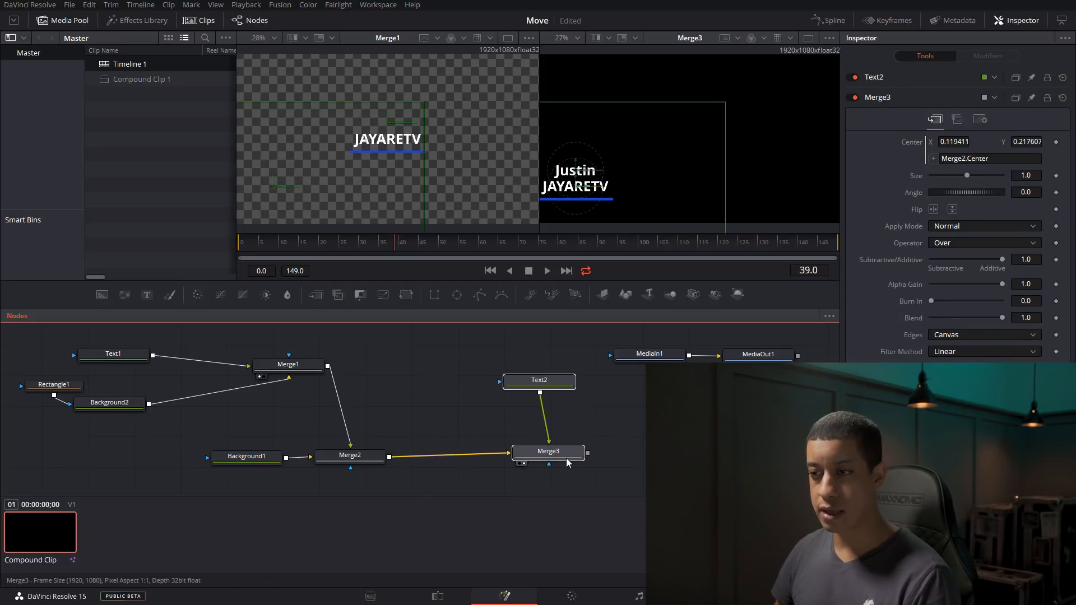
Step: Link the new Transform1's Center to Merge2.Center and leave Merge3's Center at 0.5
click(350, 456)
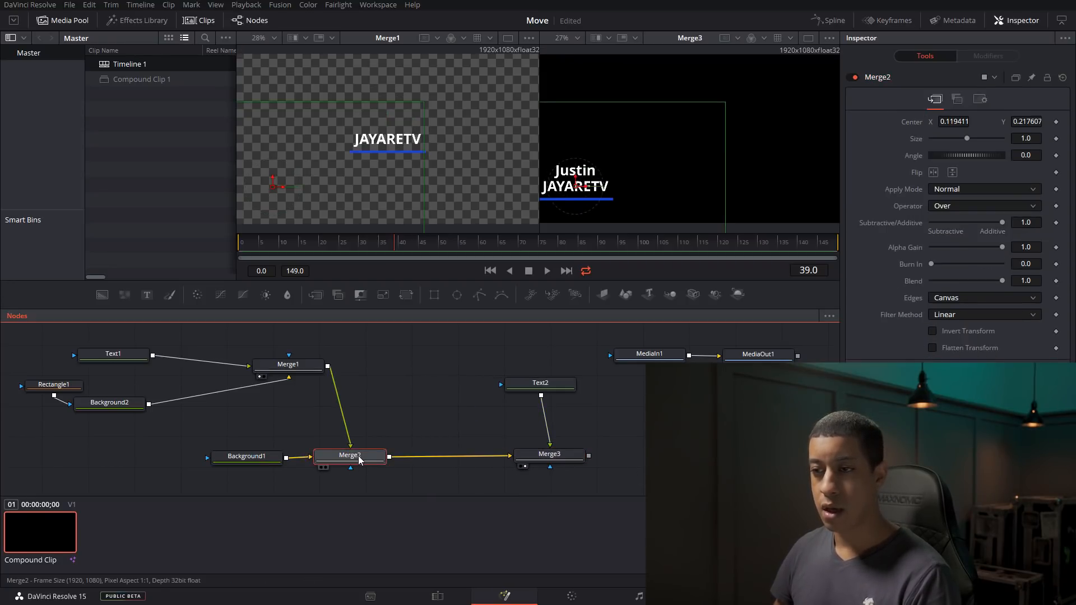
click(349, 455)
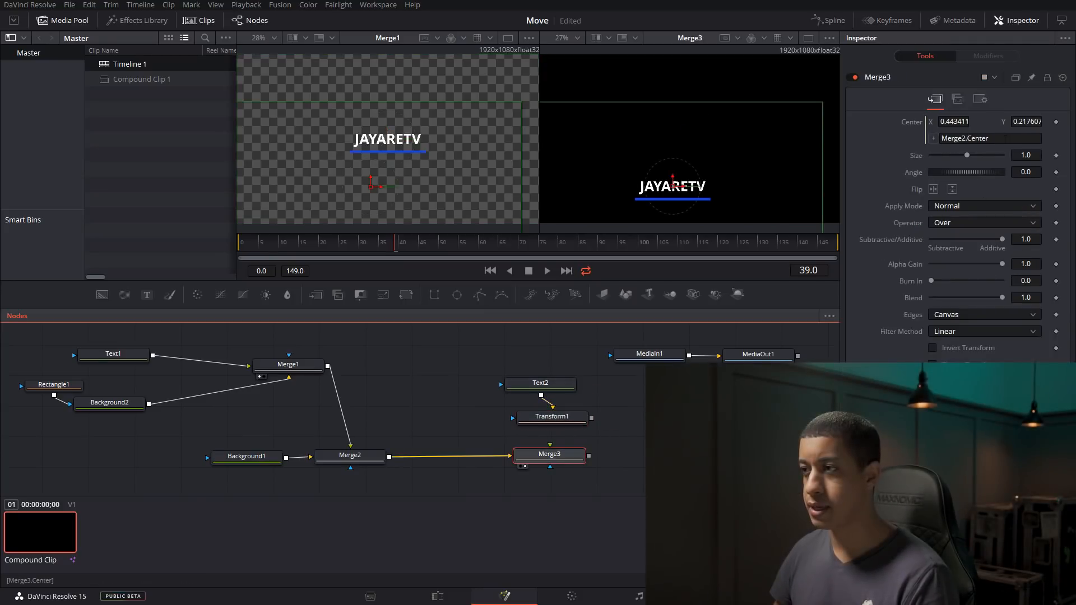
click(552, 417)
text(Merge2.Center)
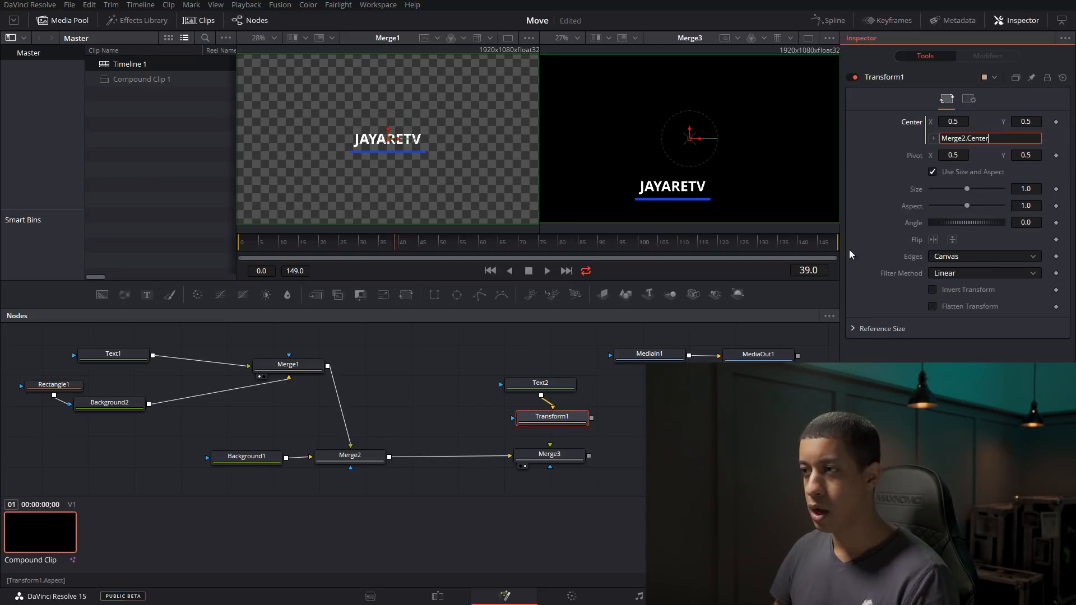
click(548, 454)
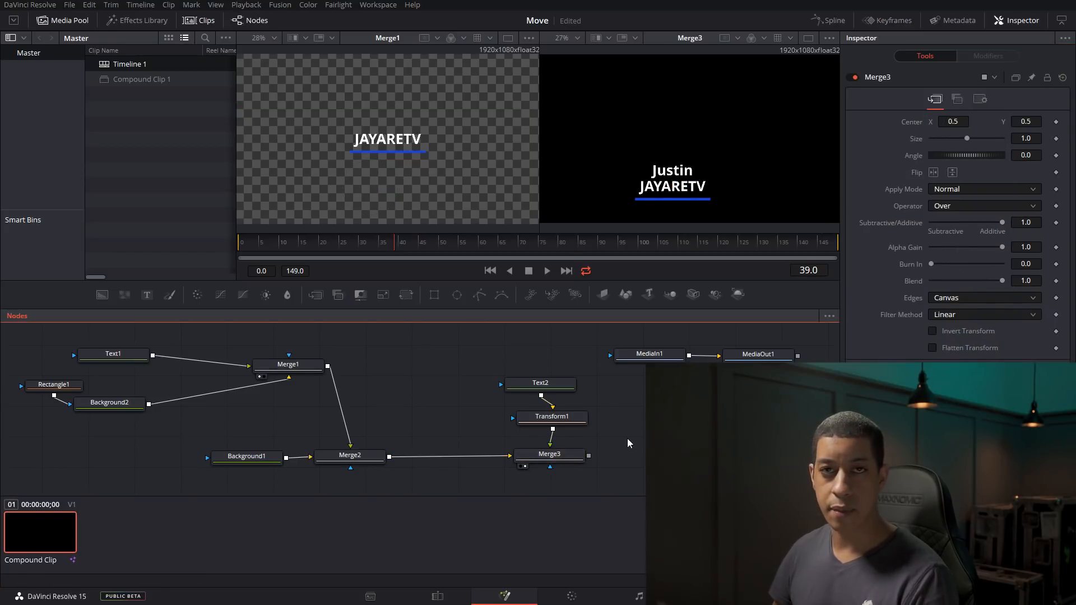
click(350, 455)
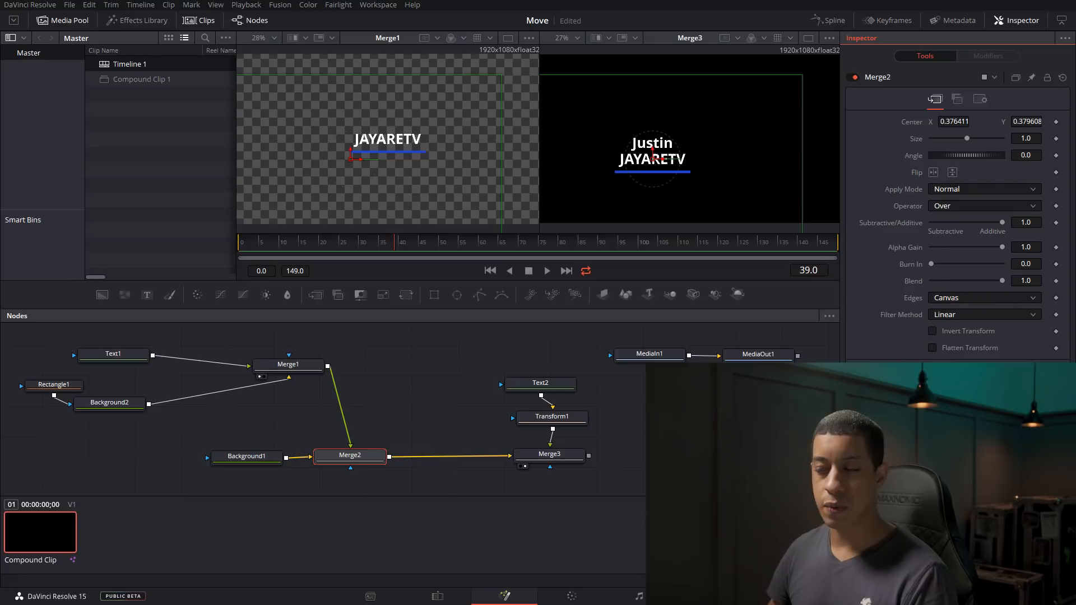
Step: Check that Transform1's centre follows Merge2.Center after moving the lower third
click(542, 418)
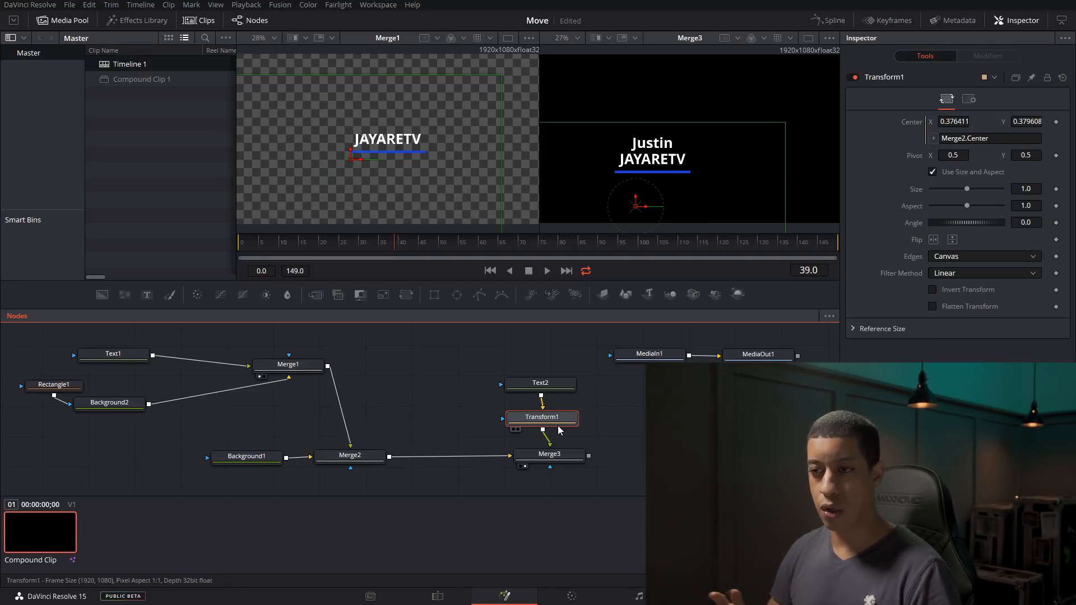
click(350, 455)
text(cus)
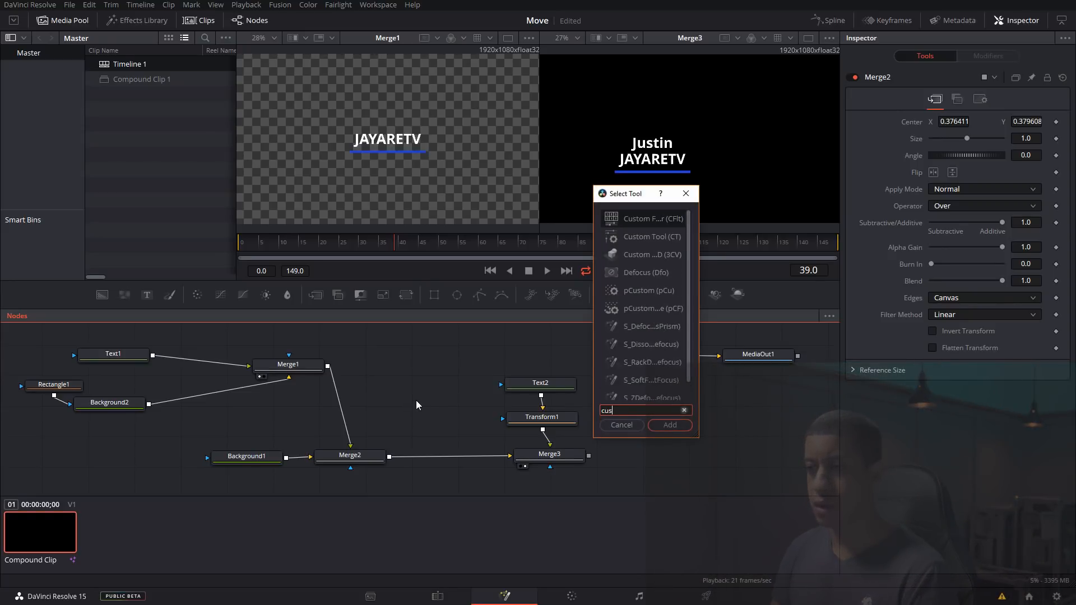
Step: Add a Custom Tool (CustomTool1) to the comp from the filtered tool list
click(668, 425)
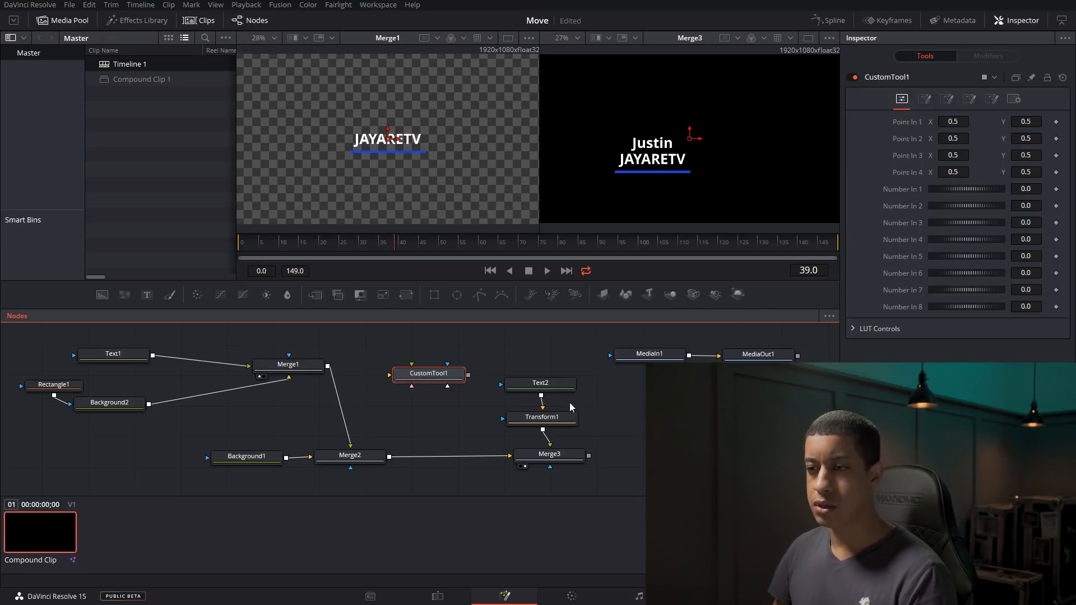
Step: Rename CustomTool1 to CT
right_click(428, 374)
text(CT)
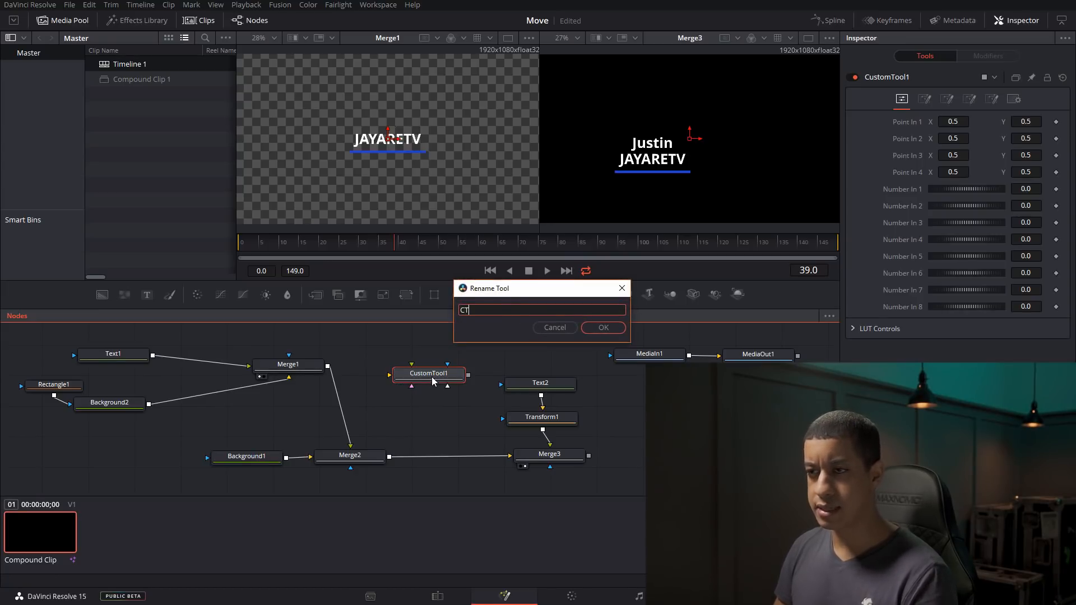
click(602, 327)
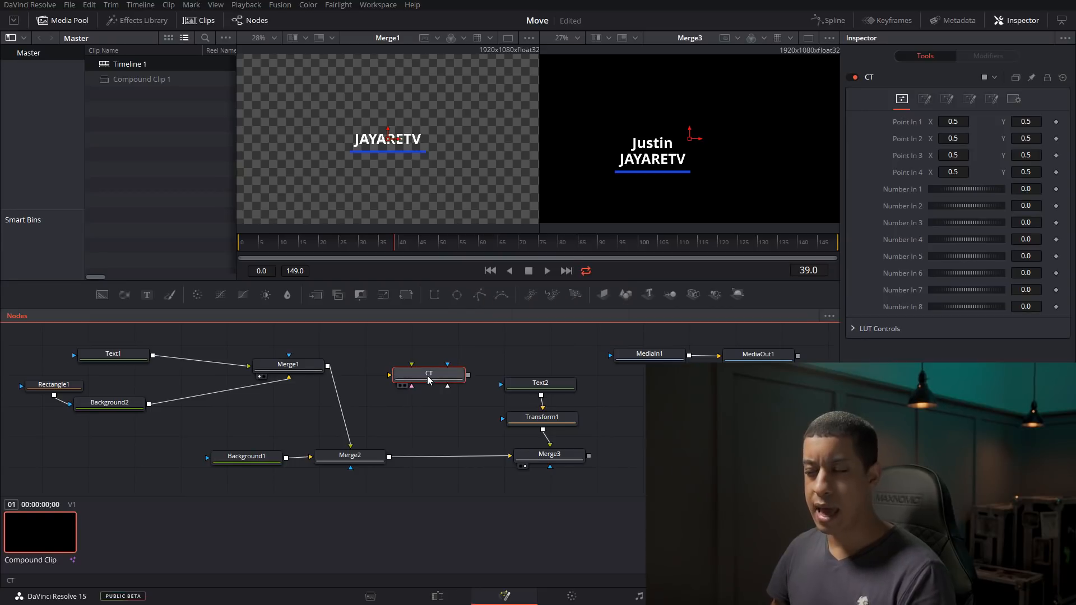
Step: Give Merge2's Center the expression CT.PointIn1
click(350, 456)
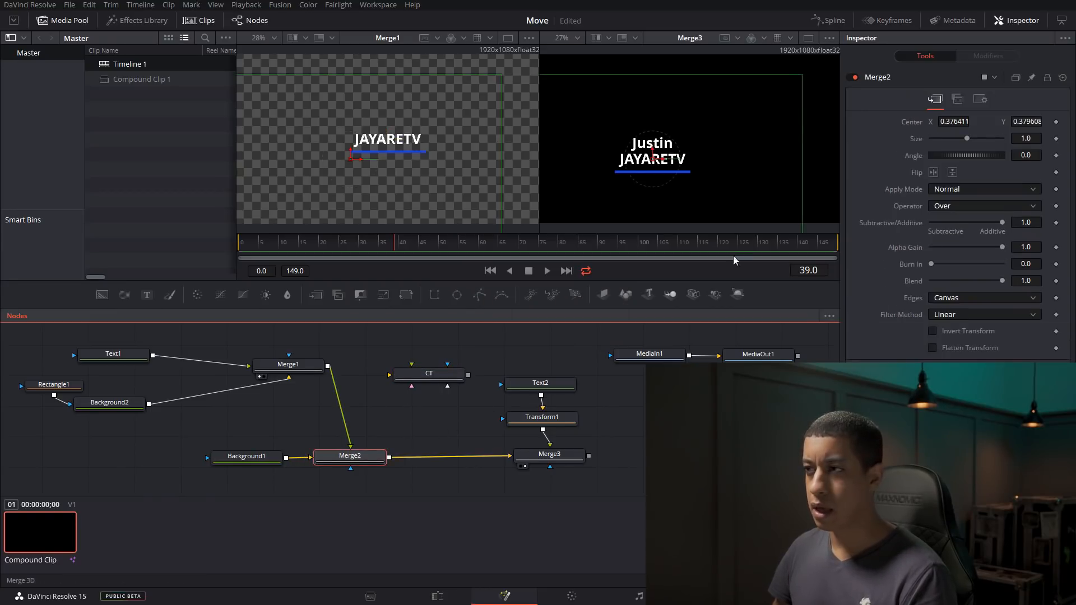
right_click(349, 455)
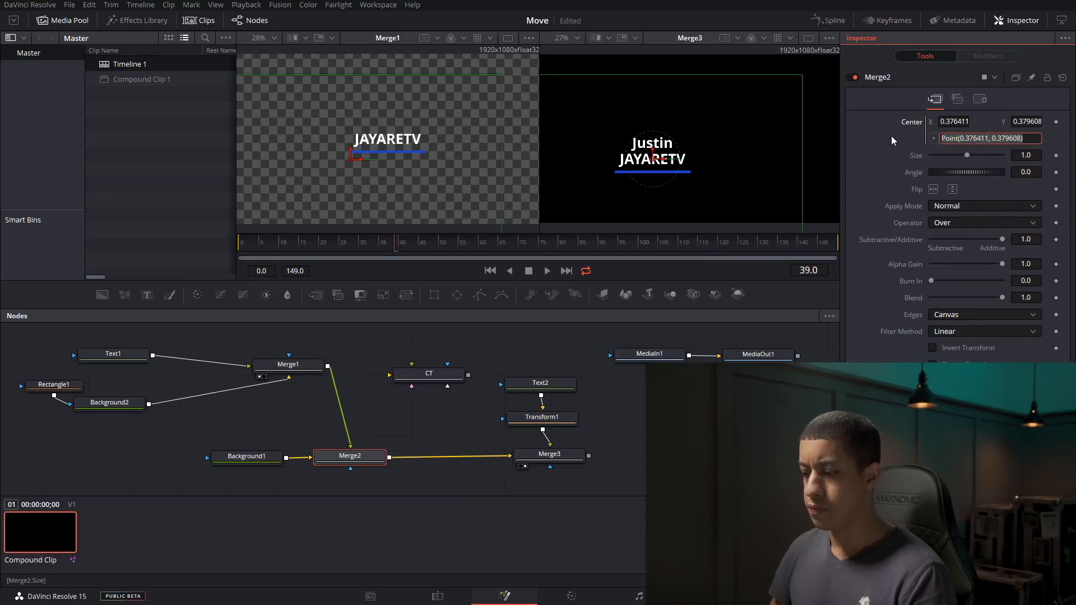
text(CT.)
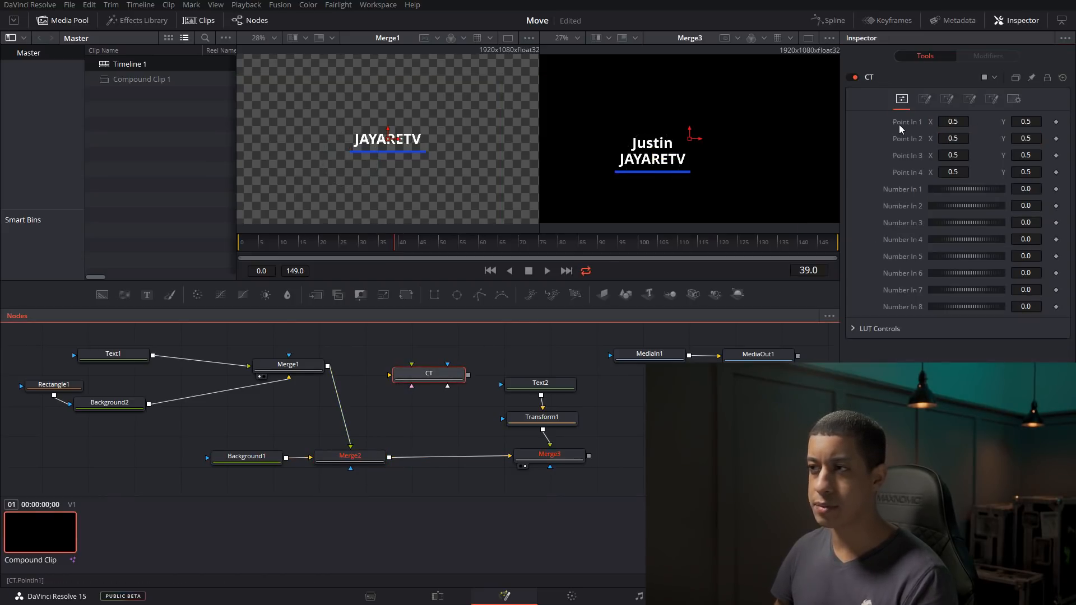
click(349, 456)
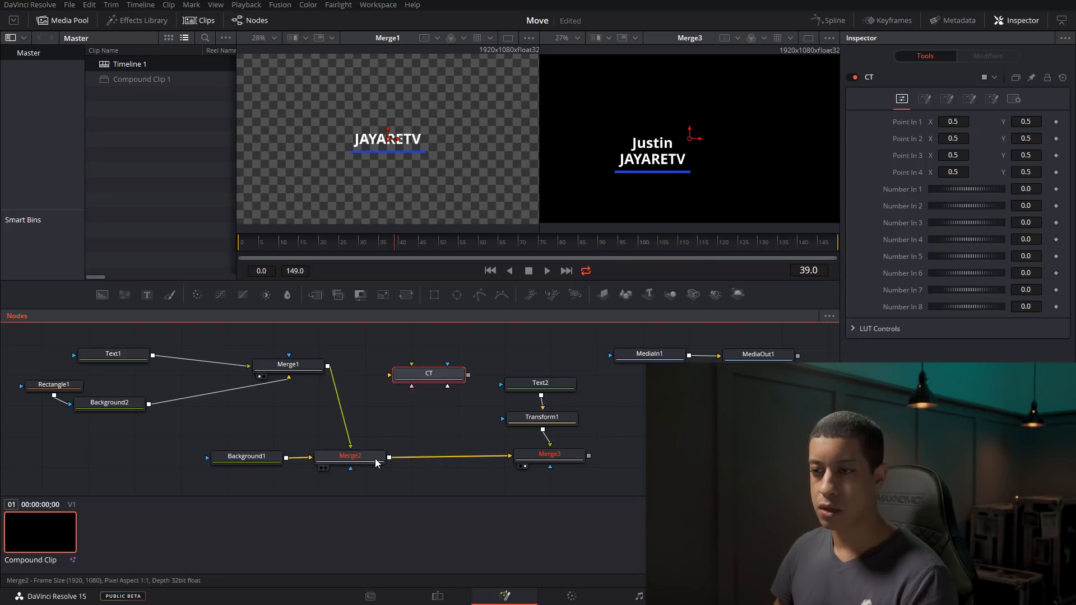
click(350, 456)
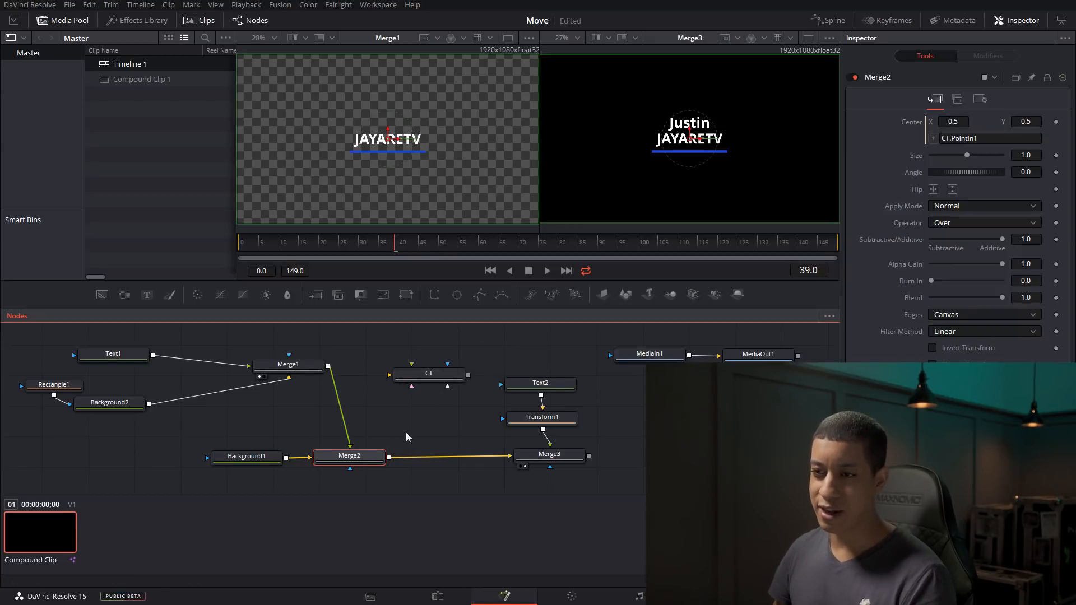
Step: Review Merge2, Merge3, Transform1 and CT centres, then relink Transform1's centre to CT.PointIn1
click(349, 456)
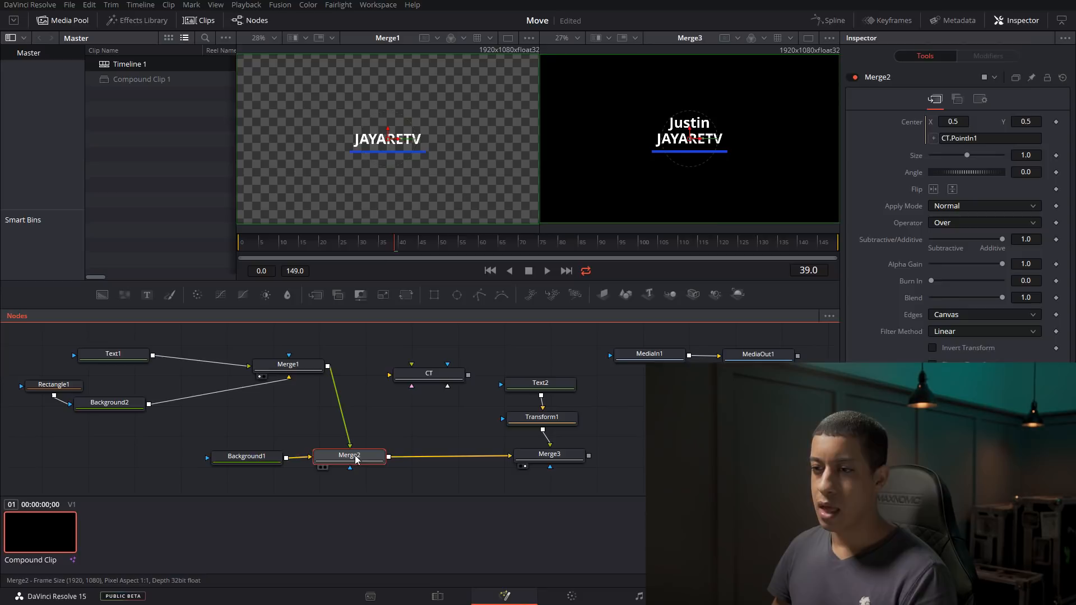
click(550, 454)
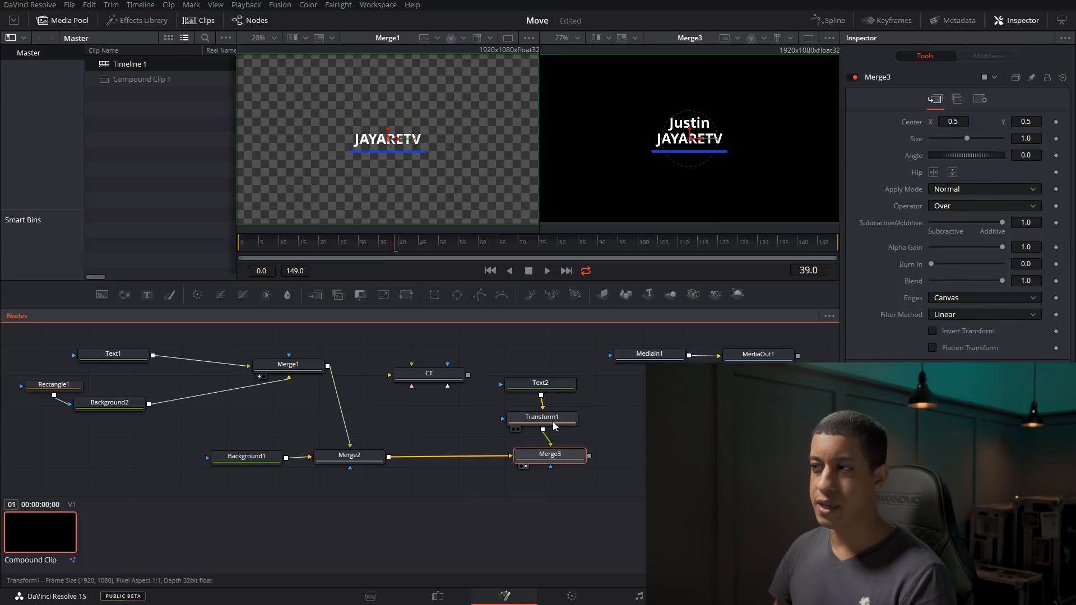
click(541, 417)
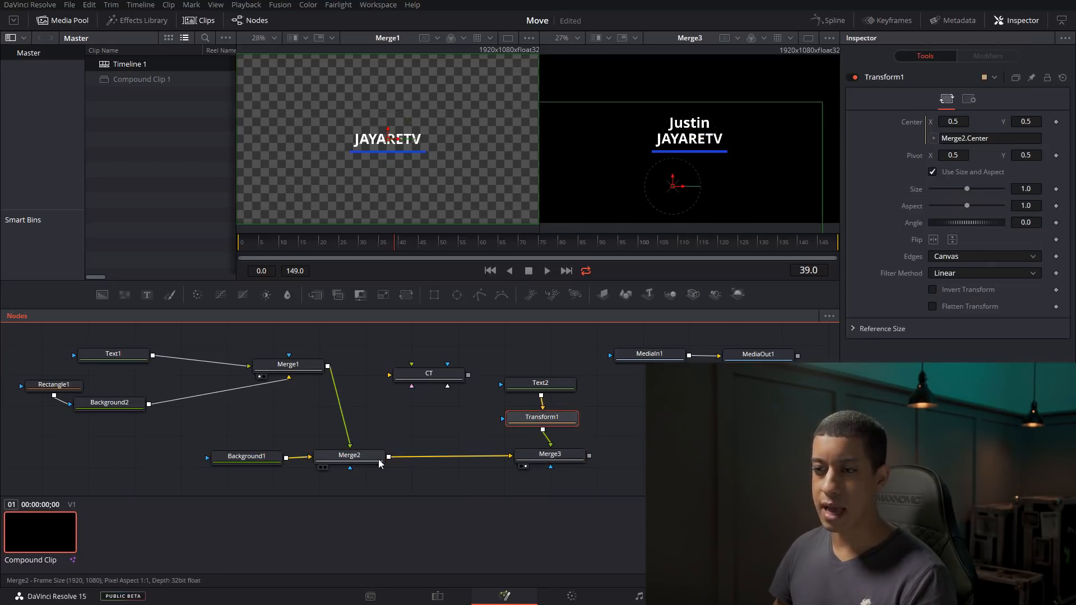
click(348, 455)
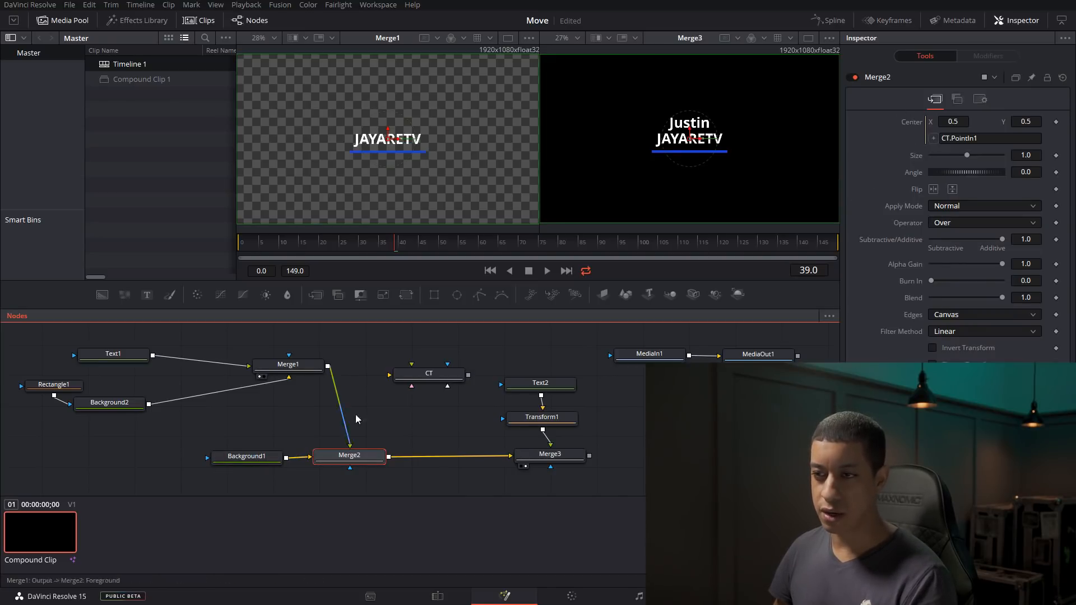
click(427, 374)
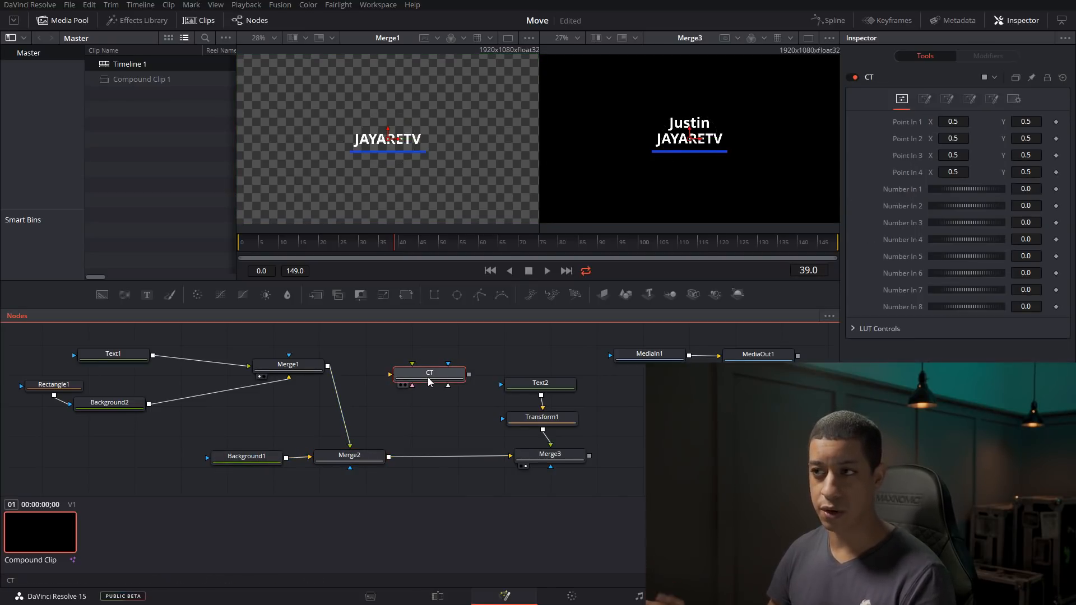
click(350, 455)
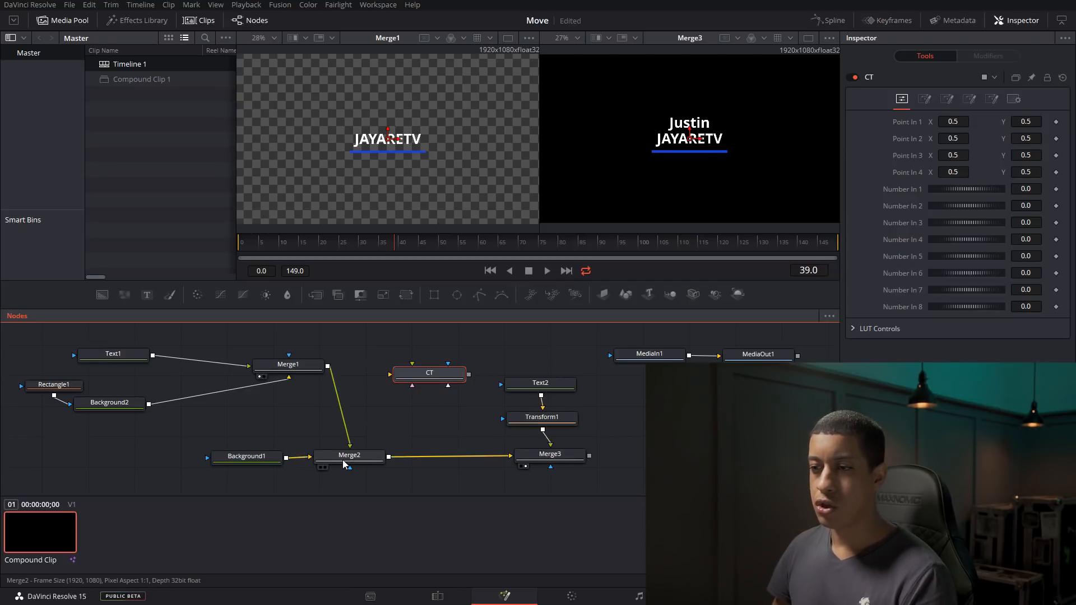
click(349, 456)
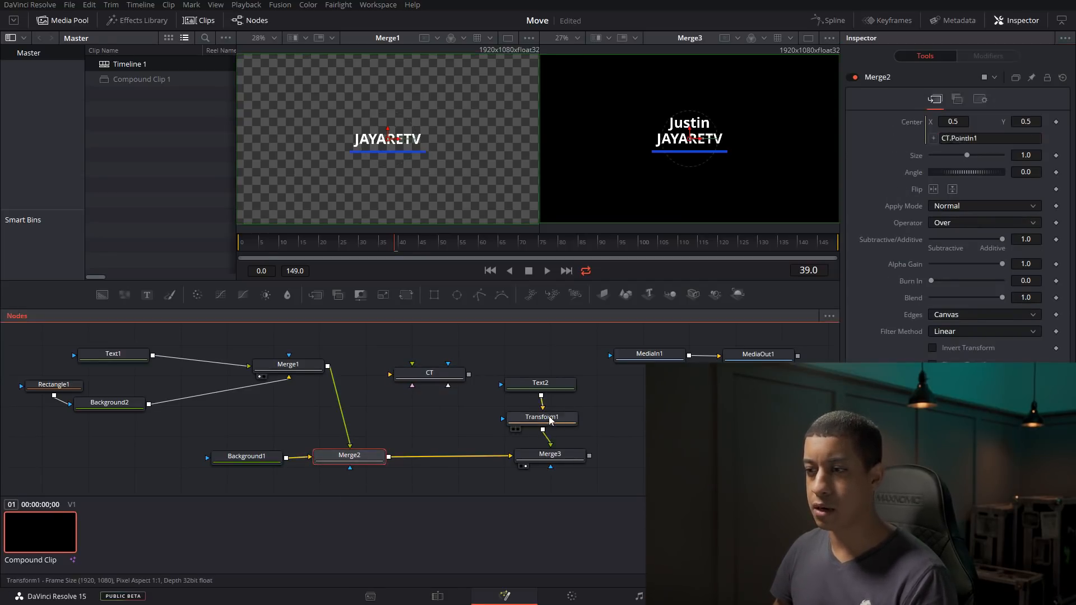
click(542, 417)
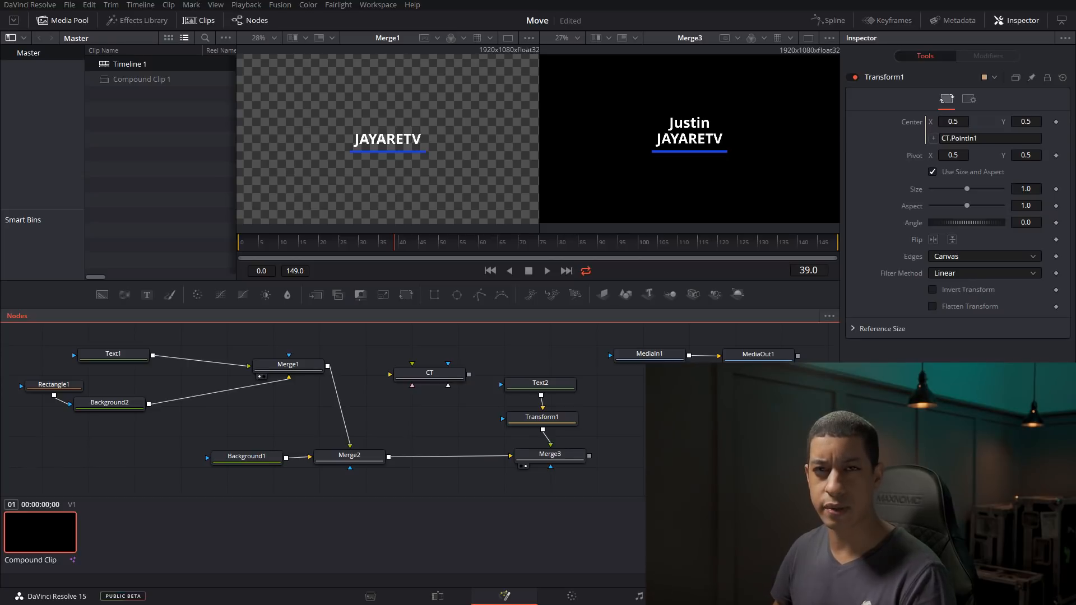
click(428, 372)
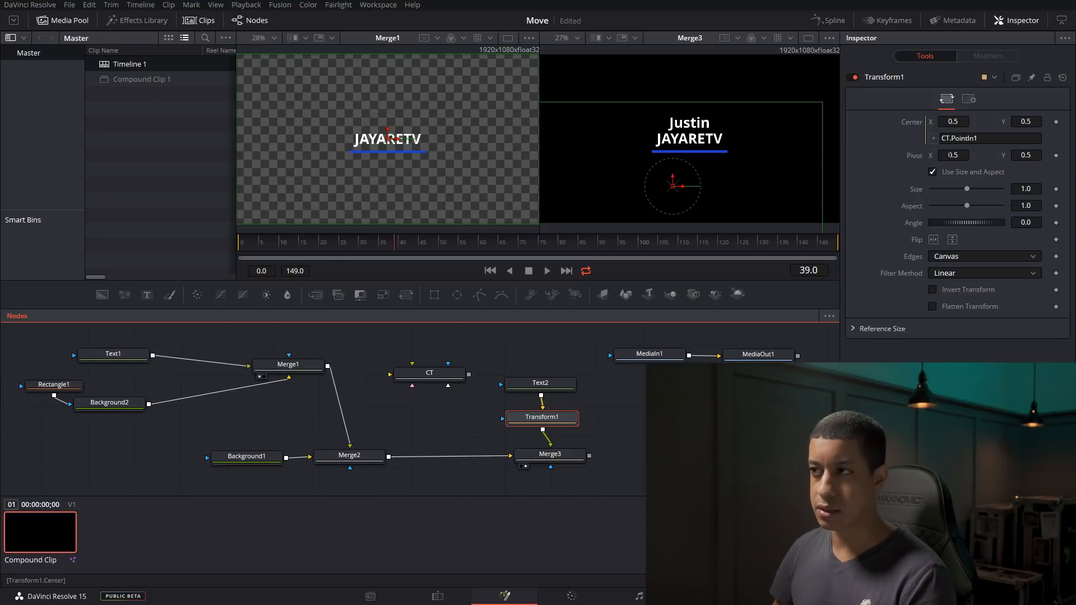
click(429, 372)
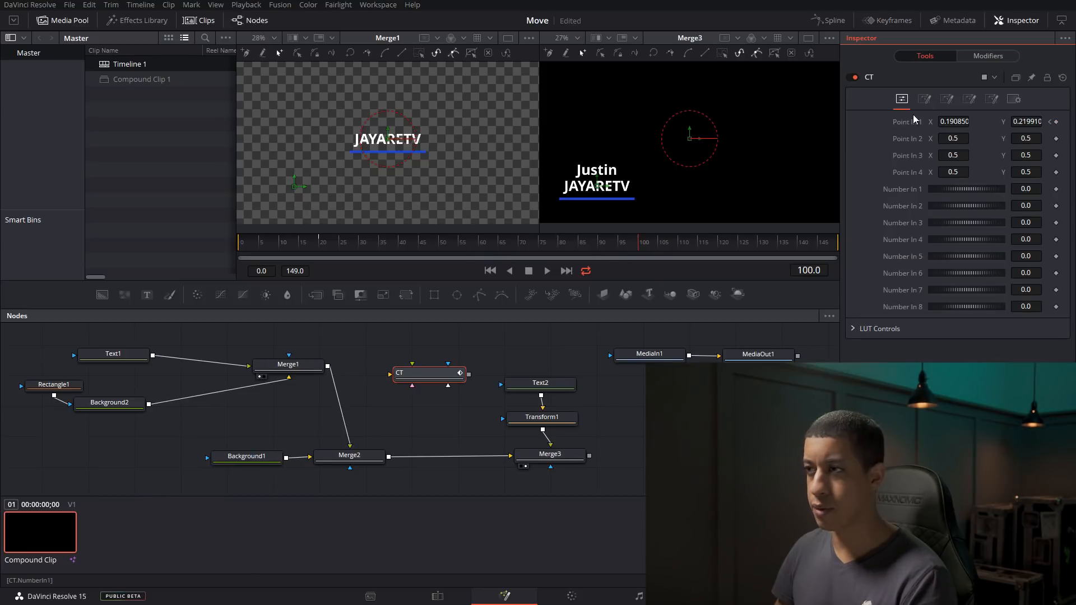
Step: Move CT's Point In 1 toward the upper right (about 0.76, 0.66) as a new keyframe
drag(595, 178, 766, 109)
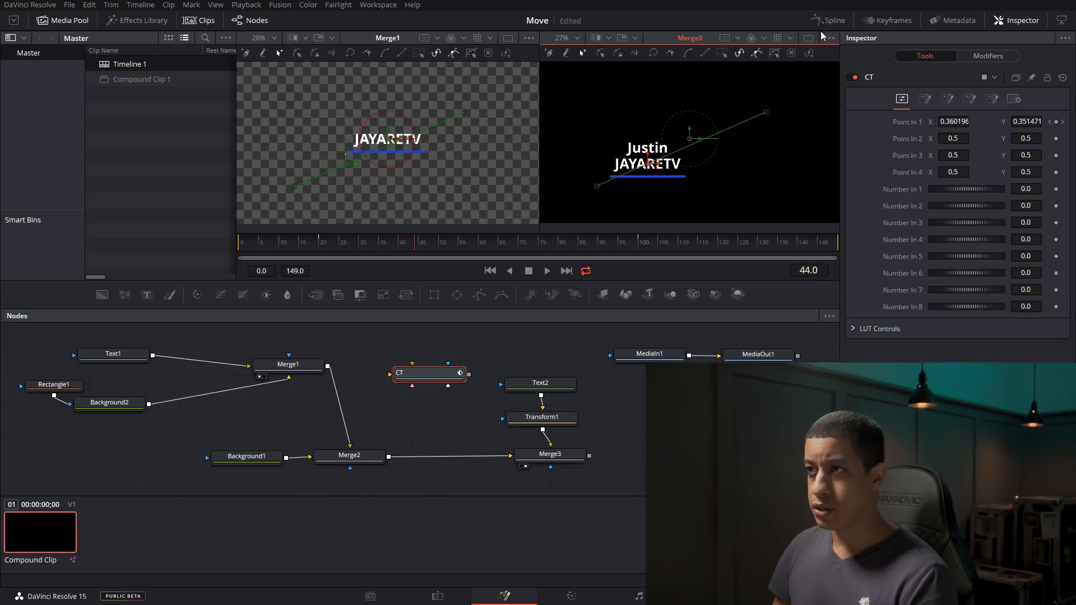
click(830, 21)
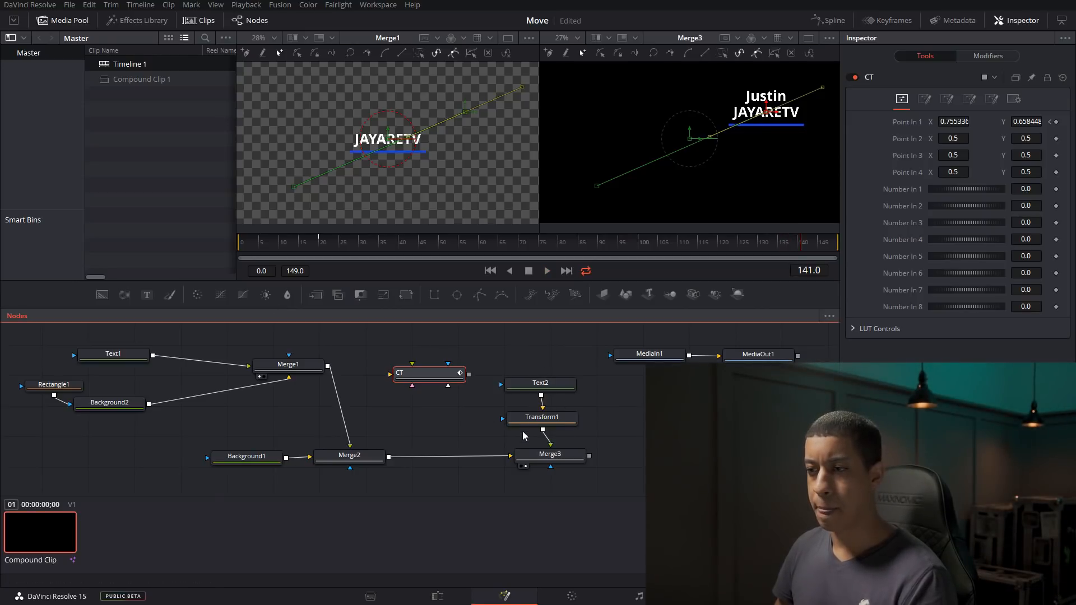
Step: Line up the nodes above Merge3 and review Merge2, Background1, Text2 and Merge3 at frame 0
click(549, 417)
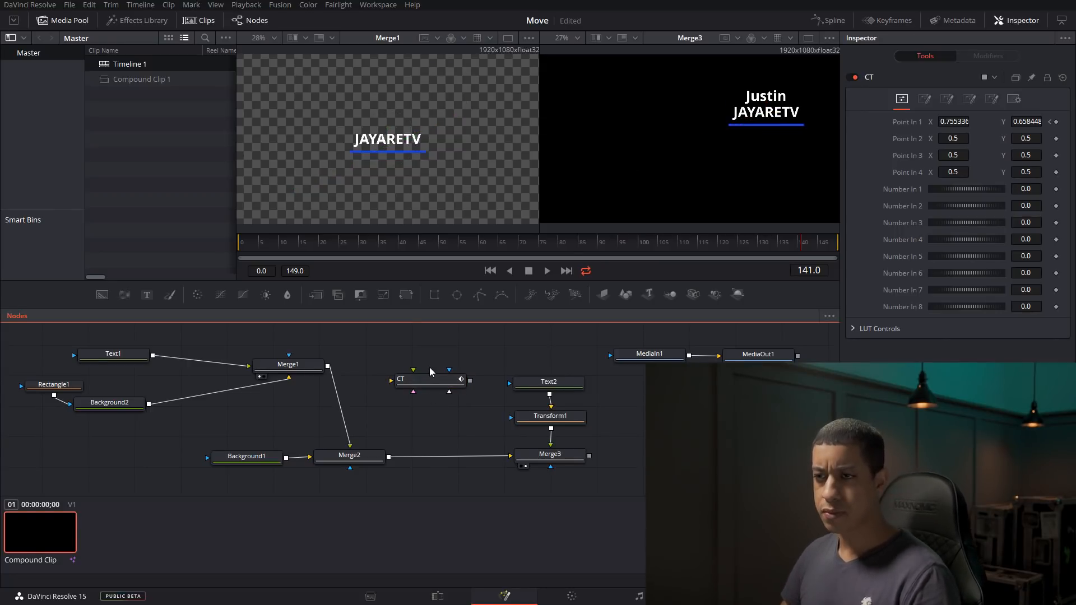
mouse_move(418, 384)
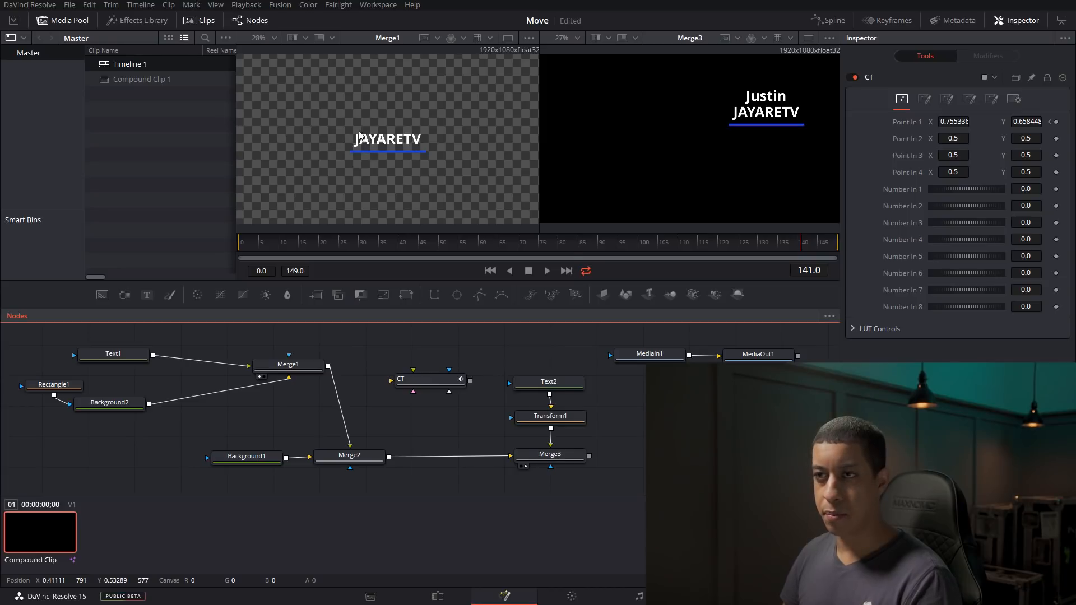
click(288, 365)
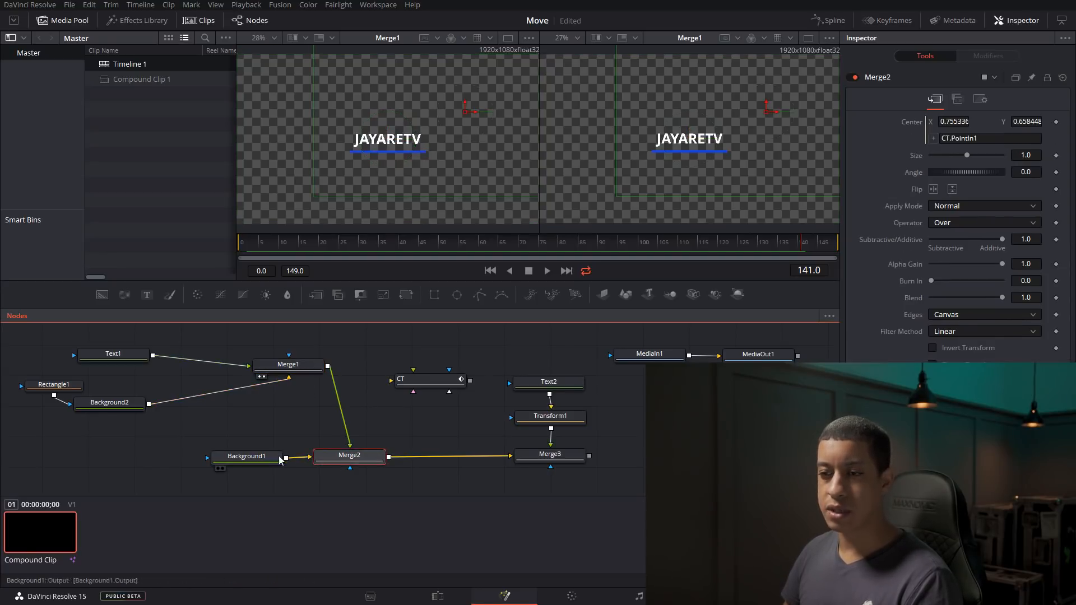
click(245, 457)
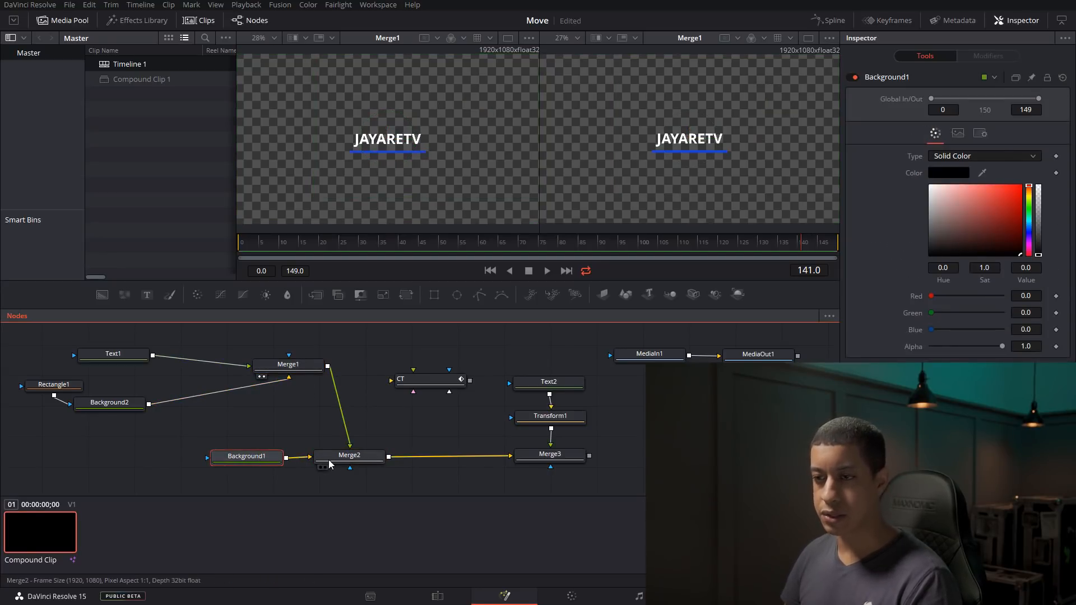
click(350, 455)
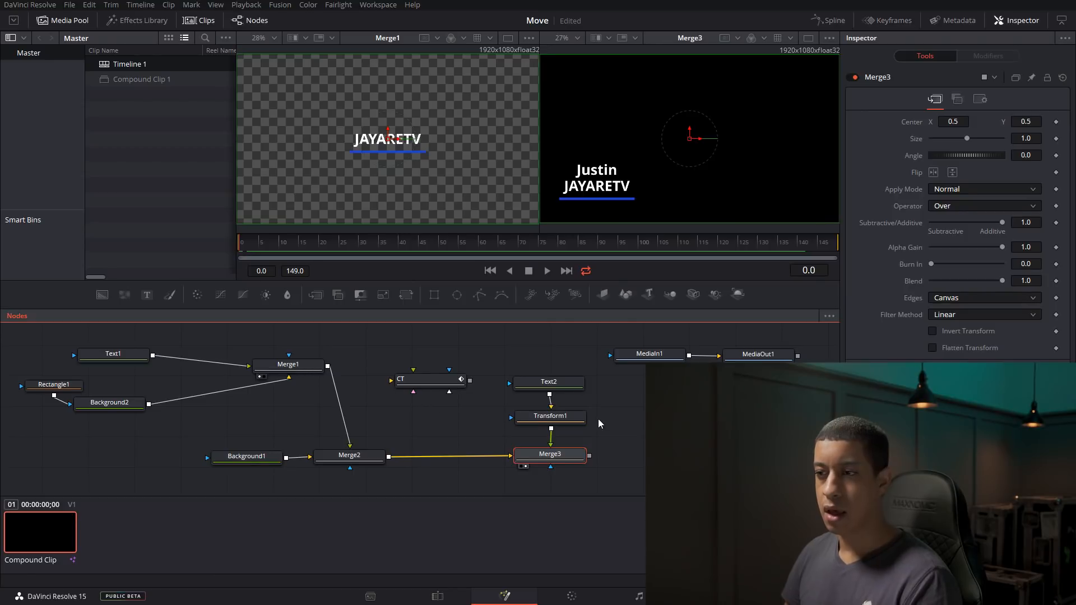
click(549, 381)
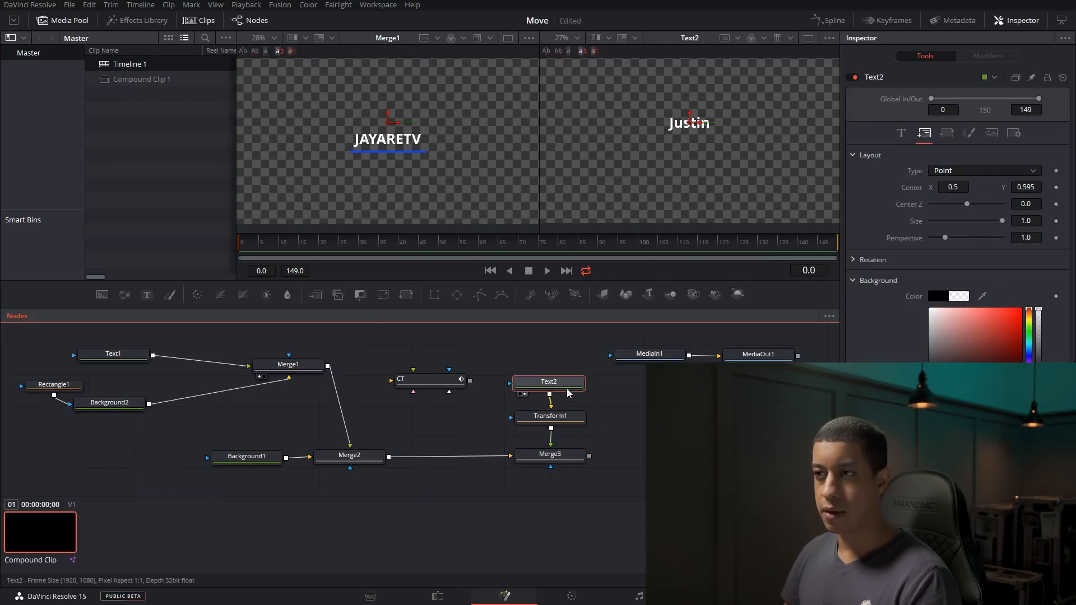
click(550, 454)
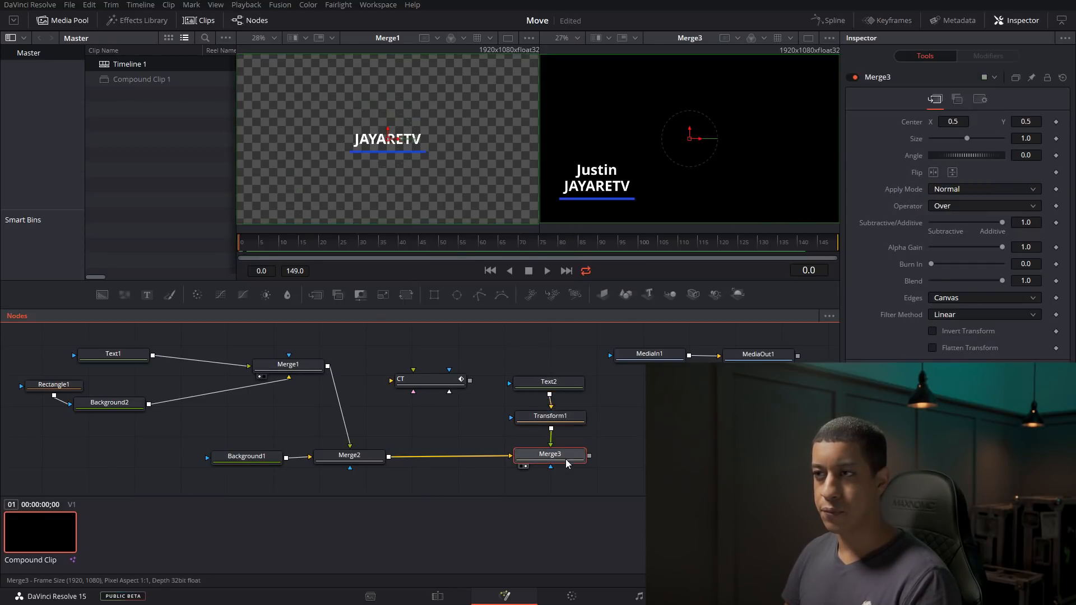
mouse_move(549, 454)
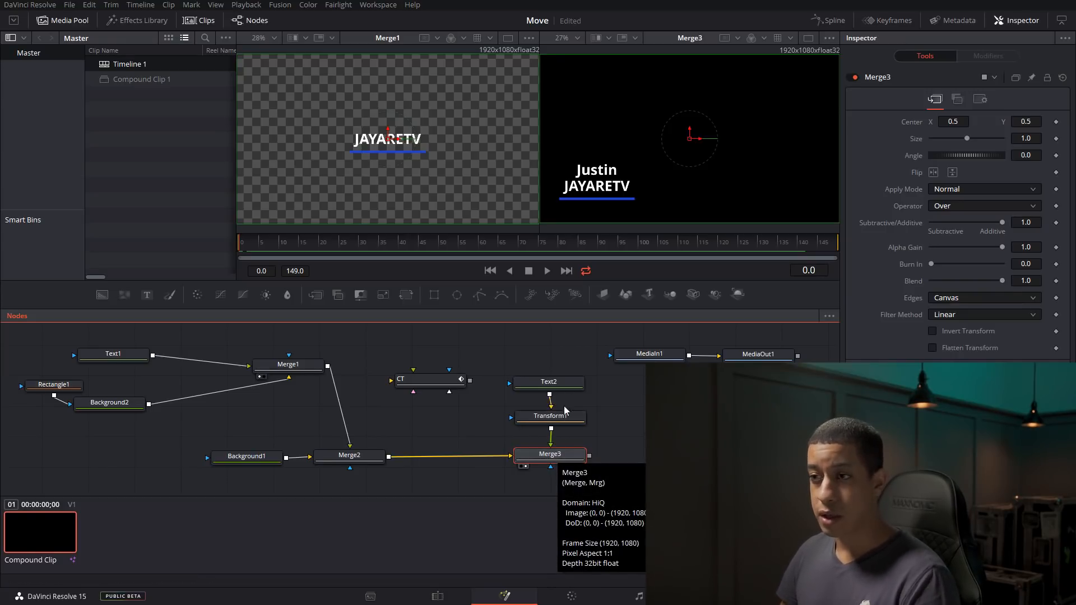
Step: Select Text2 and step the playhead through frames 41, 25 and 65
click(548, 381)
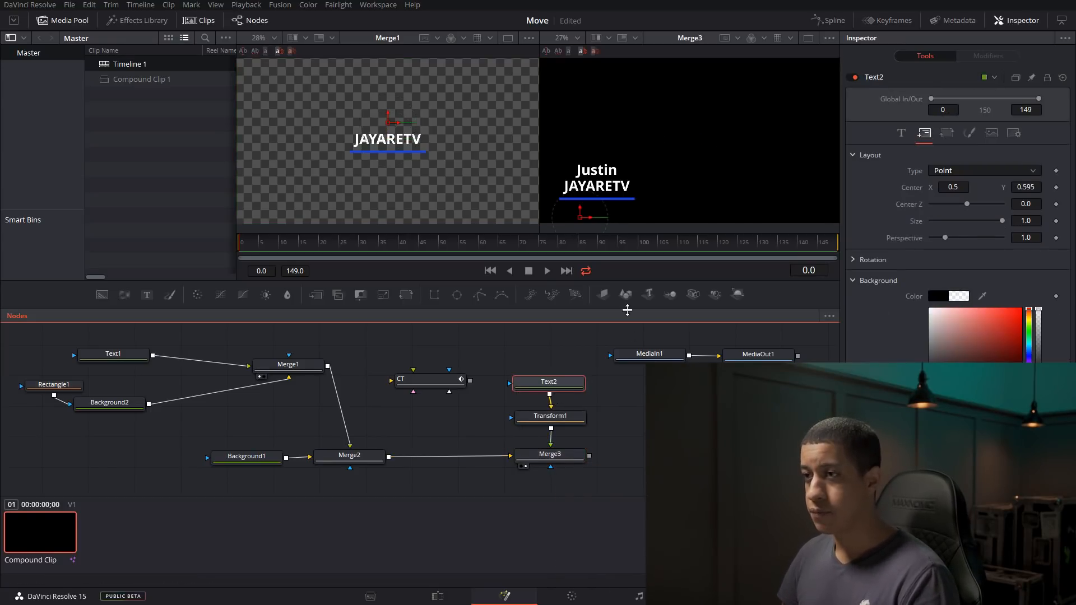
click(544, 243)
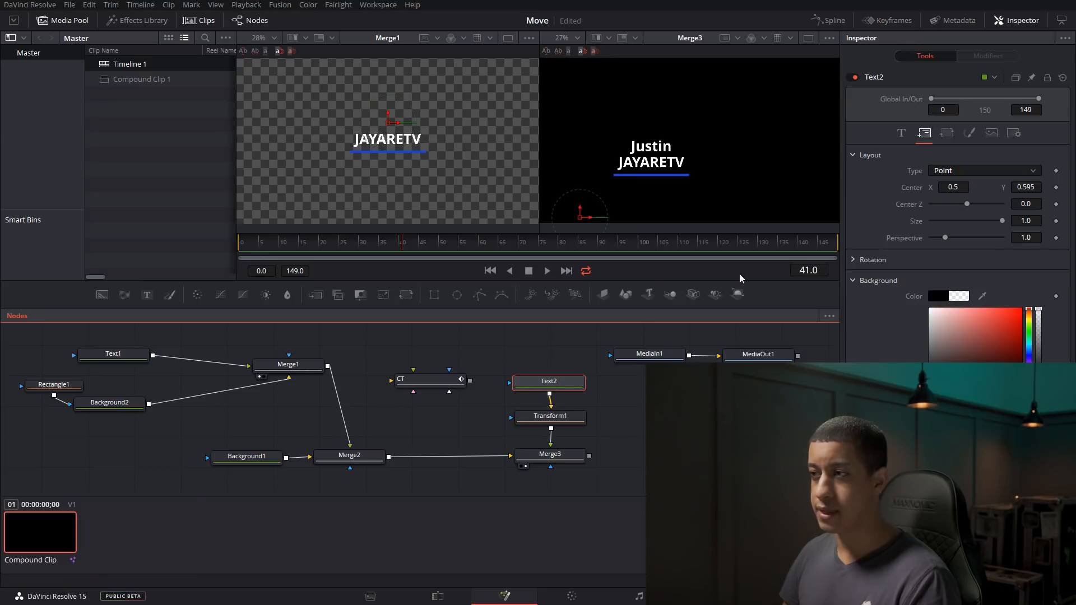
click(341, 242)
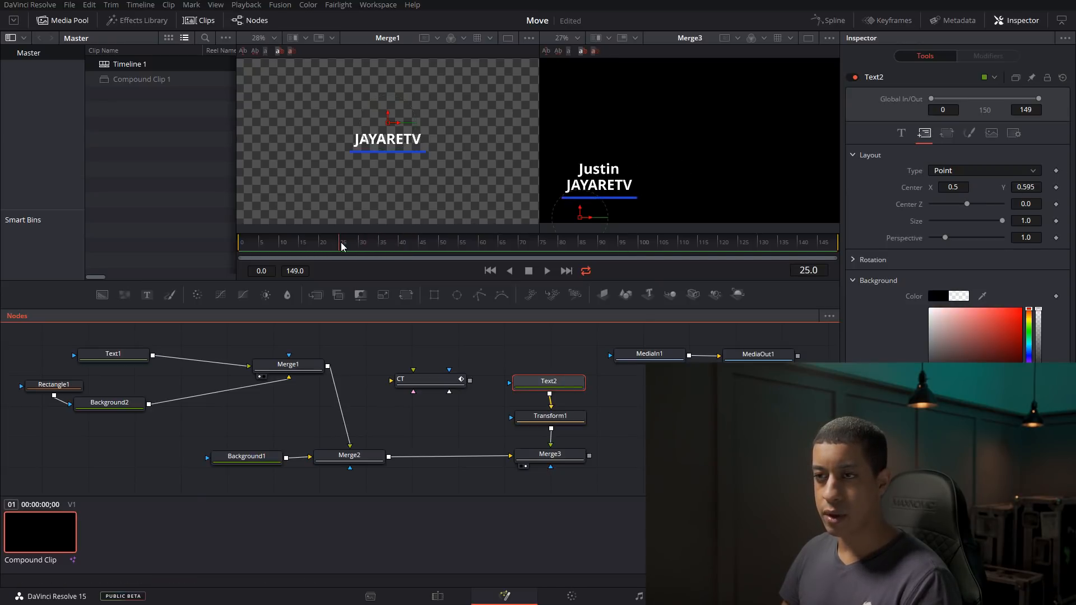
click(548, 381)
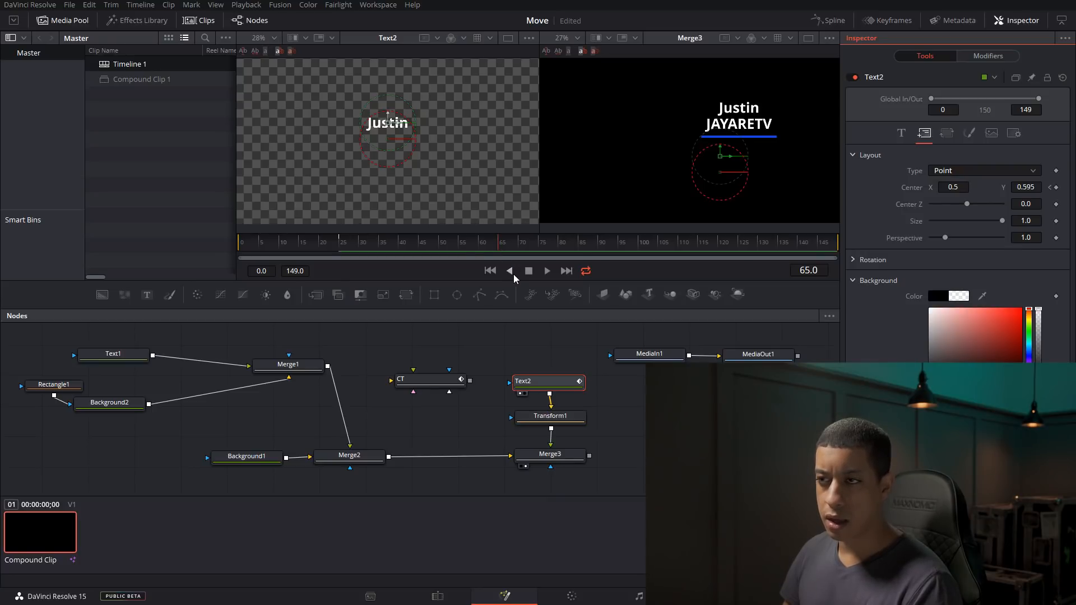
Step: Keyframe Text2's centre and slide the word Justin off to the right
drag(388, 130, 397, 127)
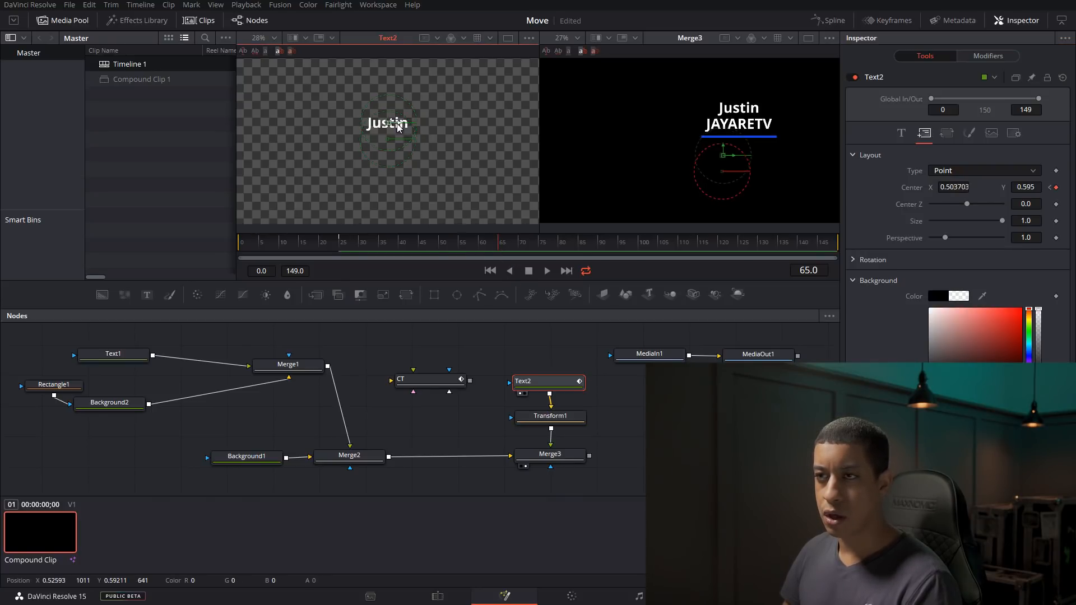
drag(388, 123, 476, 124)
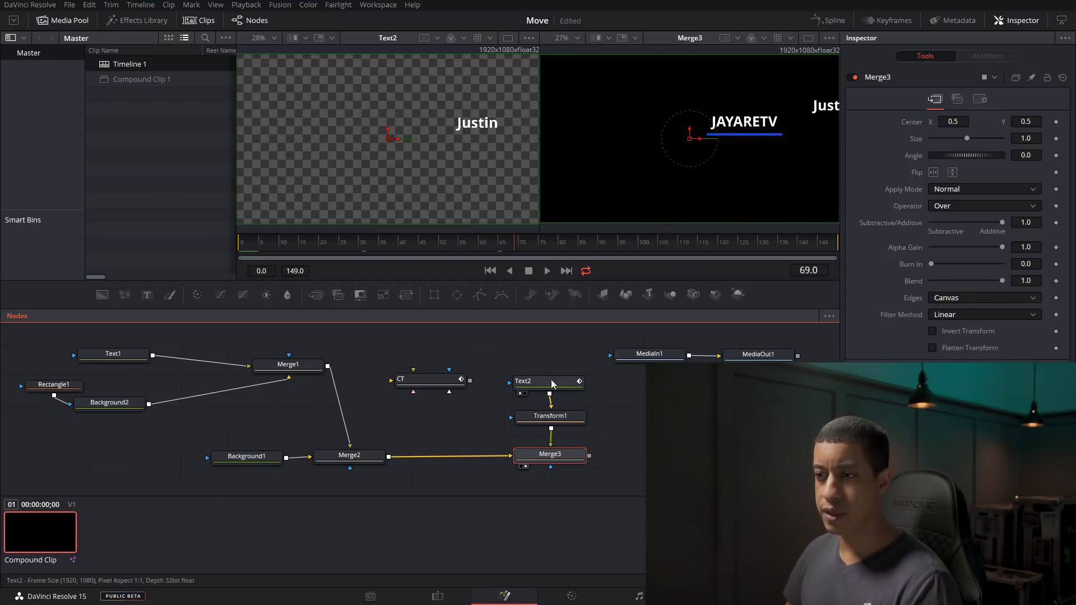
Step: Flatten CT's Point In 1 path in the viewer and confirm Merge2 still follows CT.PointIn1
click(430, 379)
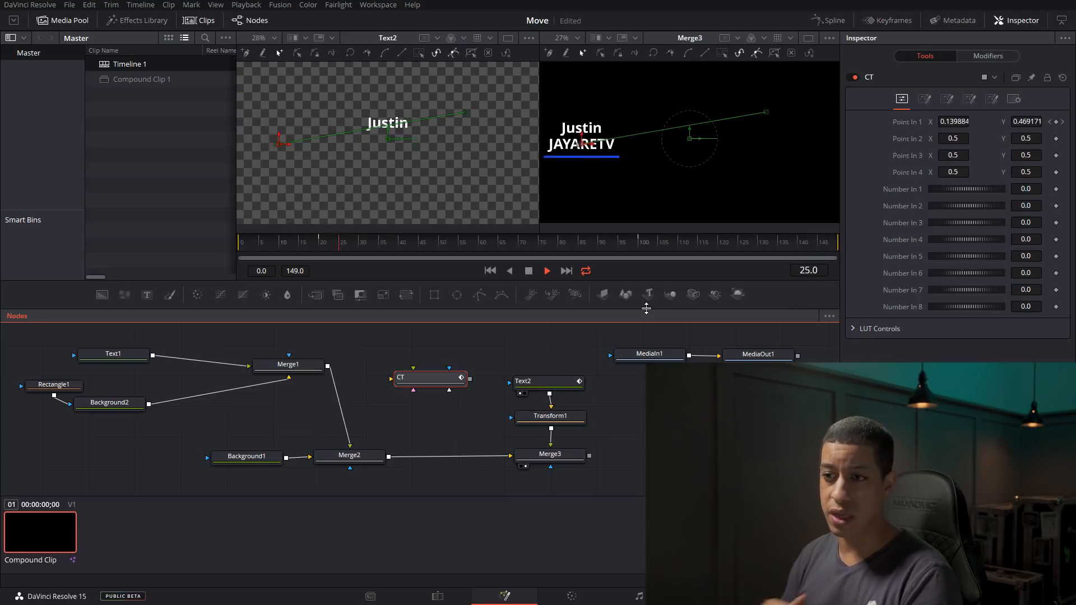
click(350, 456)
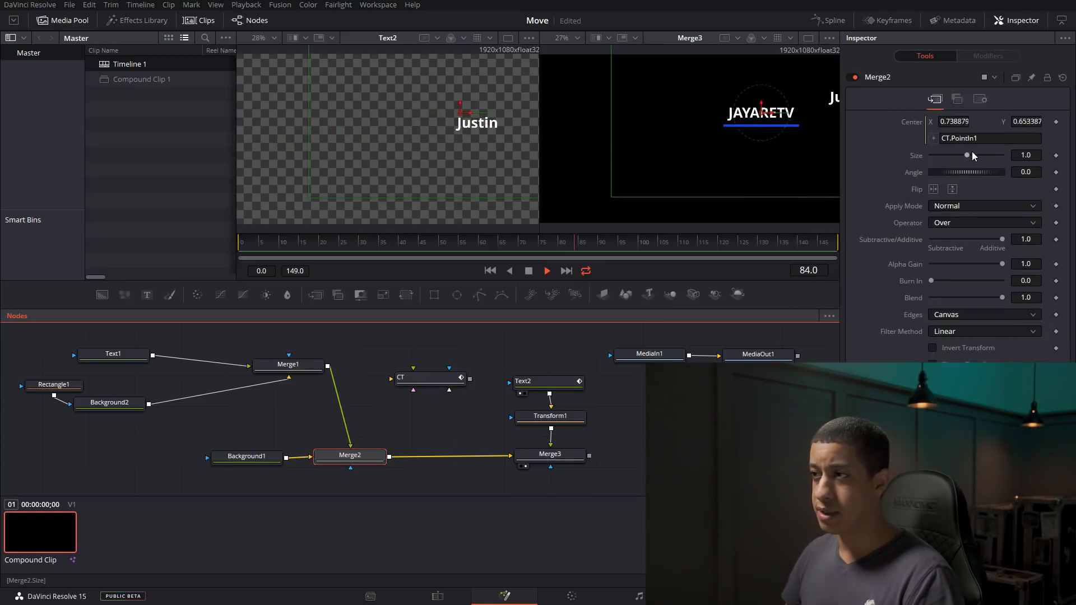